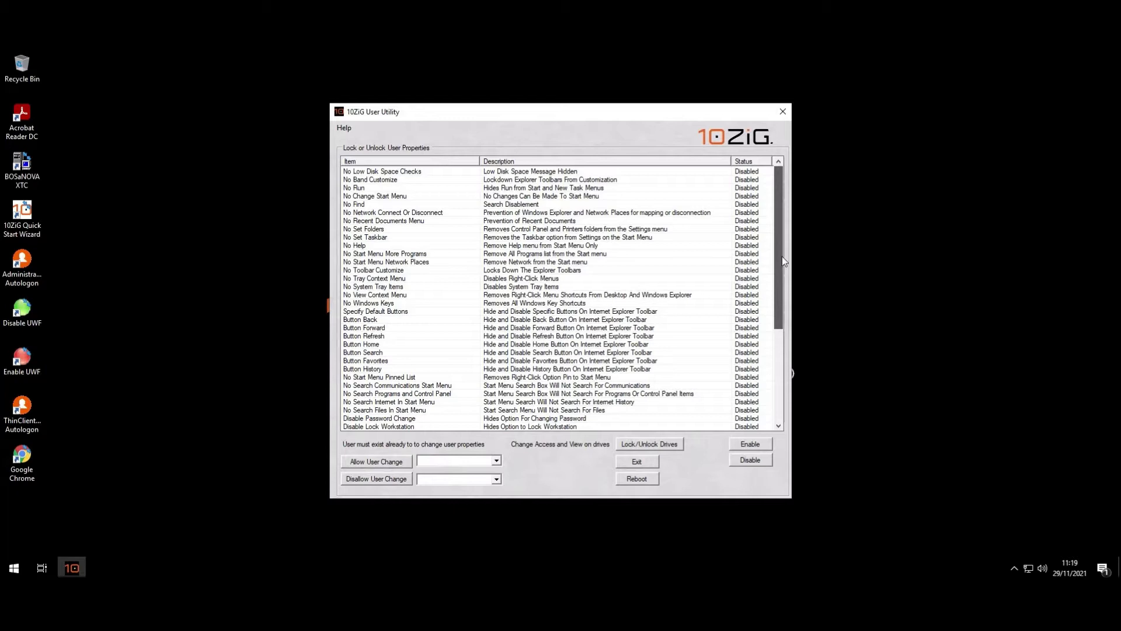
# - Close and relaunch the 10ZiG User Utility, then review and close the drive access settings
pyautogui.click(650, 443)
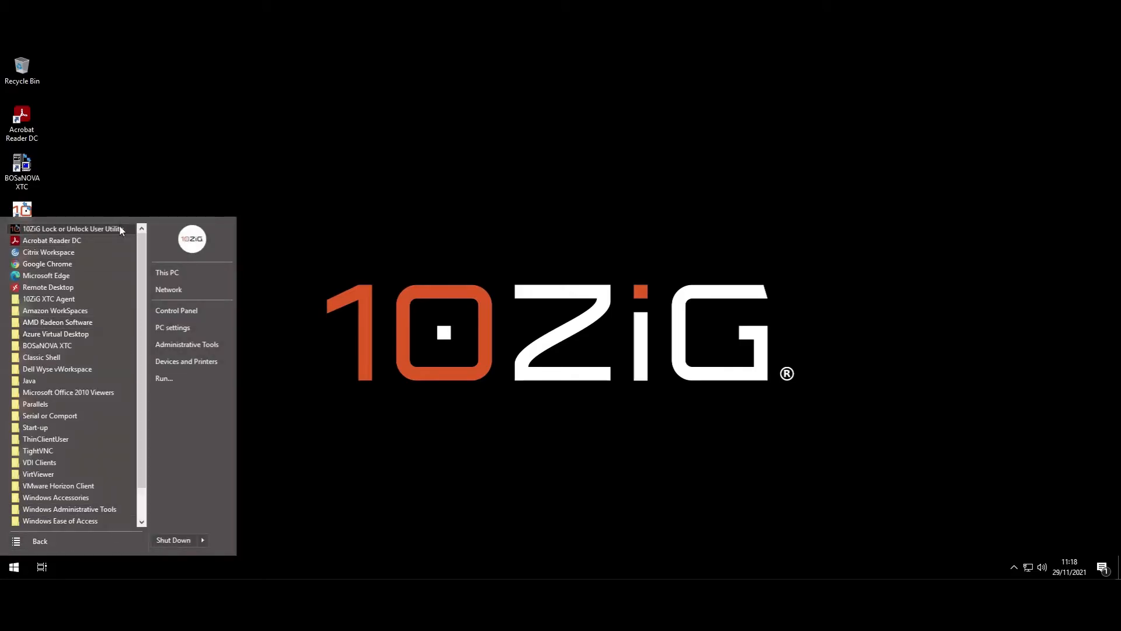
pyautogui.moveTo(128, 232)
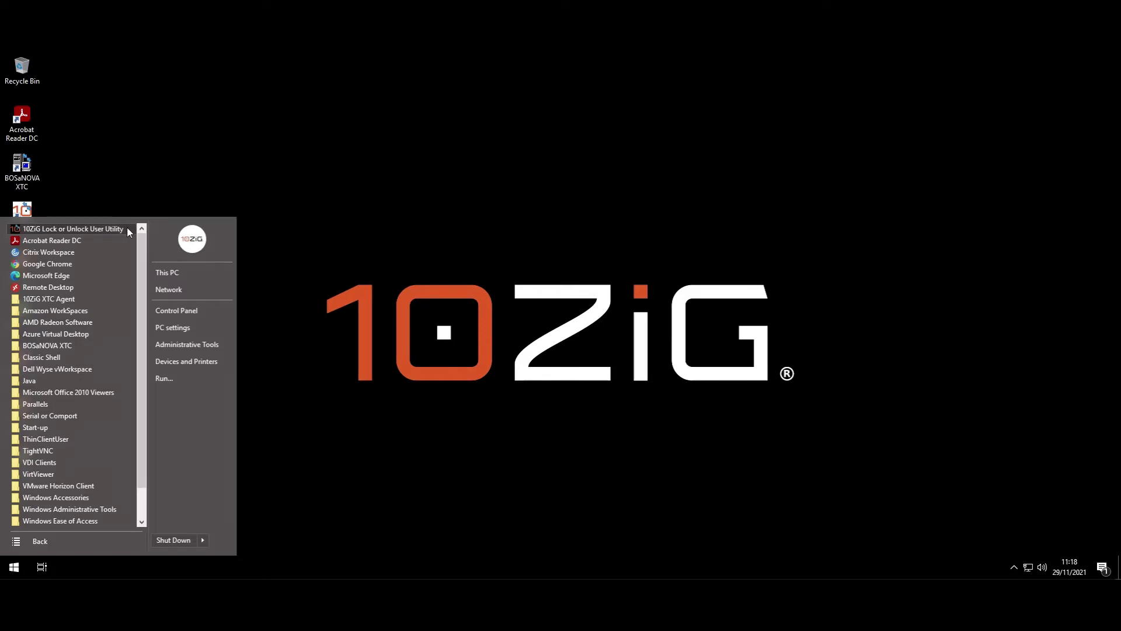
pyautogui.click(69, 228)
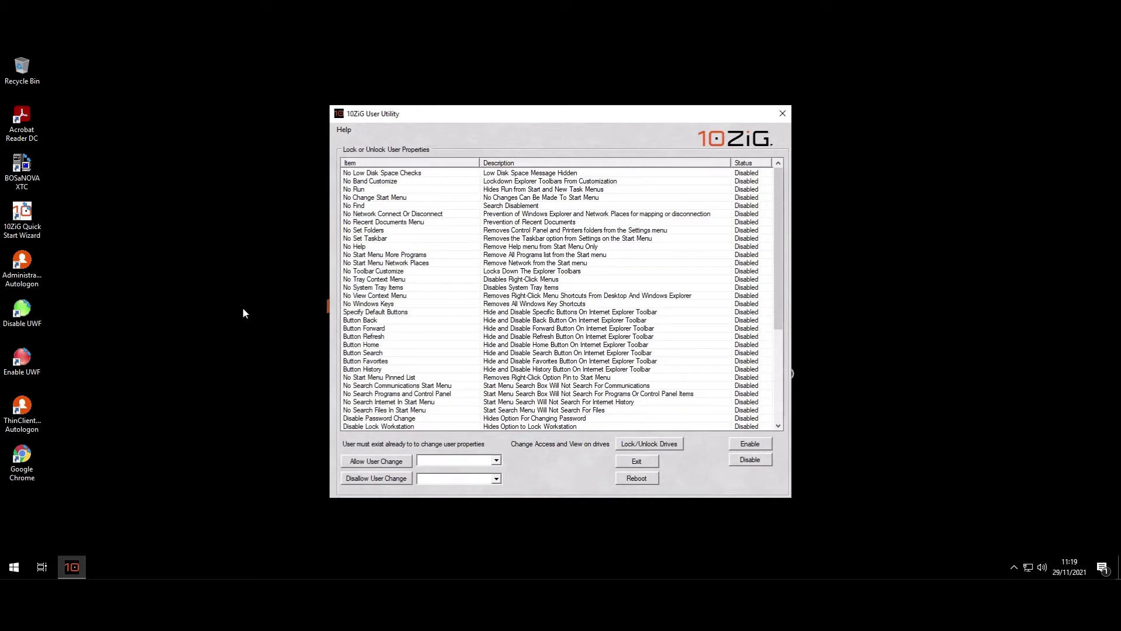
pyautogui.scroll(-3)
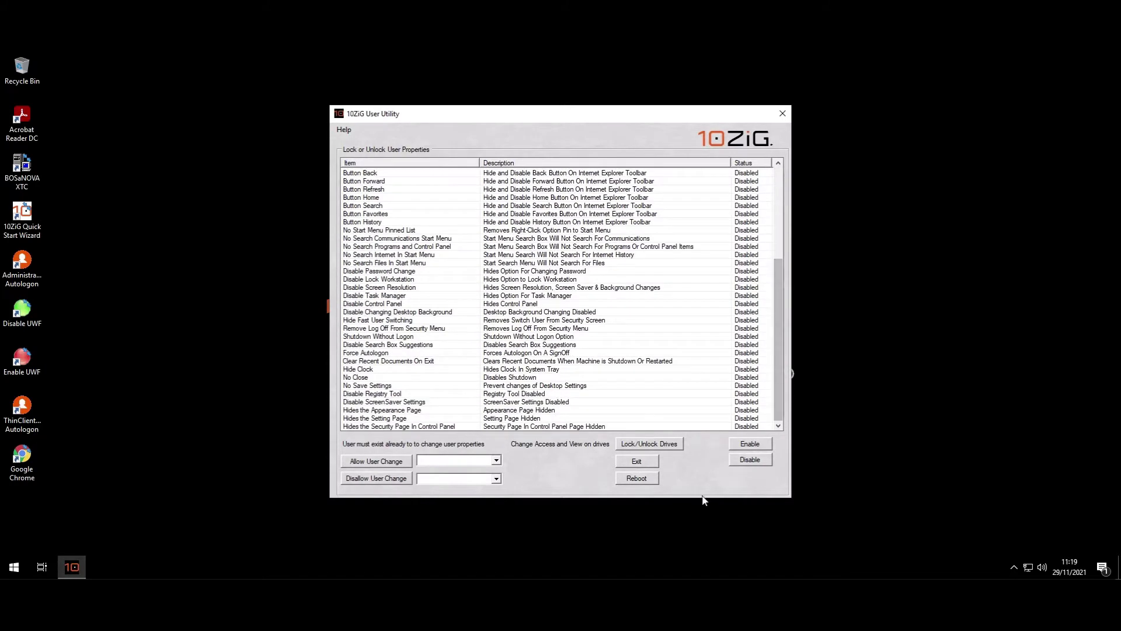
pyautogui.moveTo(678, 450)
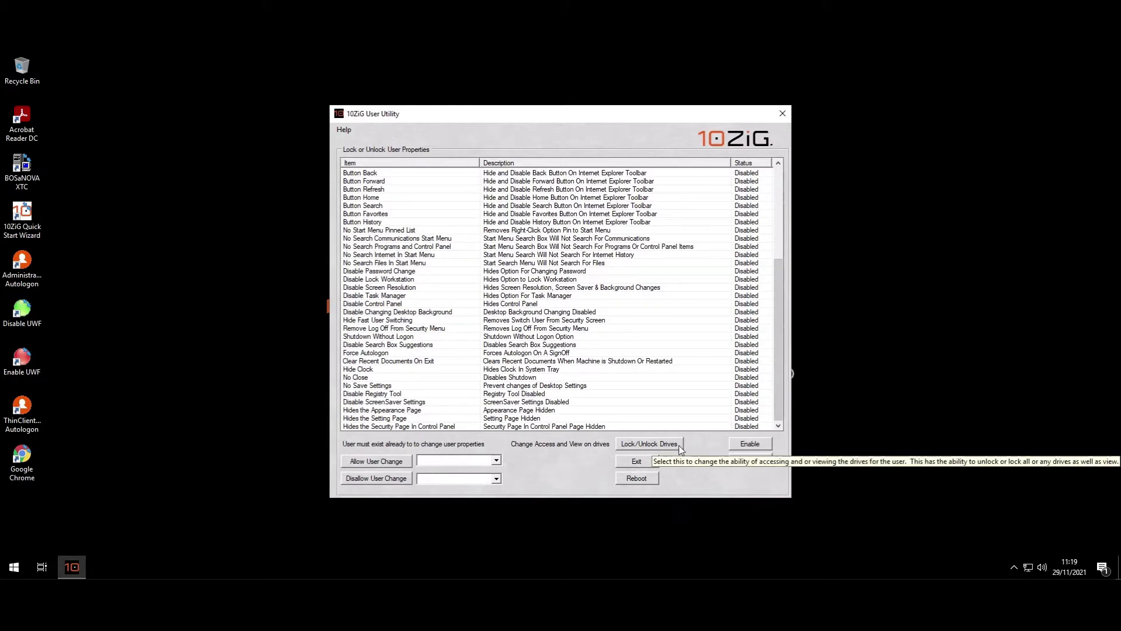
pyautogui.click(649, 444)
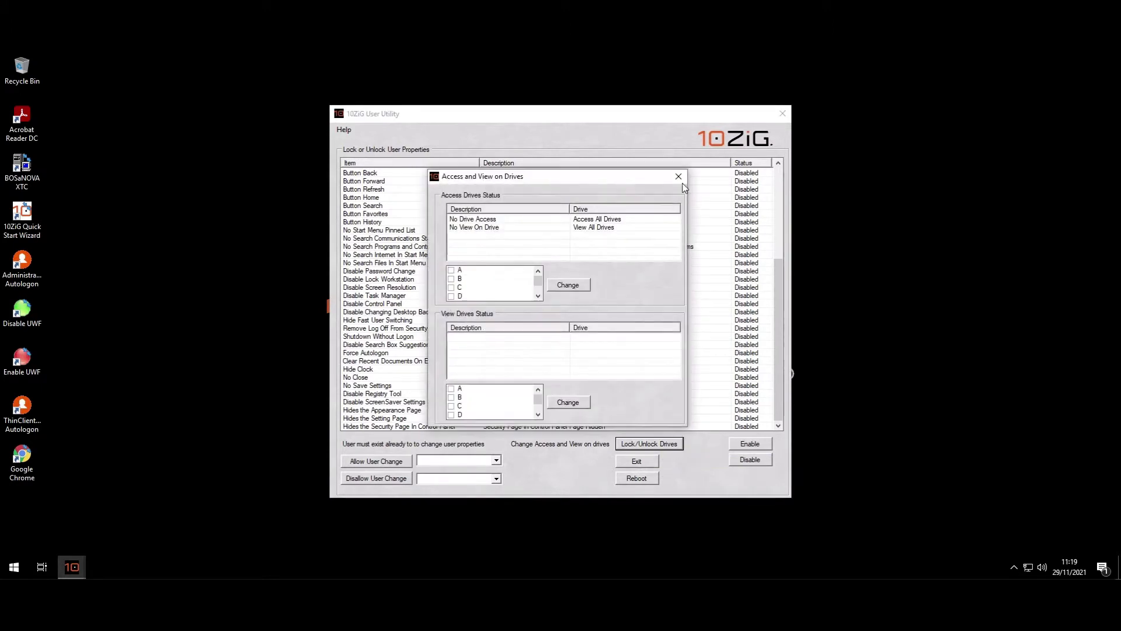
pyautogui.moveTo(679, 176)
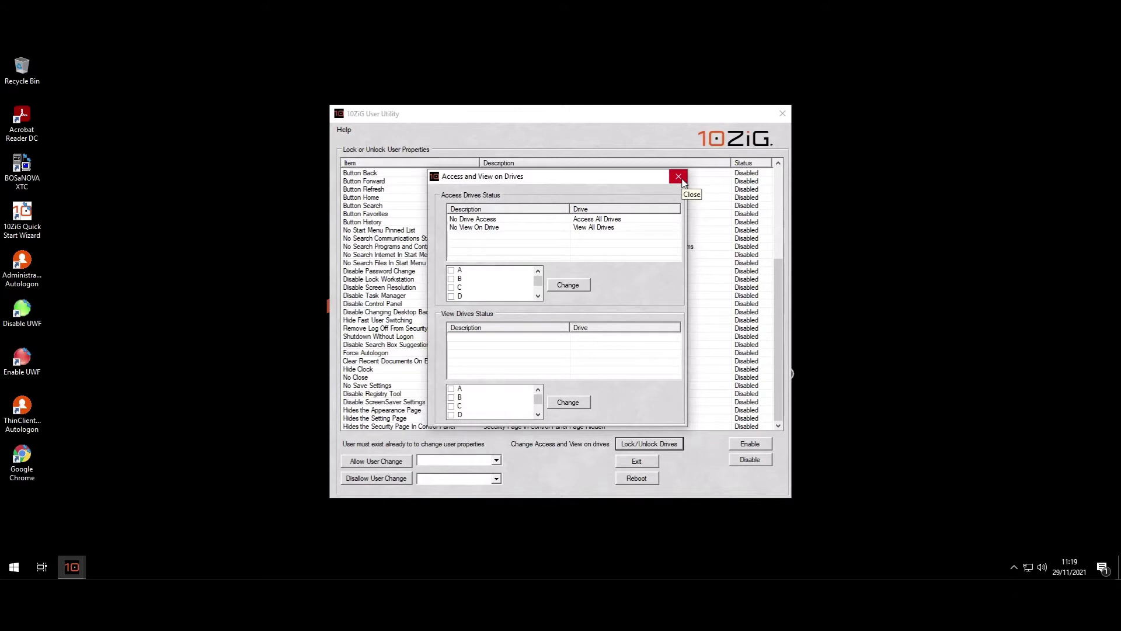
pyautogui.click(678, 177)
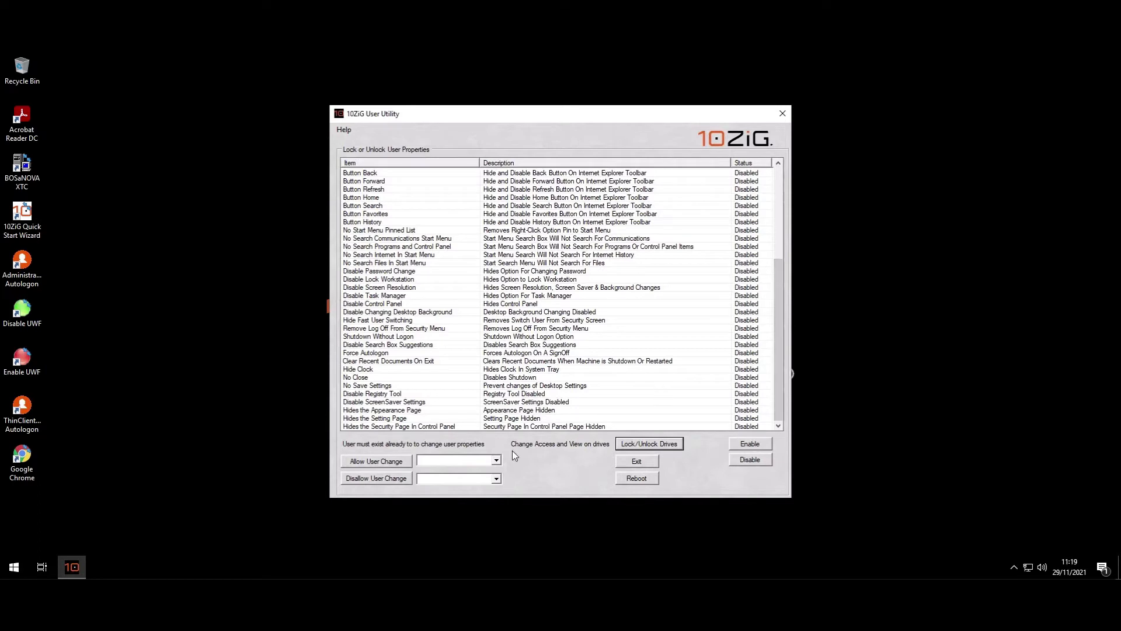
# - Choose ThinClientUser, allow its user properties to change, confirm, and dismiss the success message
pyautogui.click(496, 460)
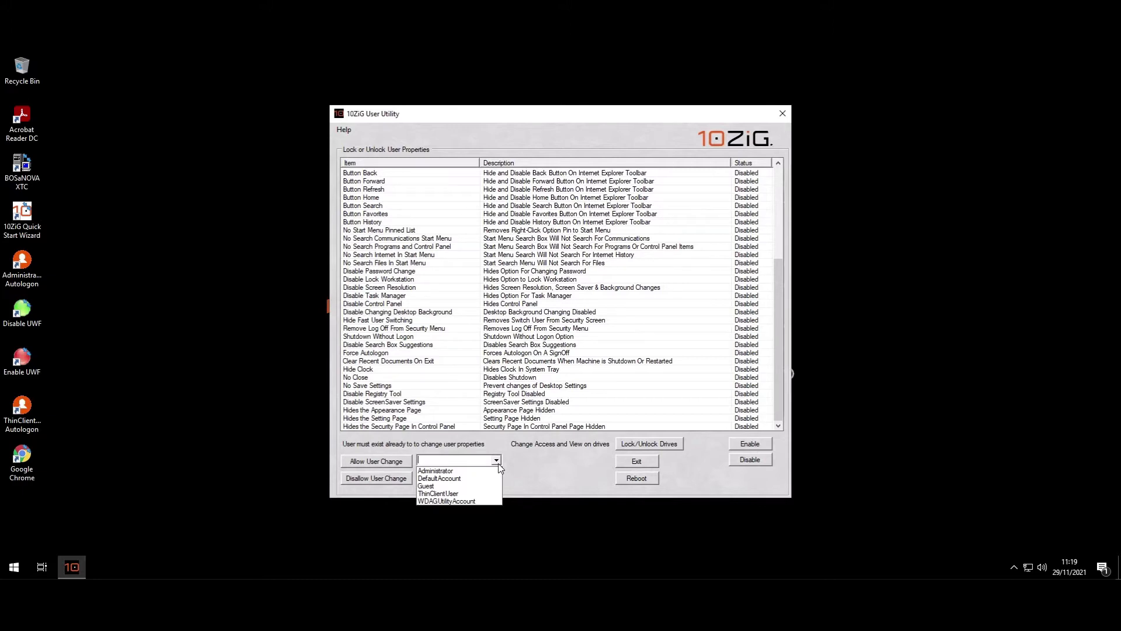
pyautogui.moveTo(455, 494)
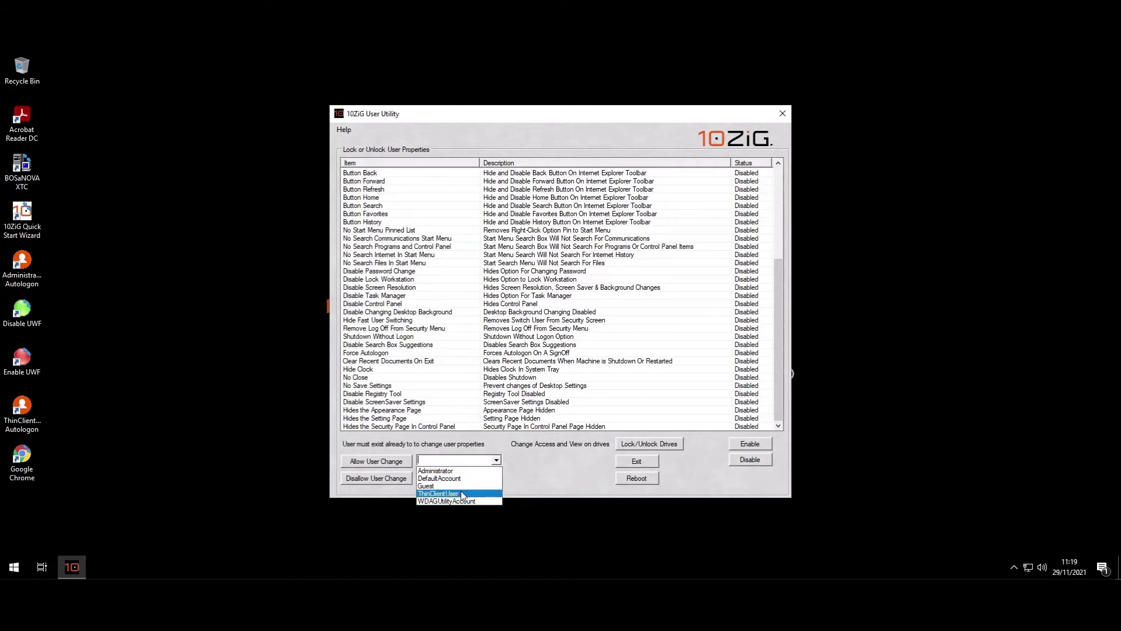
pyautogui.click(455, 493)
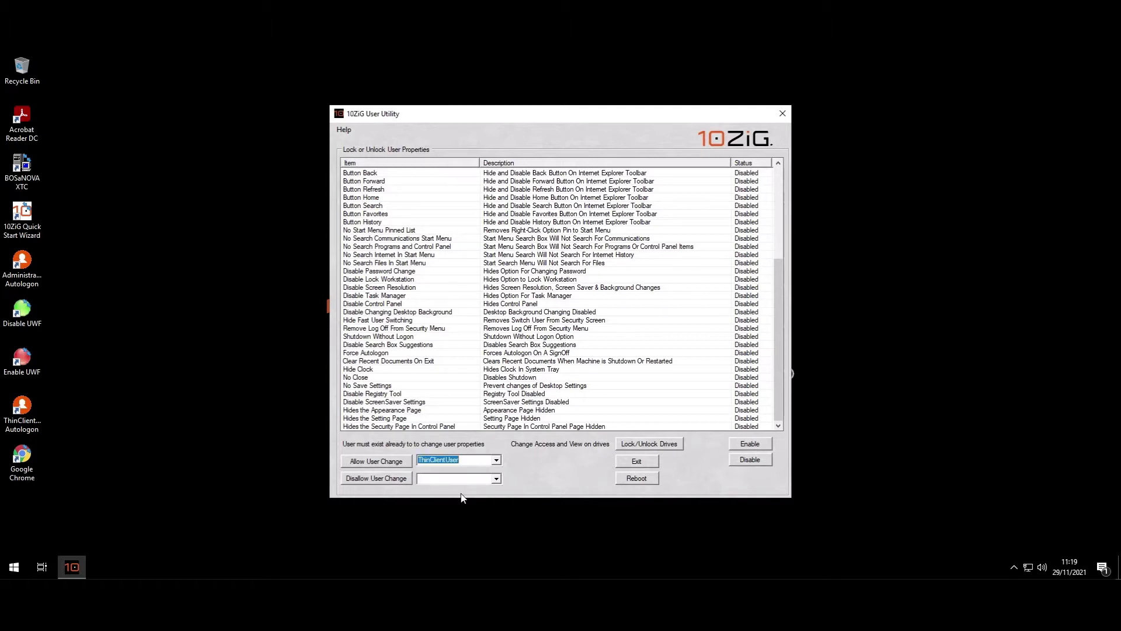
pyautogui.click(376, 460)
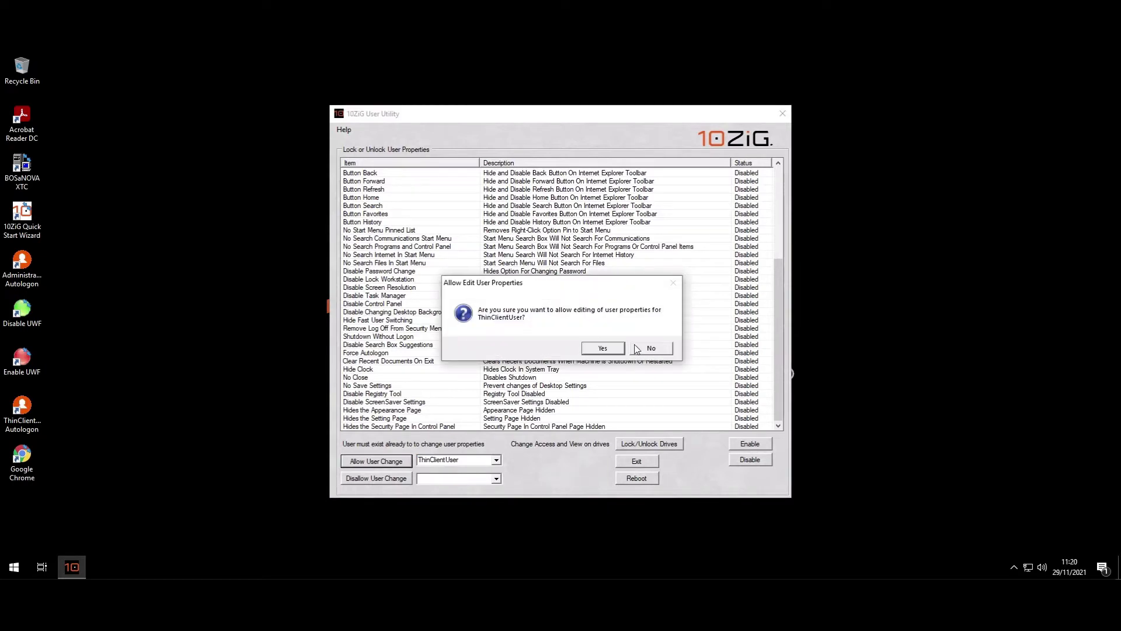
pyautogui.moveTo(622, 351)
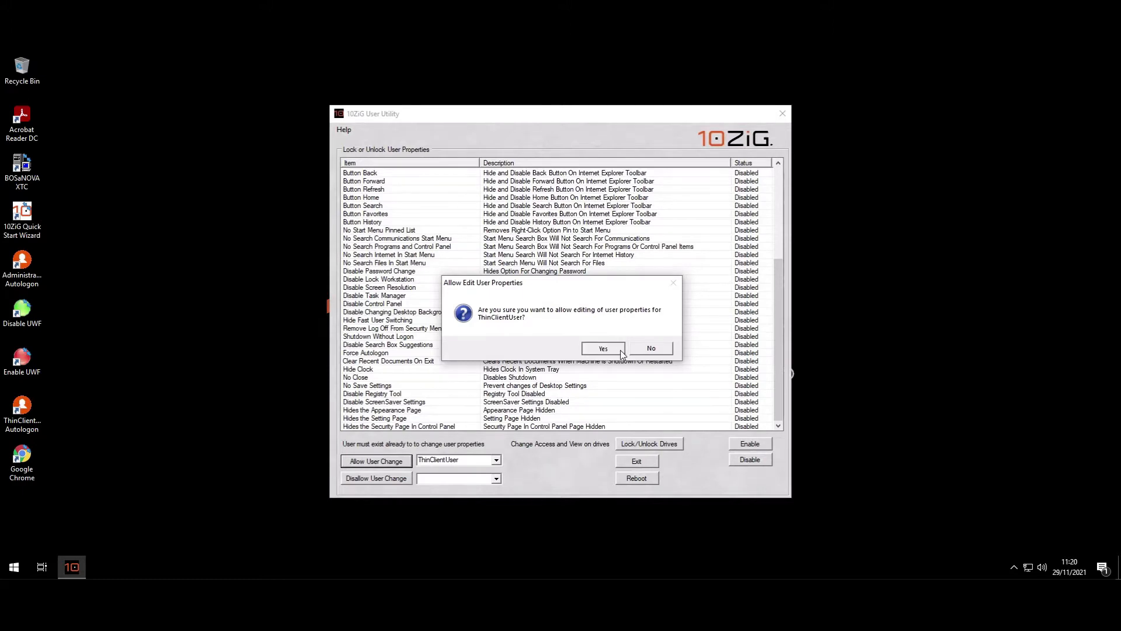
pyautogui.click(602, 348)
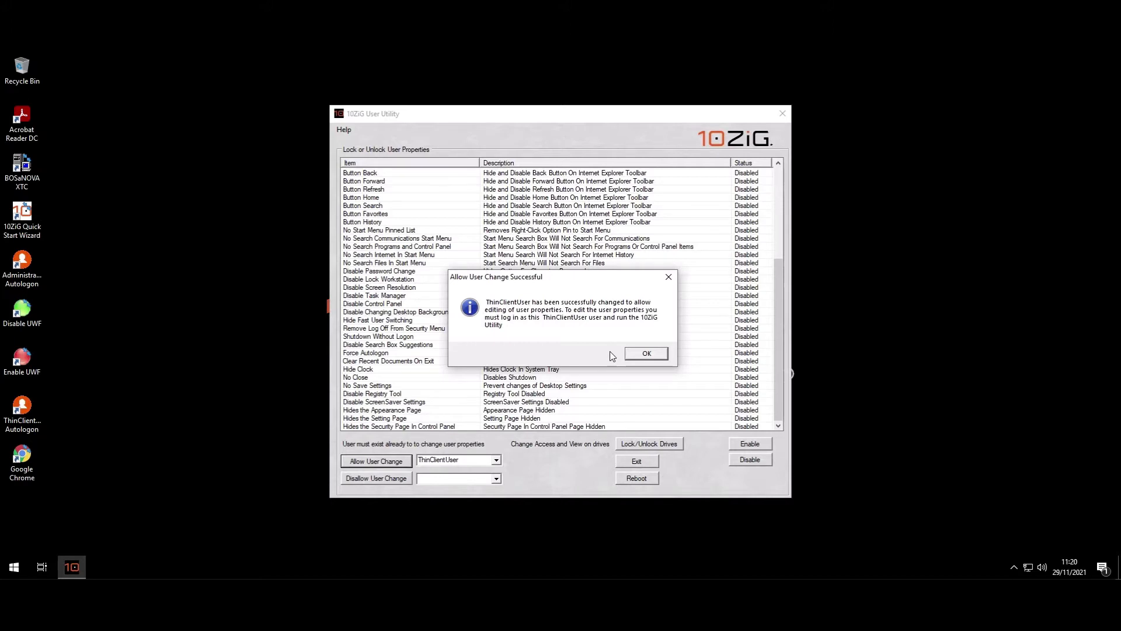
pyautogui.moveTo(662, 355)
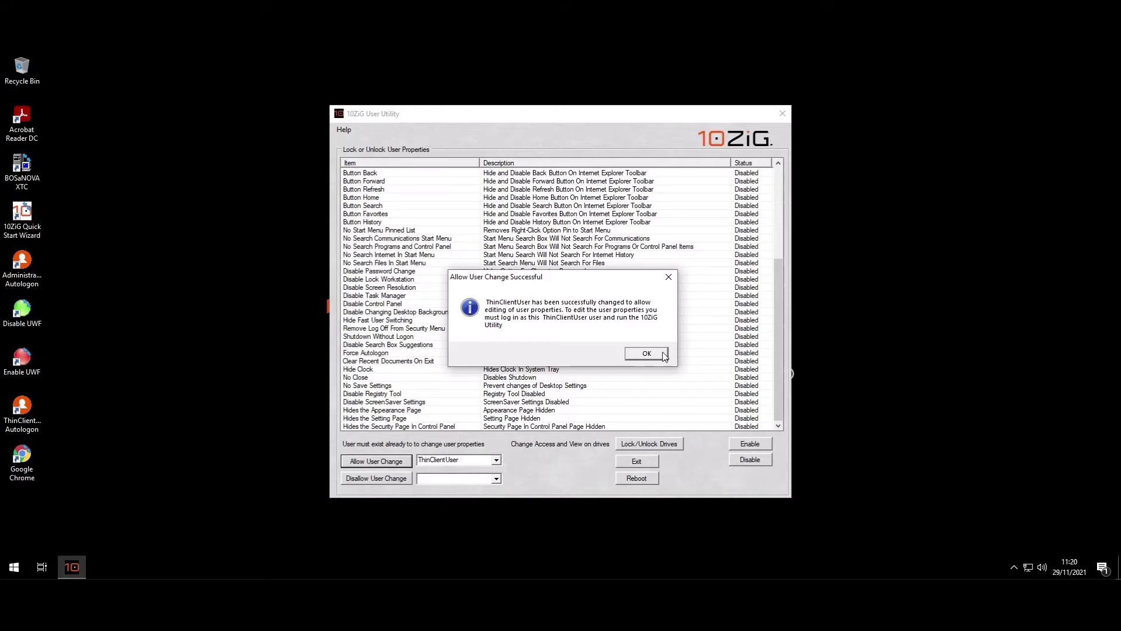
pyautogui.click(645, 353)
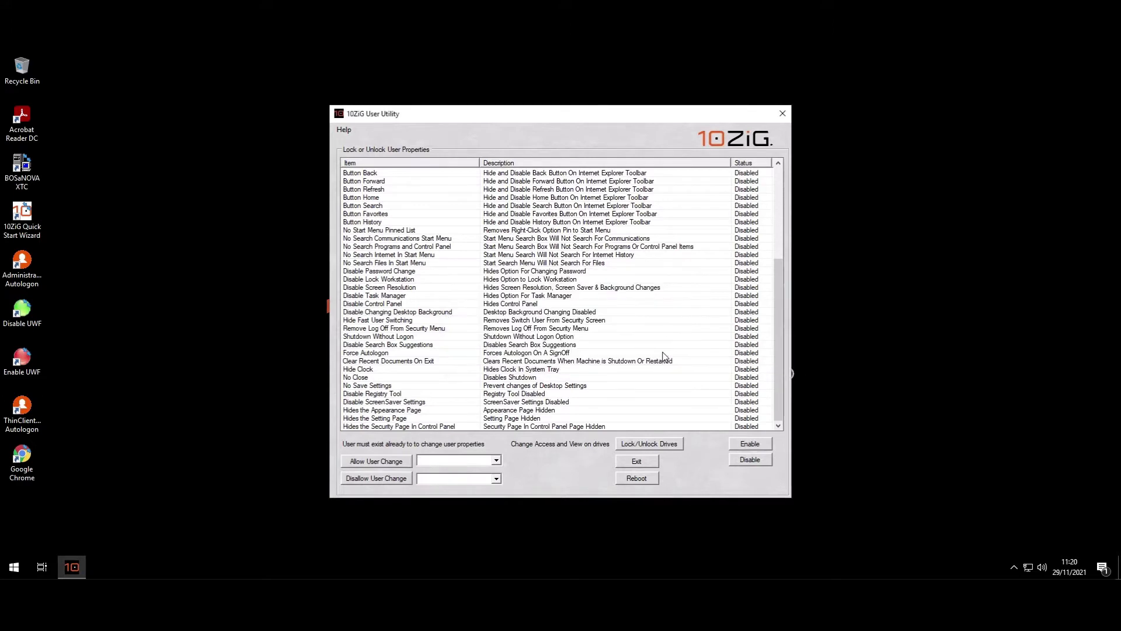
pyautogui.moveTo(692, 465)
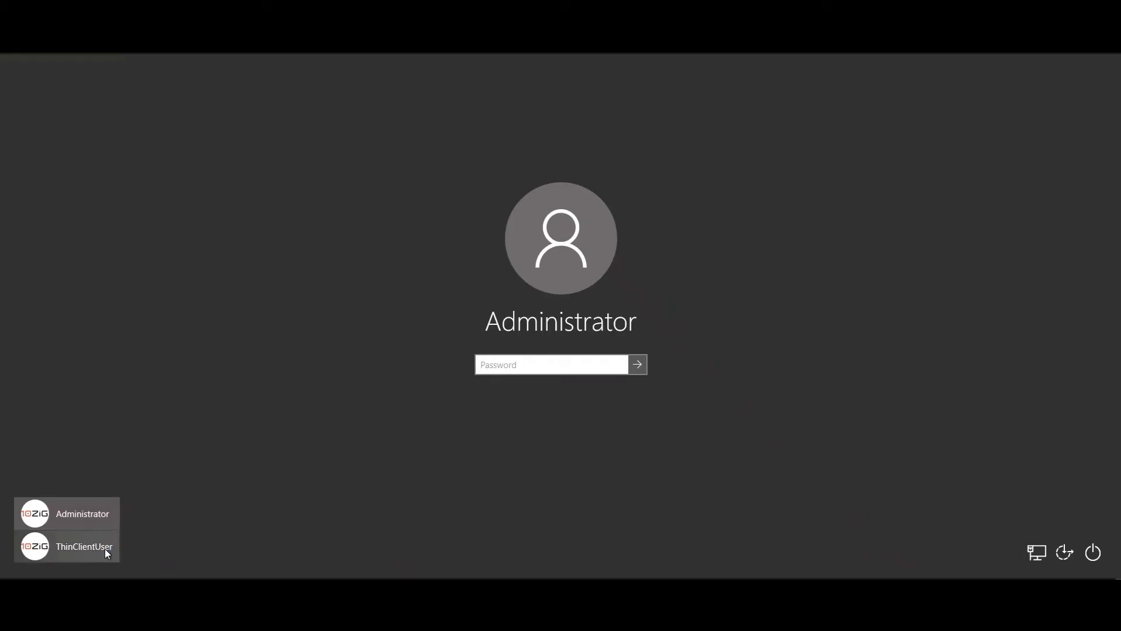
# - Sign in to Windows as ThinClientUser with its password
pyautogui.click(83, 546)
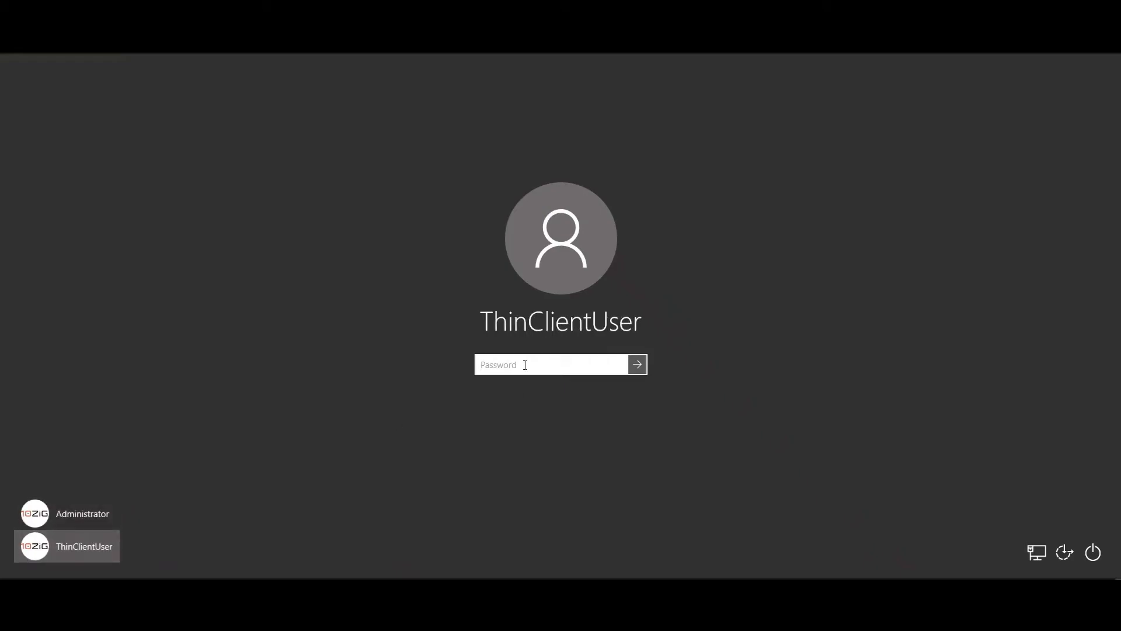
pyautogui.write('••')
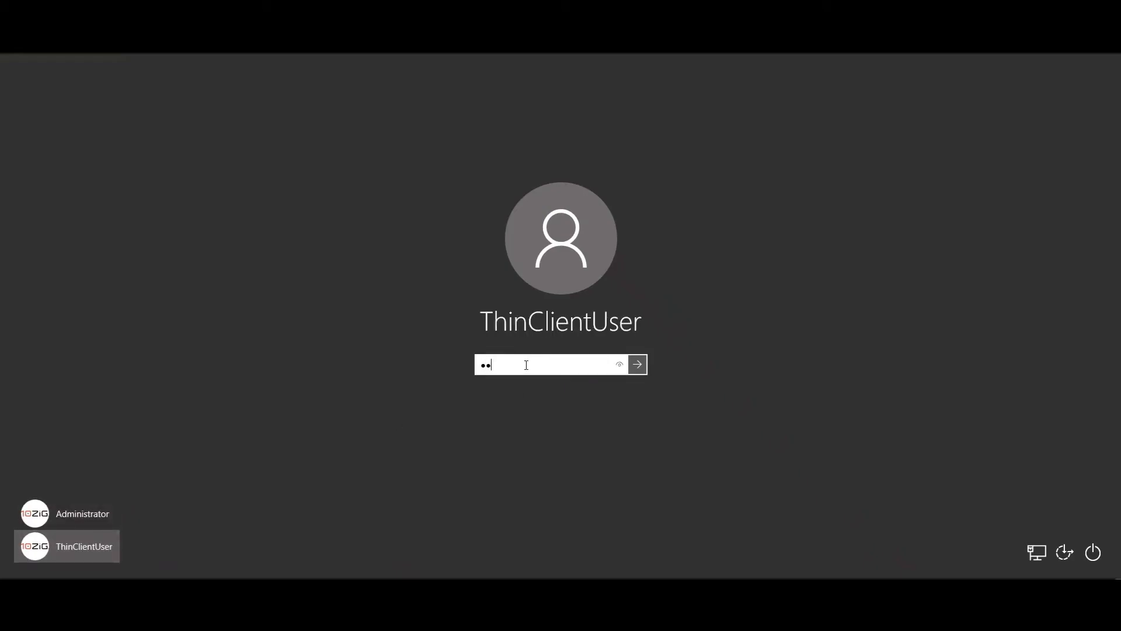
pyautogui.write('password')
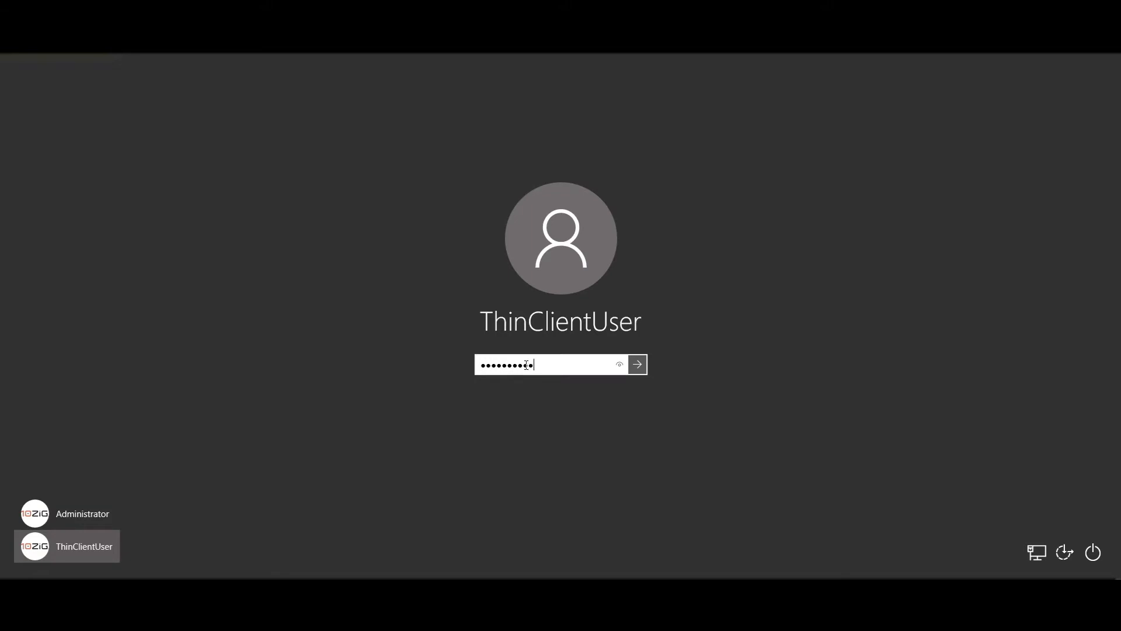
pyautogui.click(637, 364)
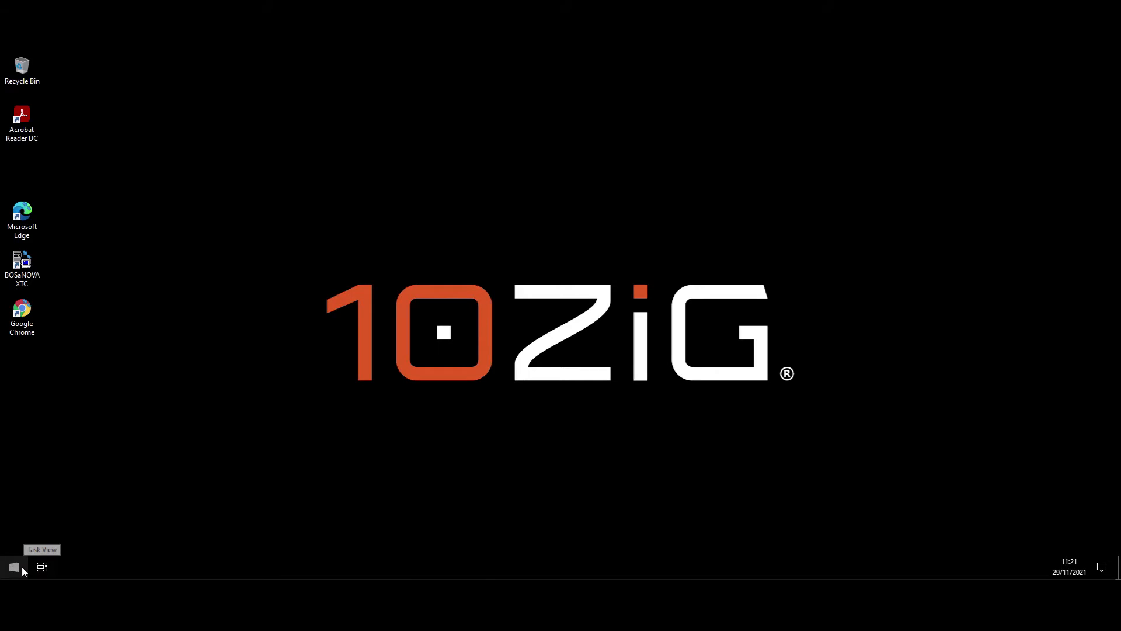
pyautogui.moveTo(18, 573)
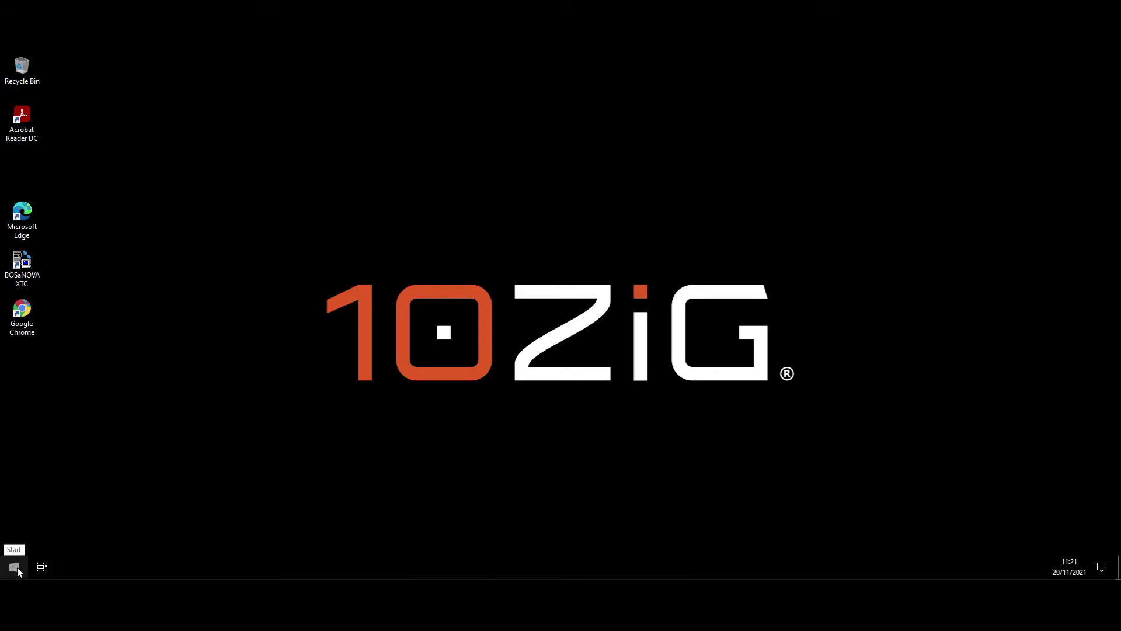
# - Launch 10ZiG Lock or Unlock User Utility from Start and approve elevation with administrator credentials
pyautogui.click(14, 566)
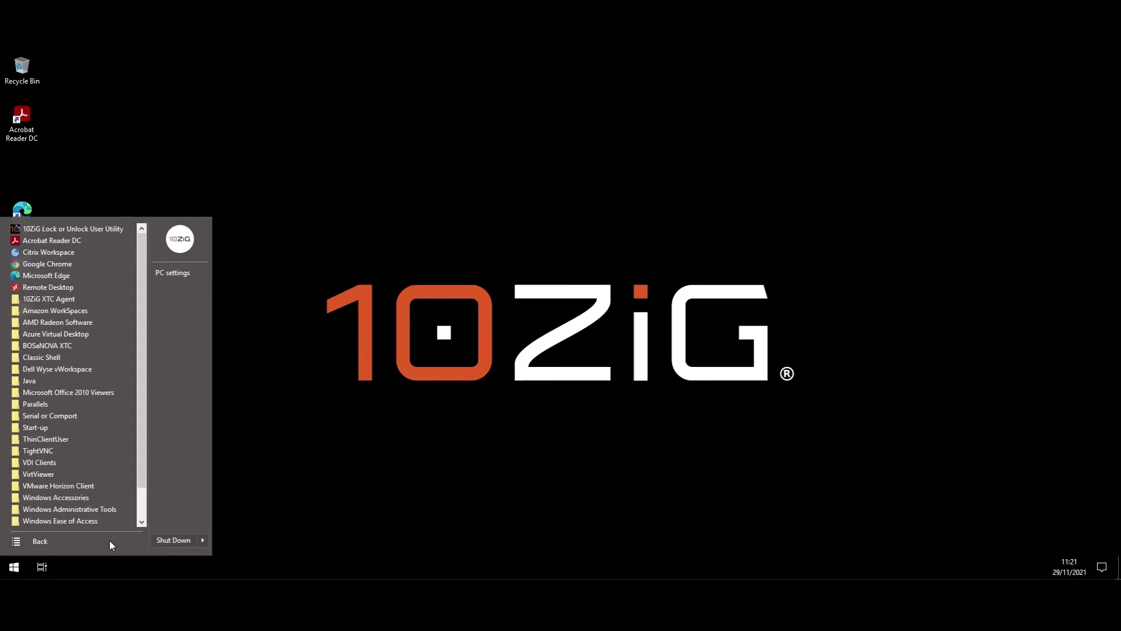
pyautogui.moveTo(128, 229)
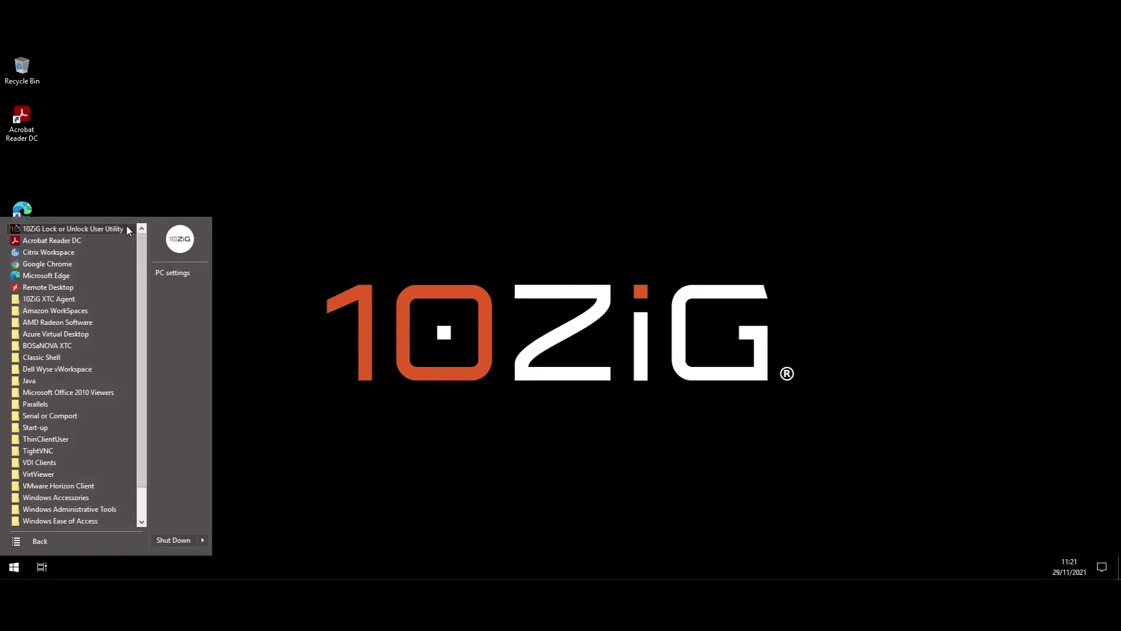
pyautogui.click(72, 229)
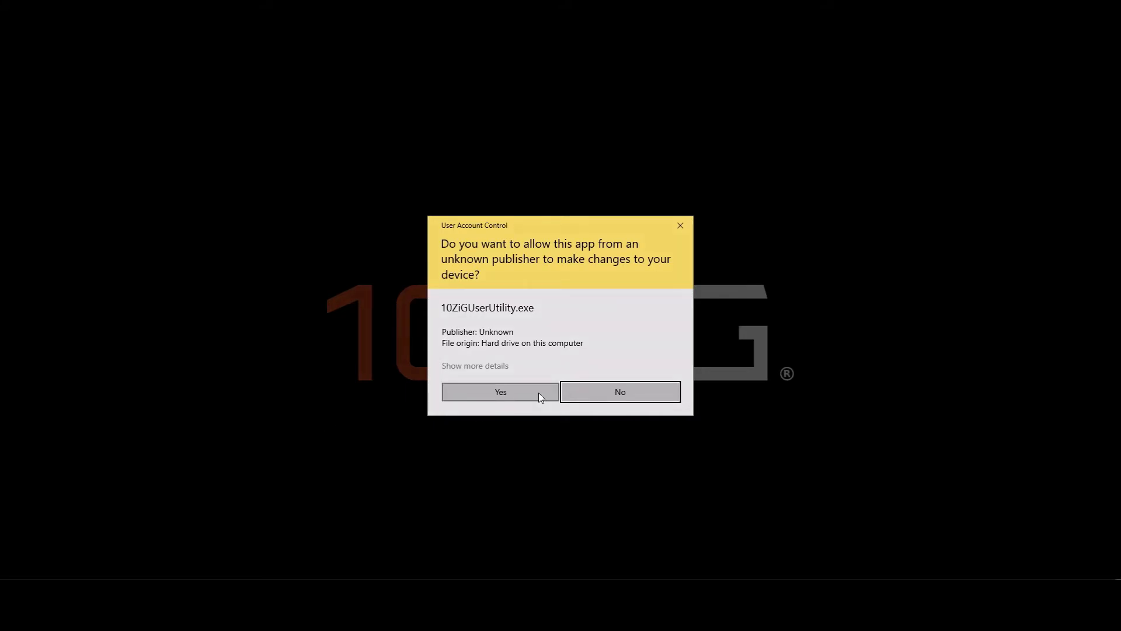
pyautogui.click(500, 392)
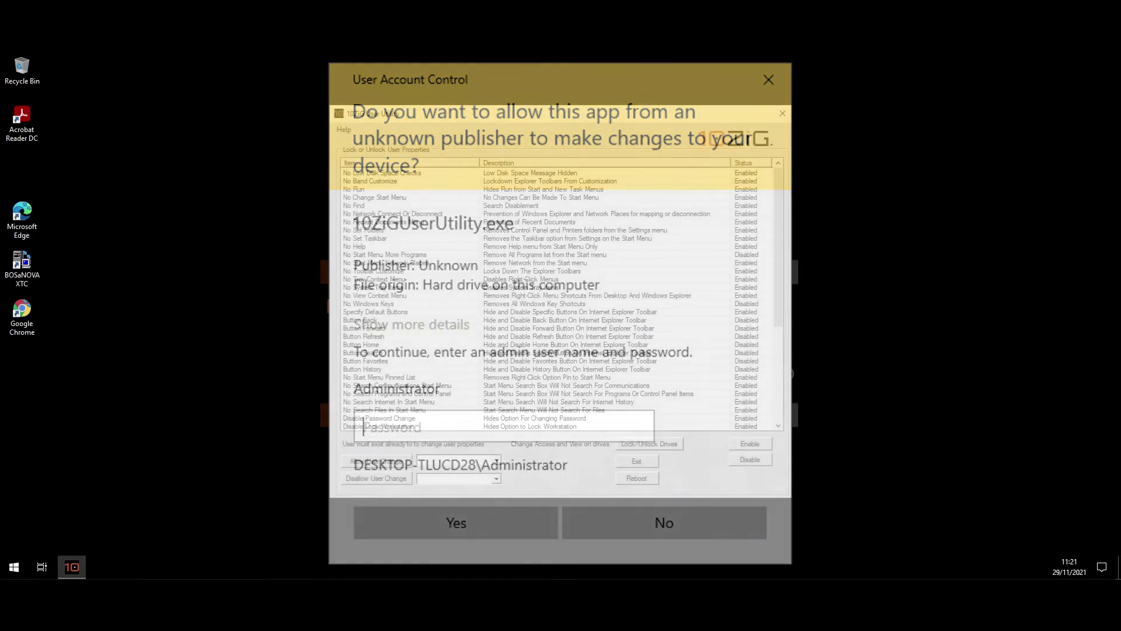
pyautogui.click(456, 522)
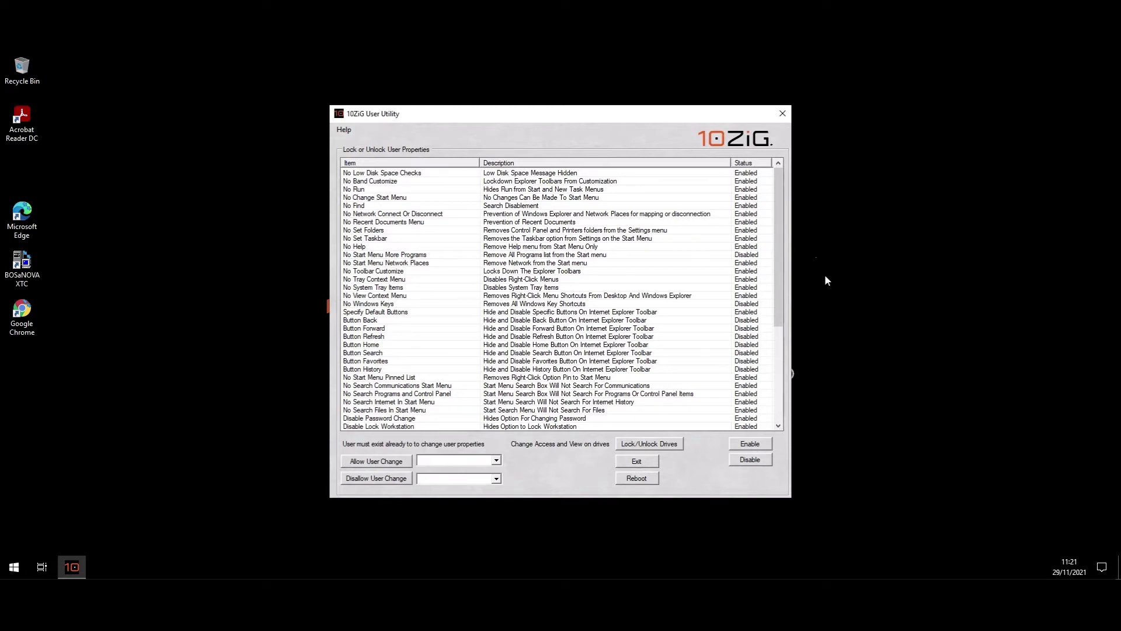
pyautogui.moveTo(754, 173)
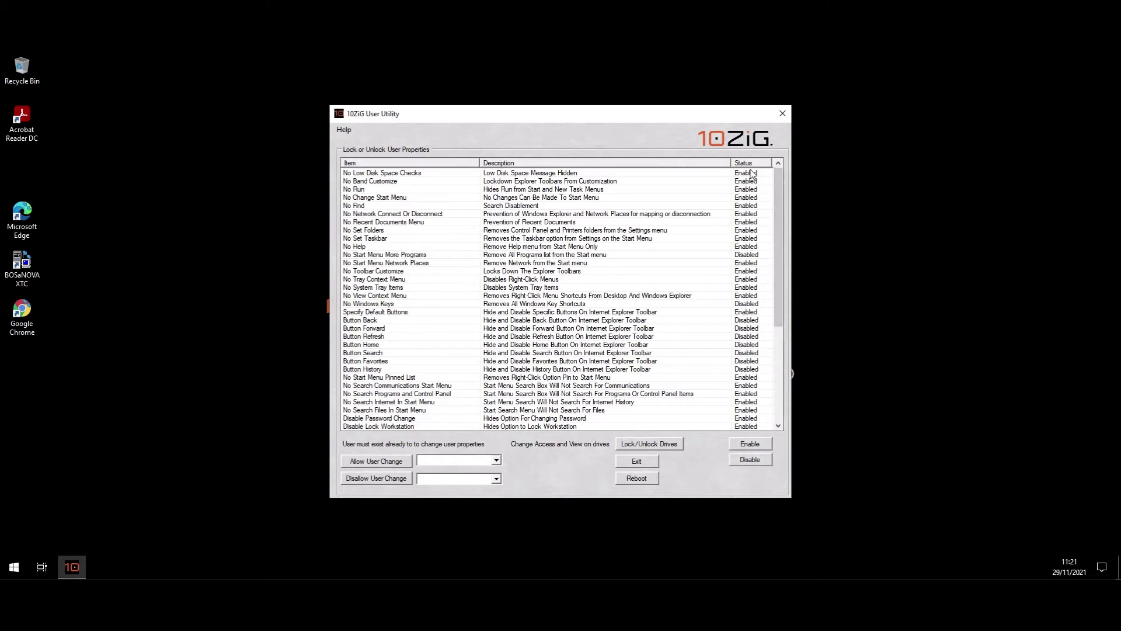
pyautogui.click(382, 181)
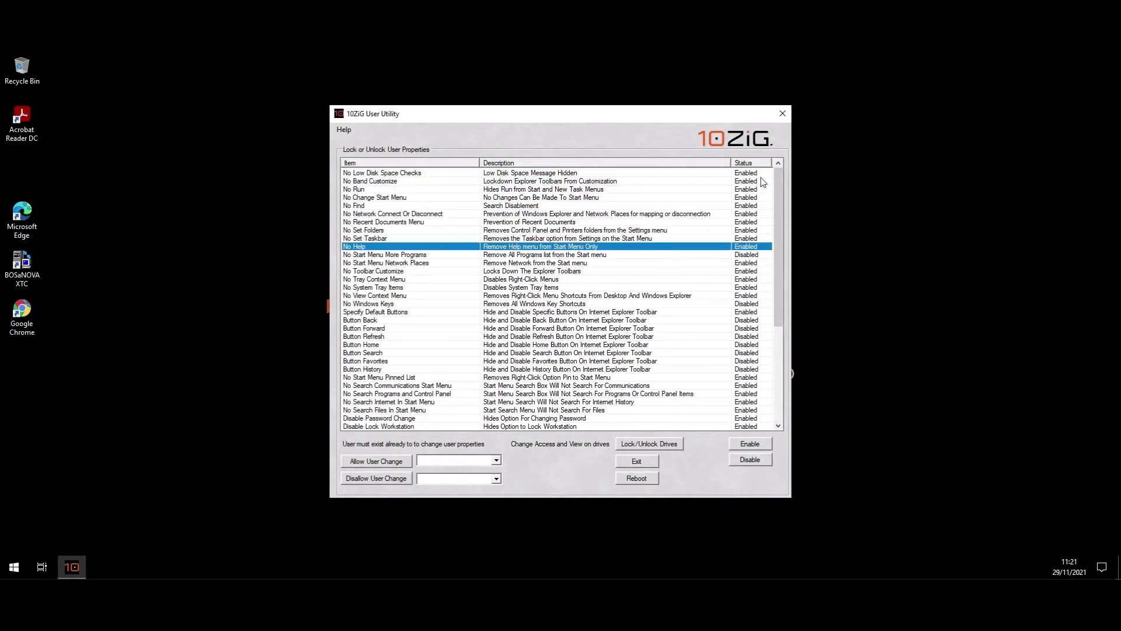
pyautogui.click(375, 296)
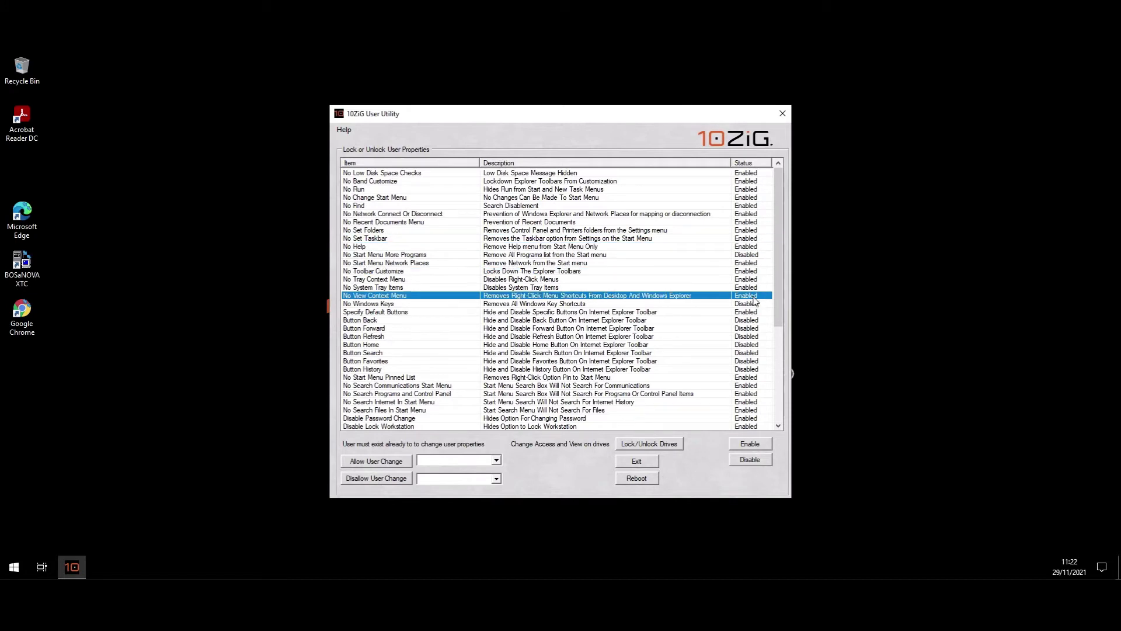
pyautogui.click(396, 385)
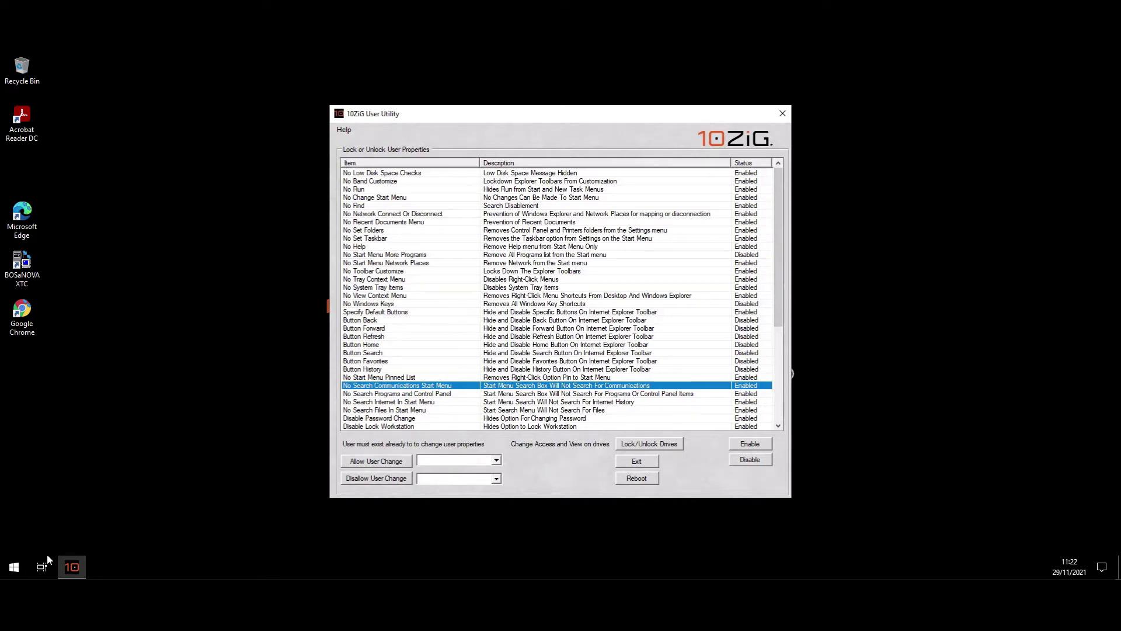
# - Check the Ethernet connection status through Action Center's Network & Internet settings
pyautogui.click(13, 566)
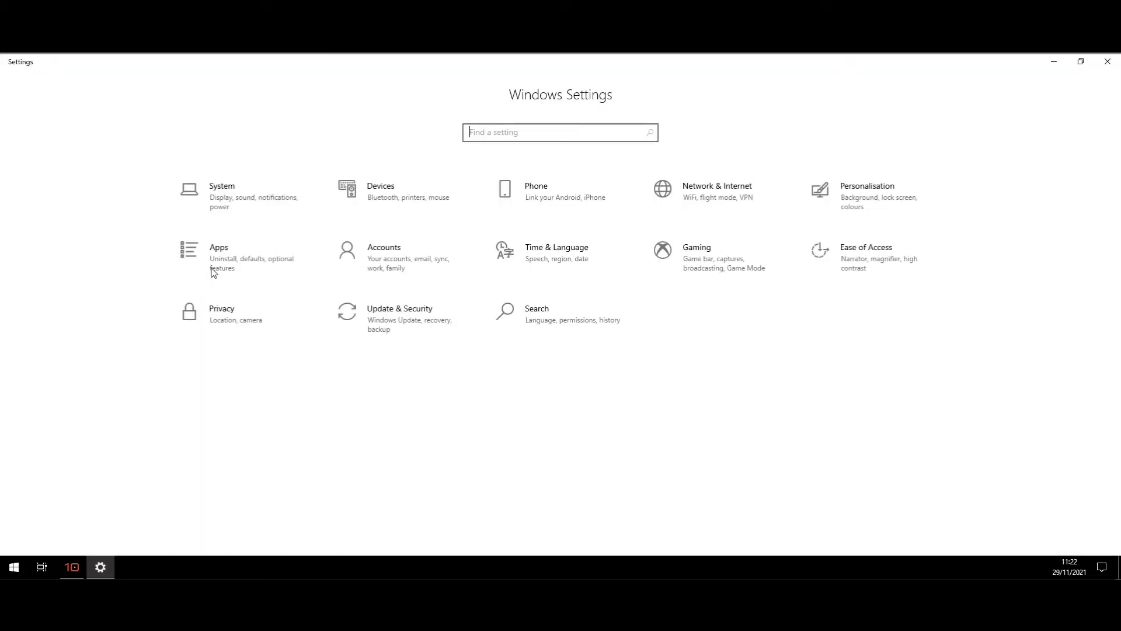
pyautogui.click(717, 186)
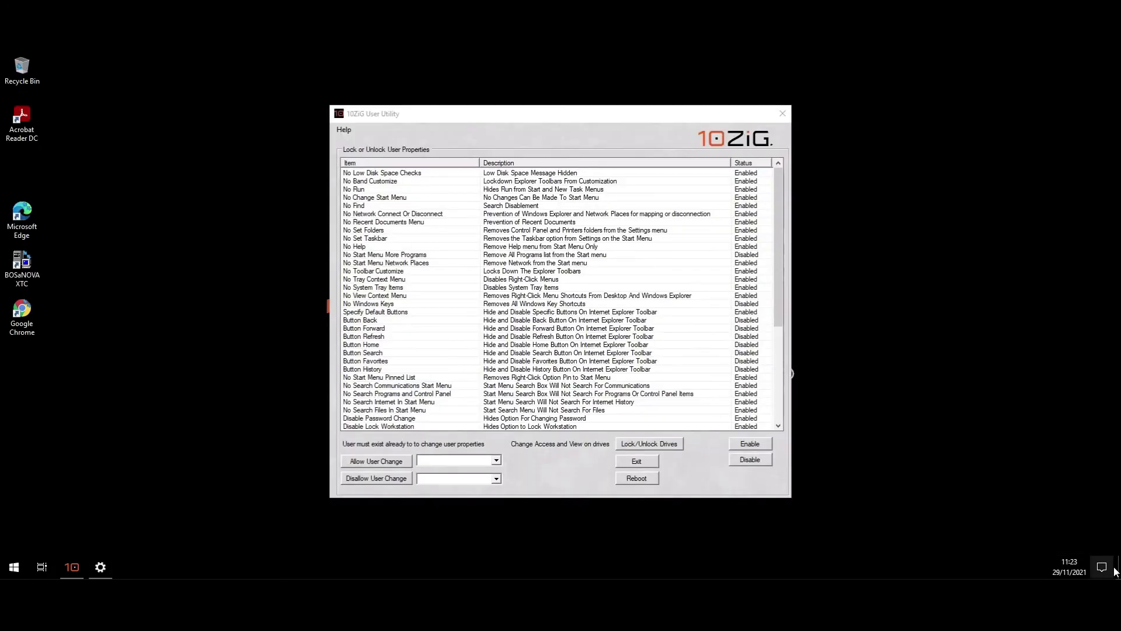
pyautogui.click(1101, 567)
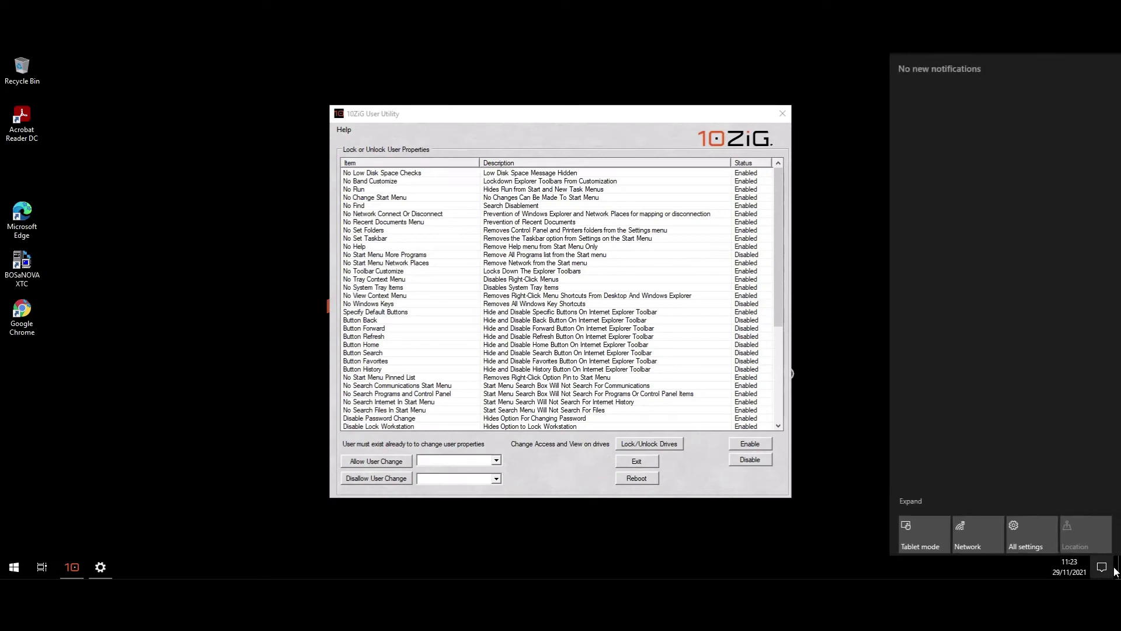
pyautogui.moveTo(994, 549)
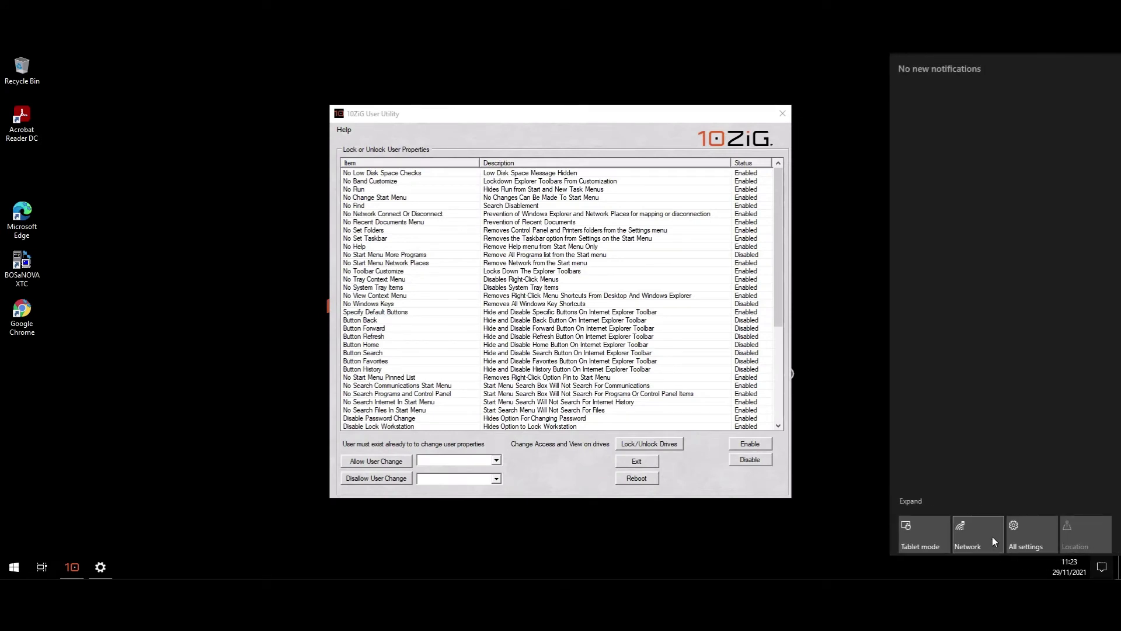
pyautogui.click(977, 534)
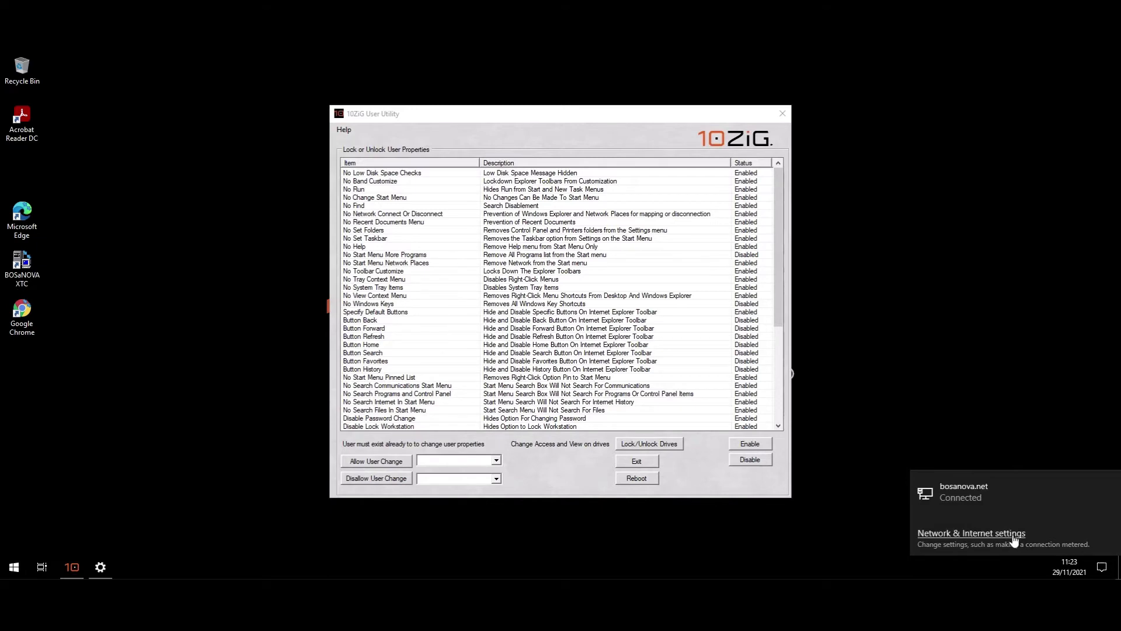
pyautogui.click(971, 533)
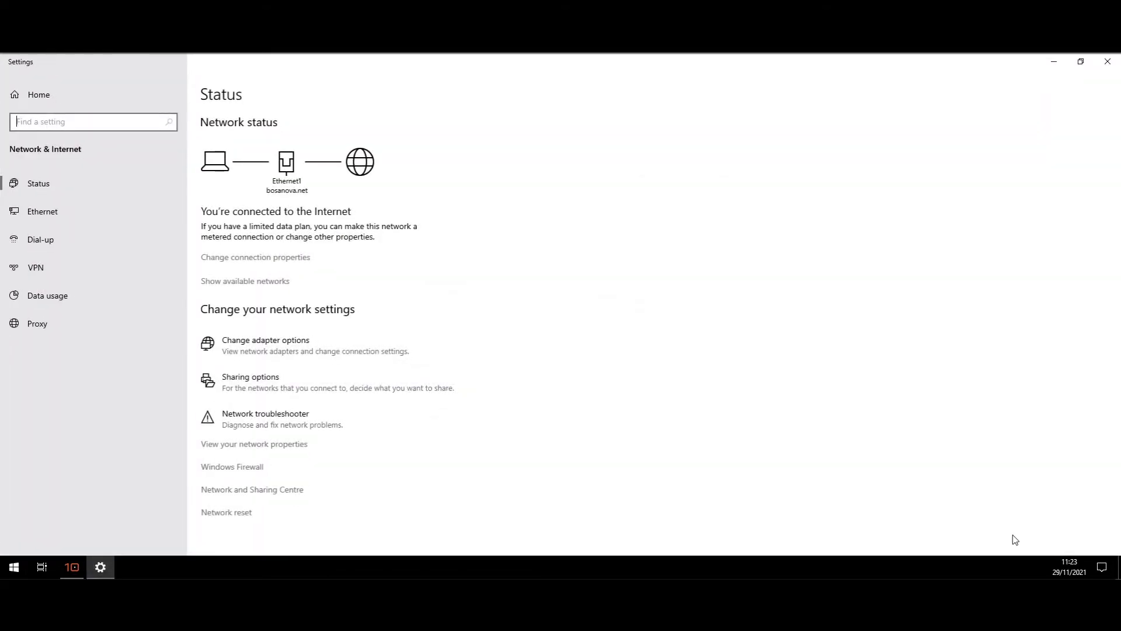
pyautogui.moveTo(1071, 320)
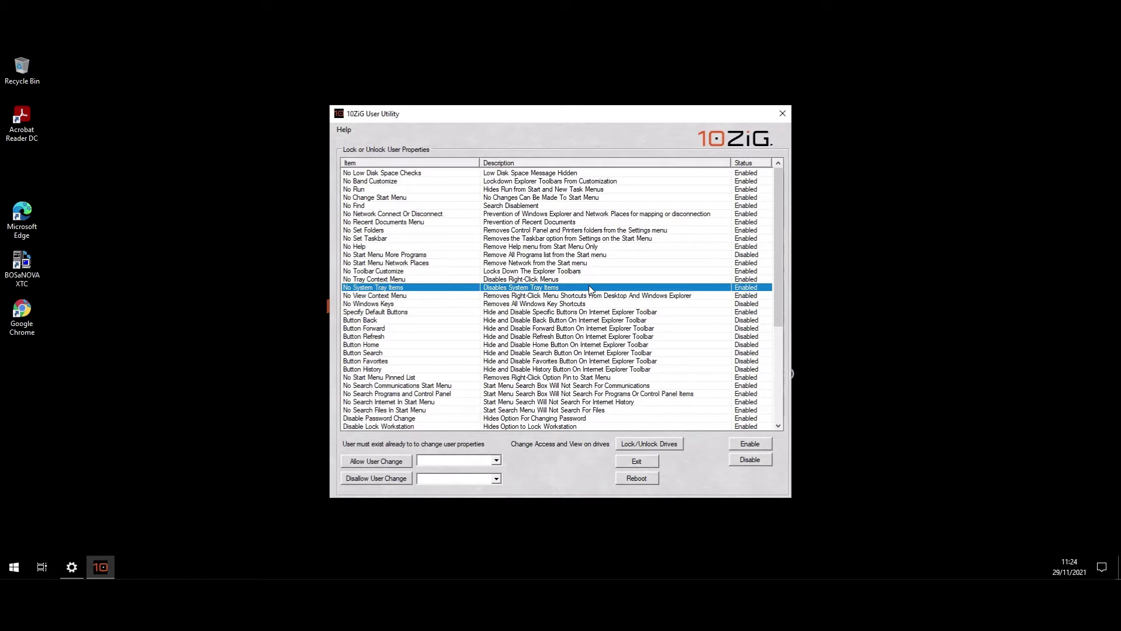
pyautogui.moveTo(770, 469)
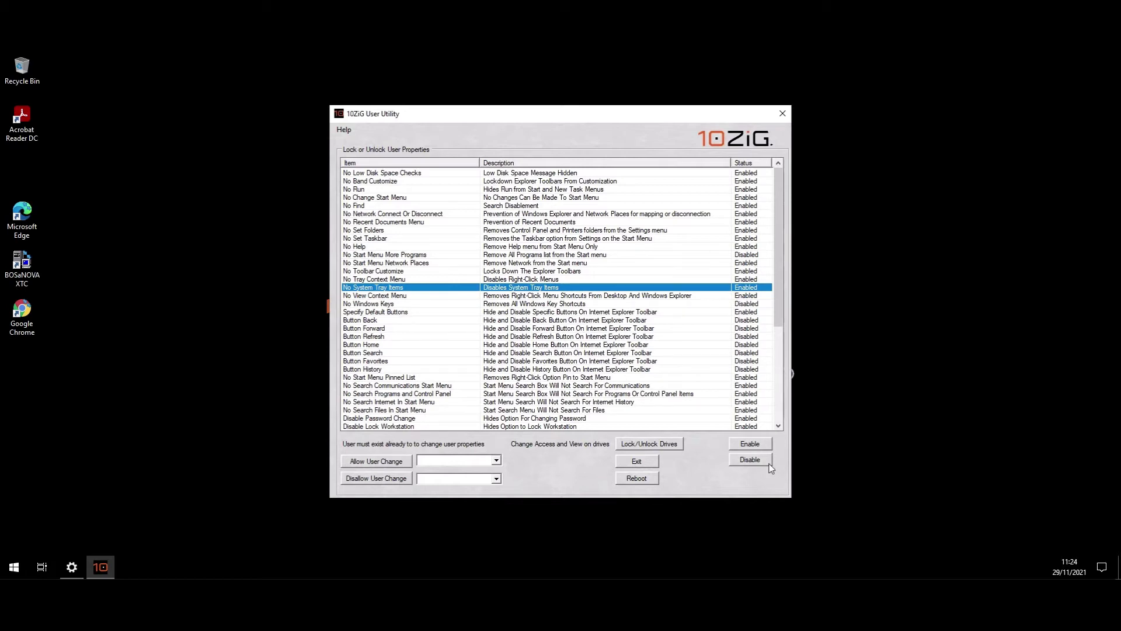
# - Disable the No System Tray Items lock and reboot the thin client
pyautogui.click(750, 460)
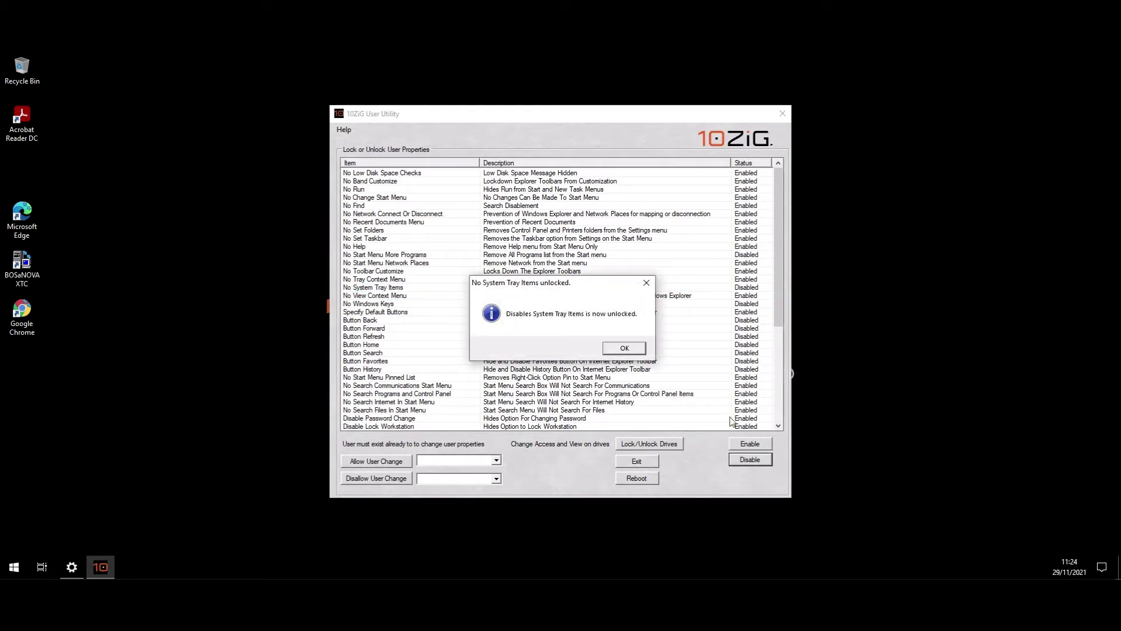
pyautogui.click(624, 348)
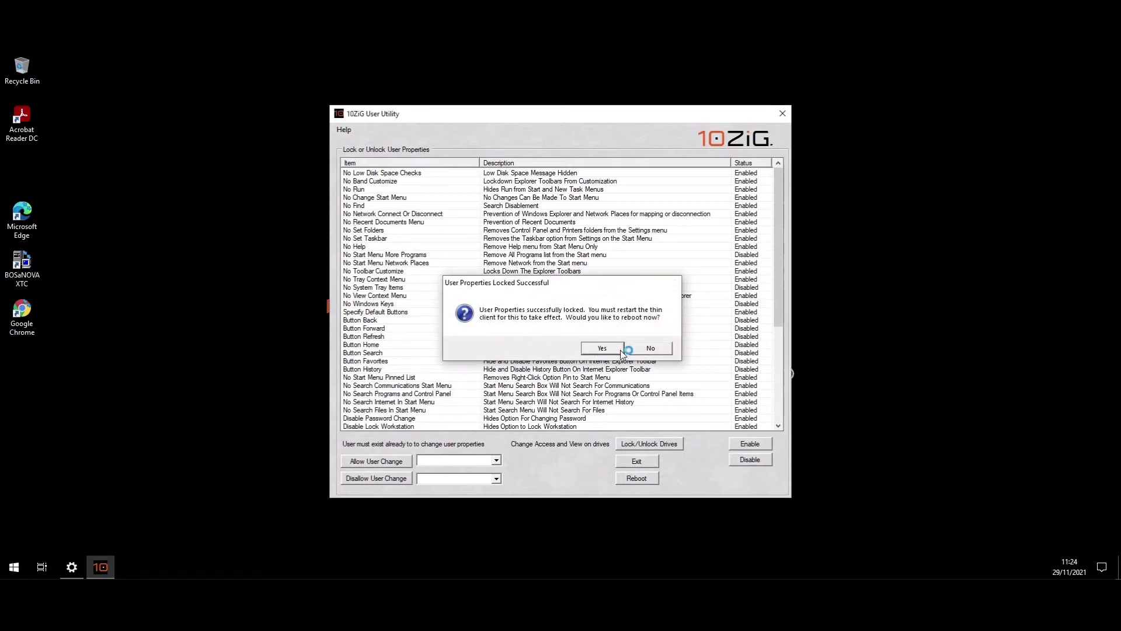
pyautogui.click(602, 348)
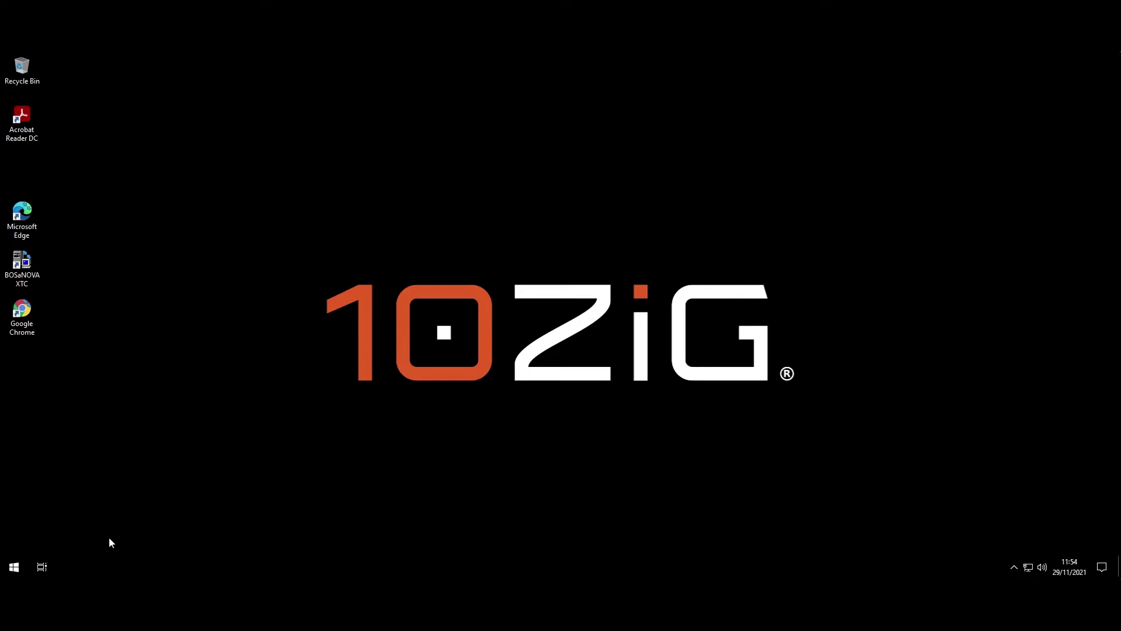
pyautogui.moveTo(1030, 534)
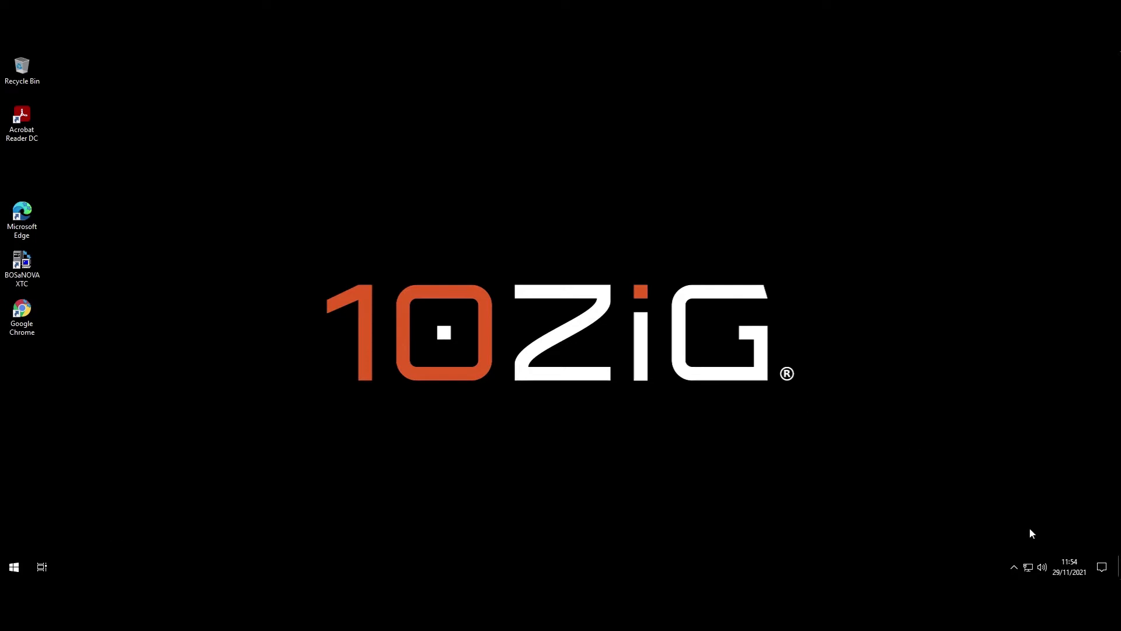
pyautogui.moveTo(1028, 568)
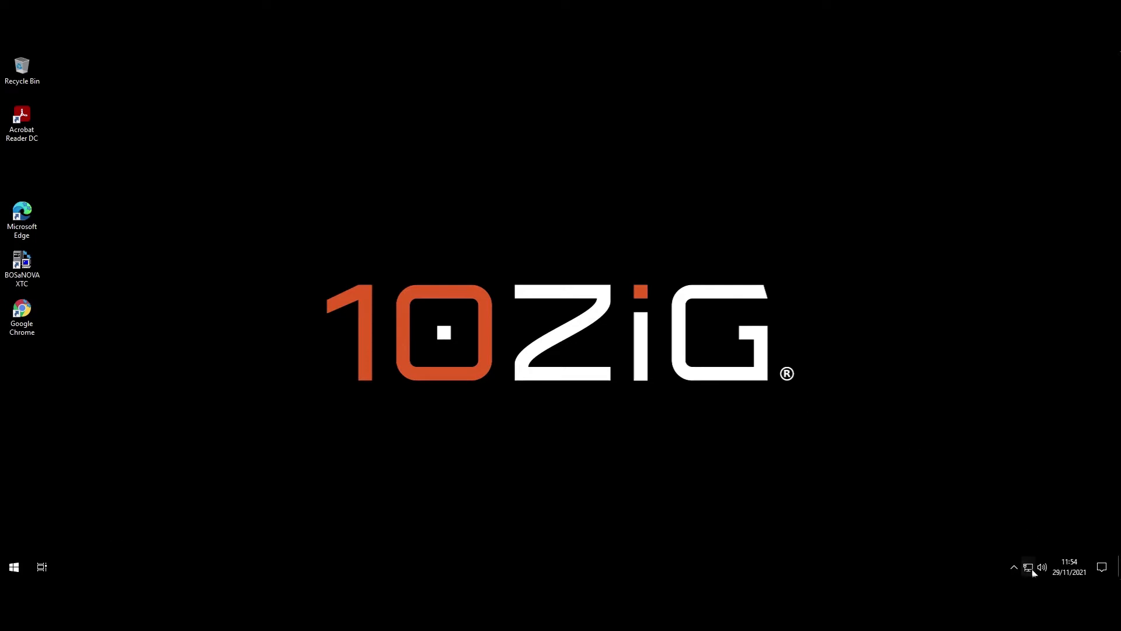
pyautogui.click(1027, 567)
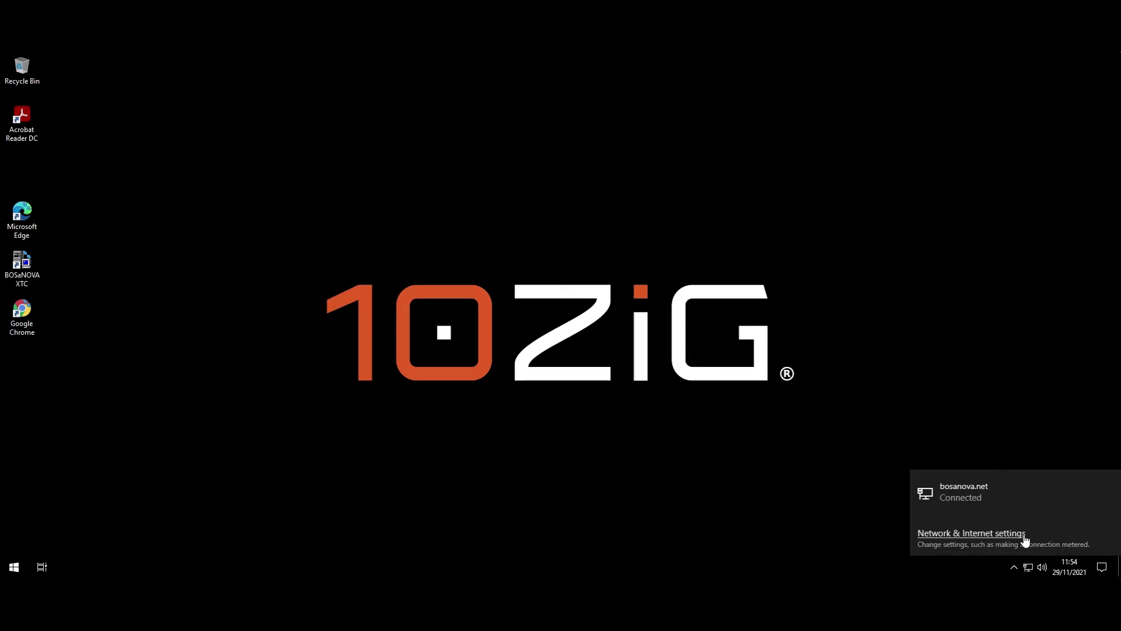
pyautogui.click(971, 532)
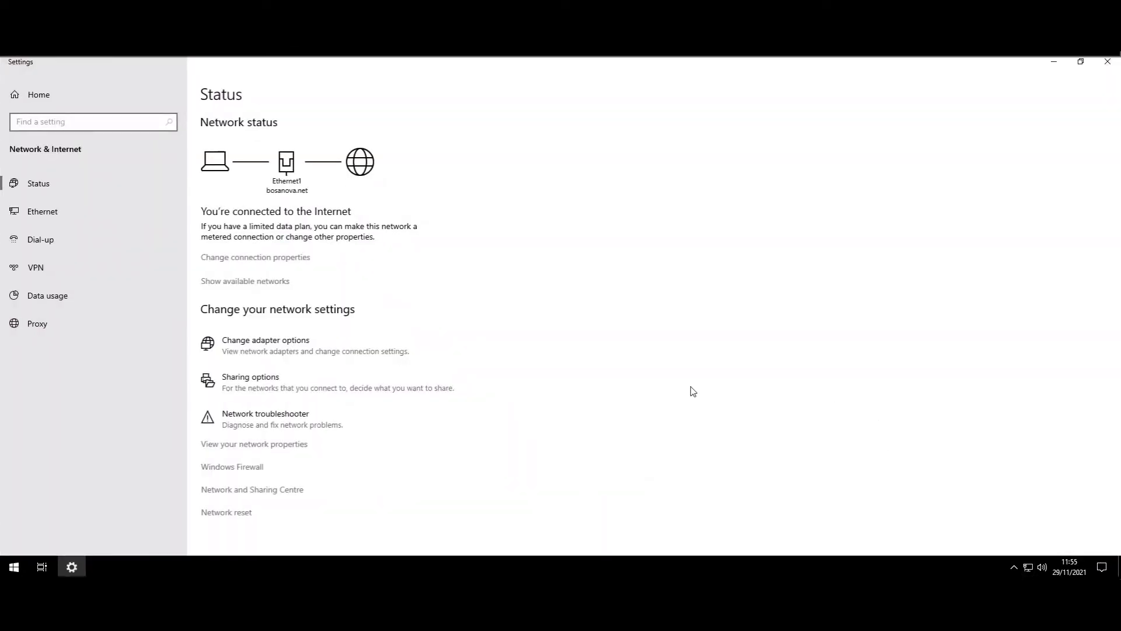
pyautogui.click(42, 212)
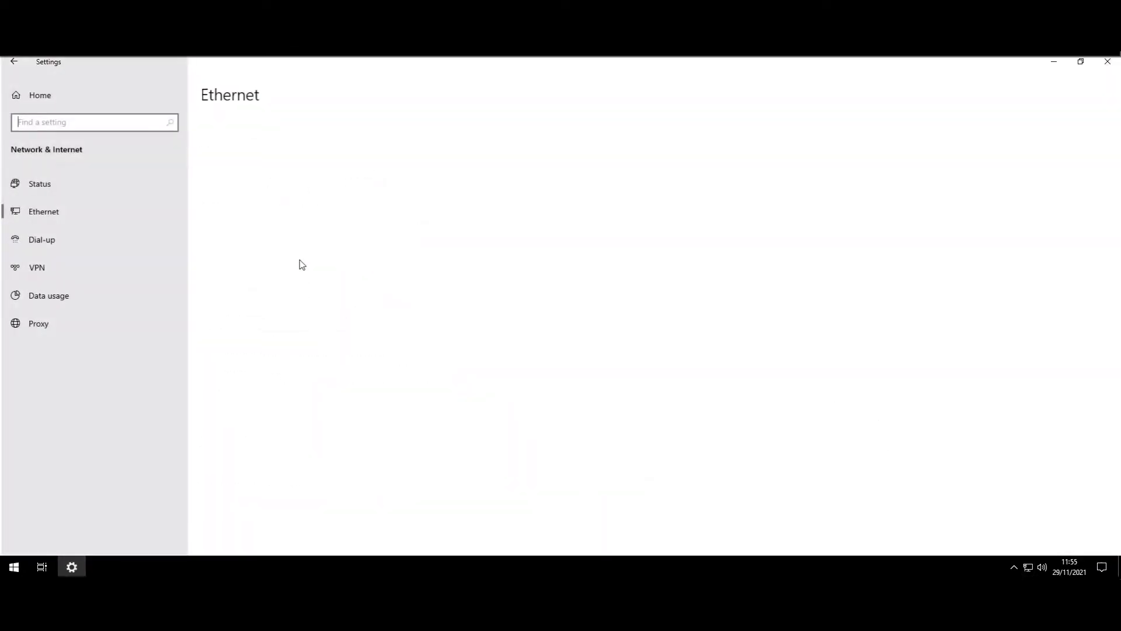
pyautogui.click(43, 212)
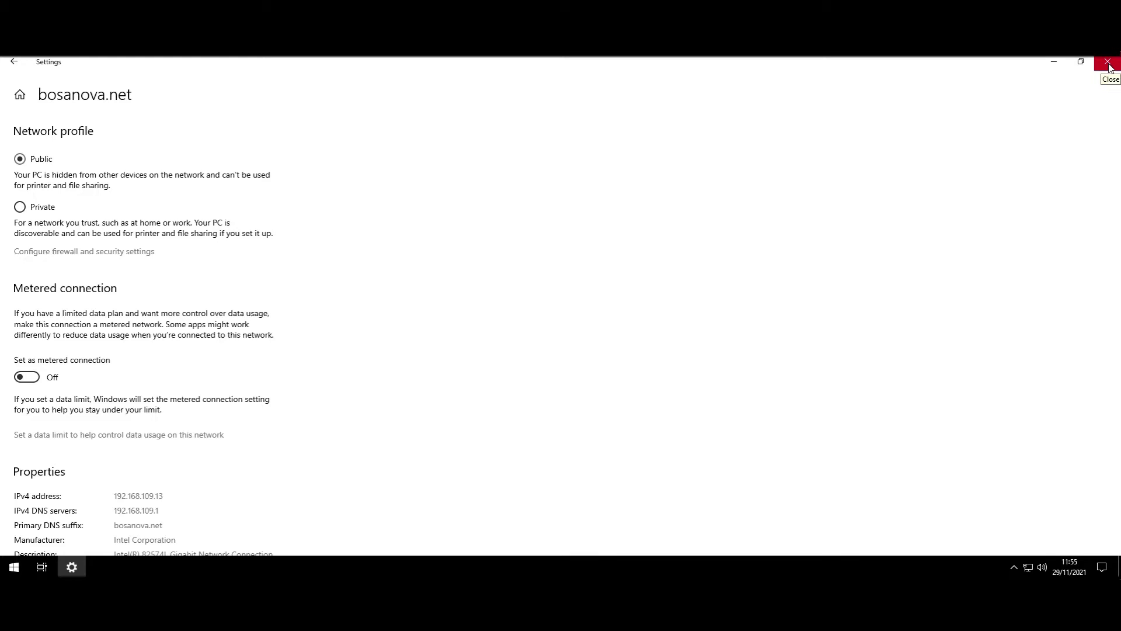
pyautogui.click(1109, 61)
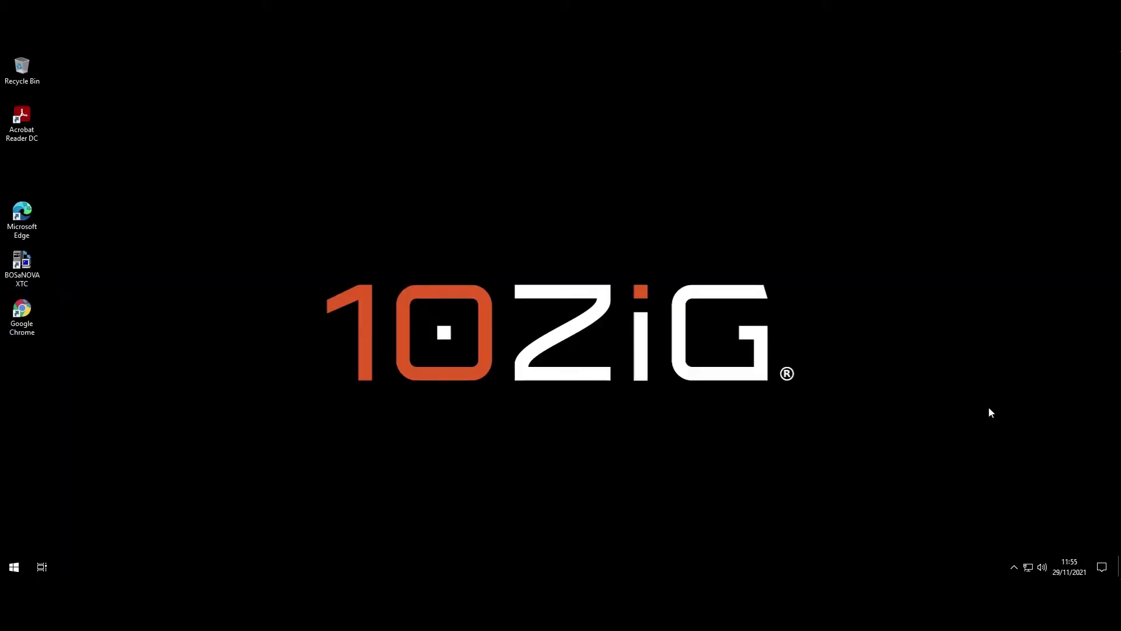
pyautogui.moveTo(1043, 571)
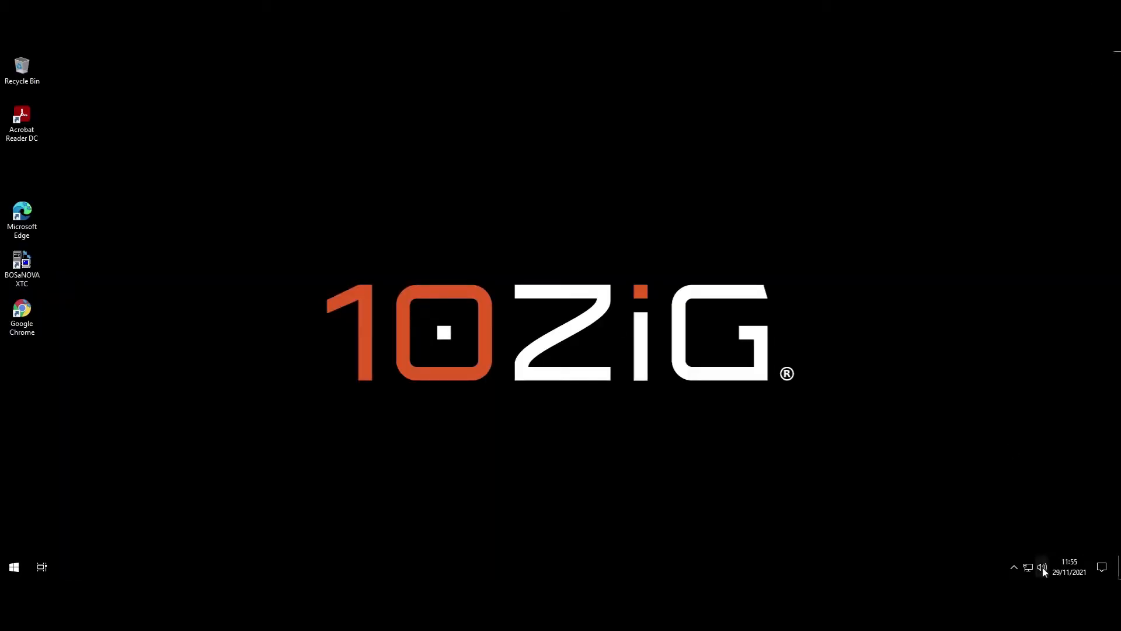
# - Lower the speaker volume from 92 to 70 and view the hidden tray icons
pyautogui.click(1043, 566)
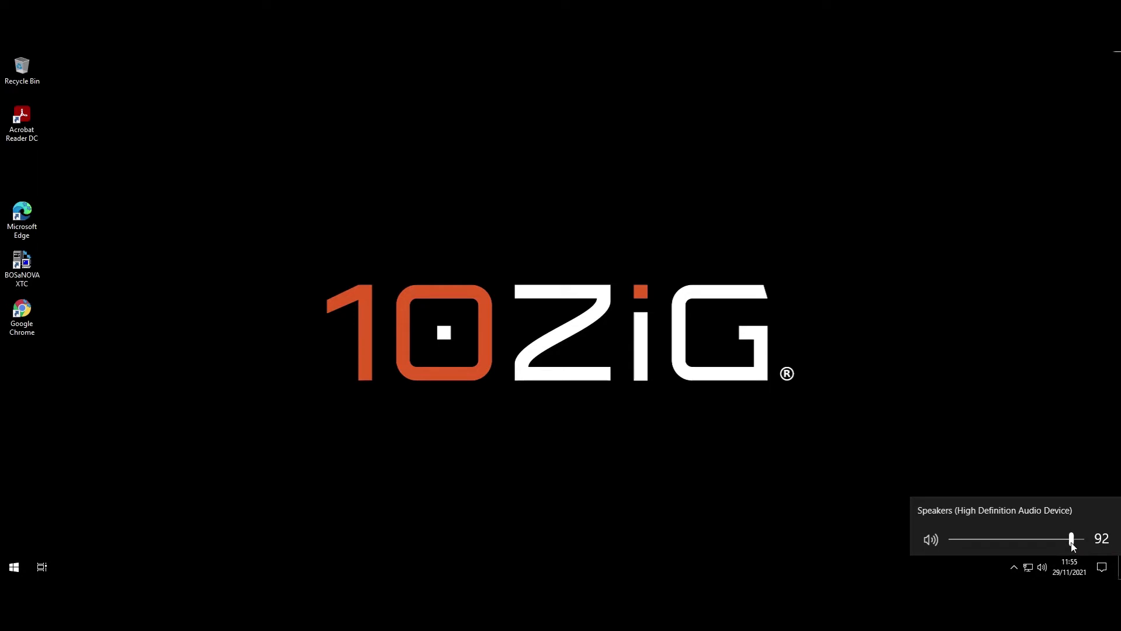
pyautogui.moveTo(1071, 539); pyautogui.dragTo(1041, 539)
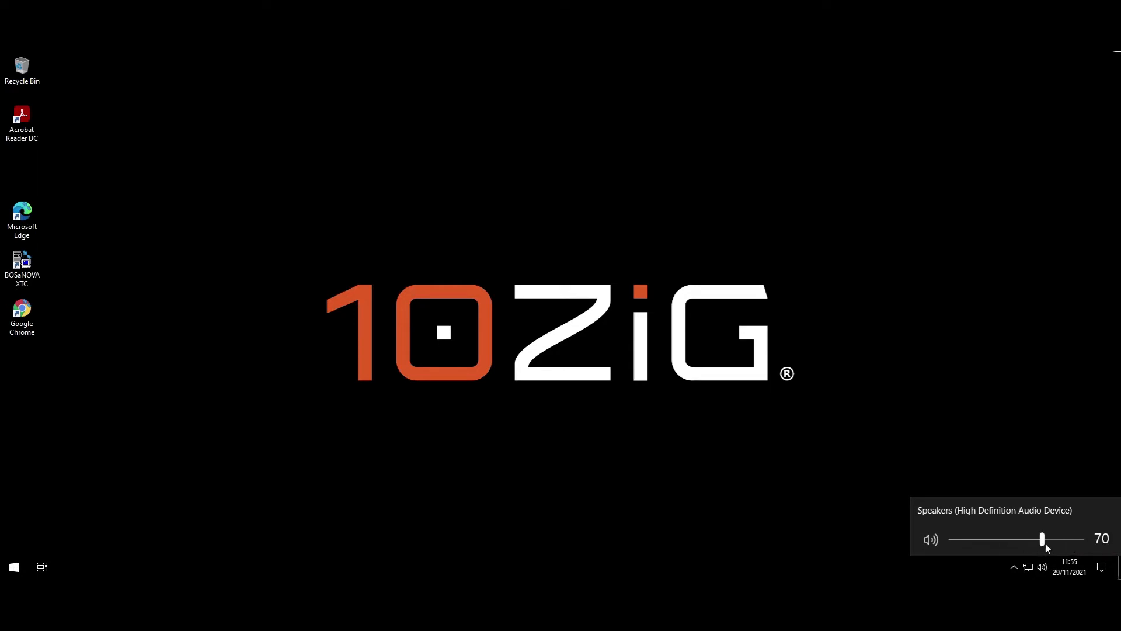
pyautogui.moveTo(1041, 538); pyautogui.dragTo(1067, 539)
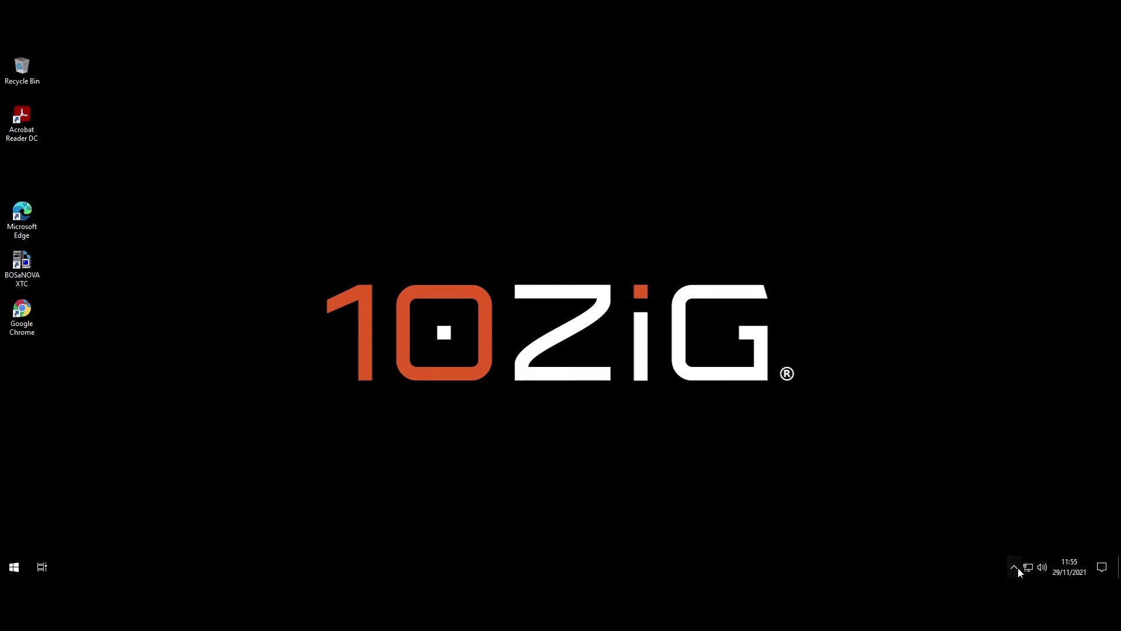
pyautogui.click(1013, 567)
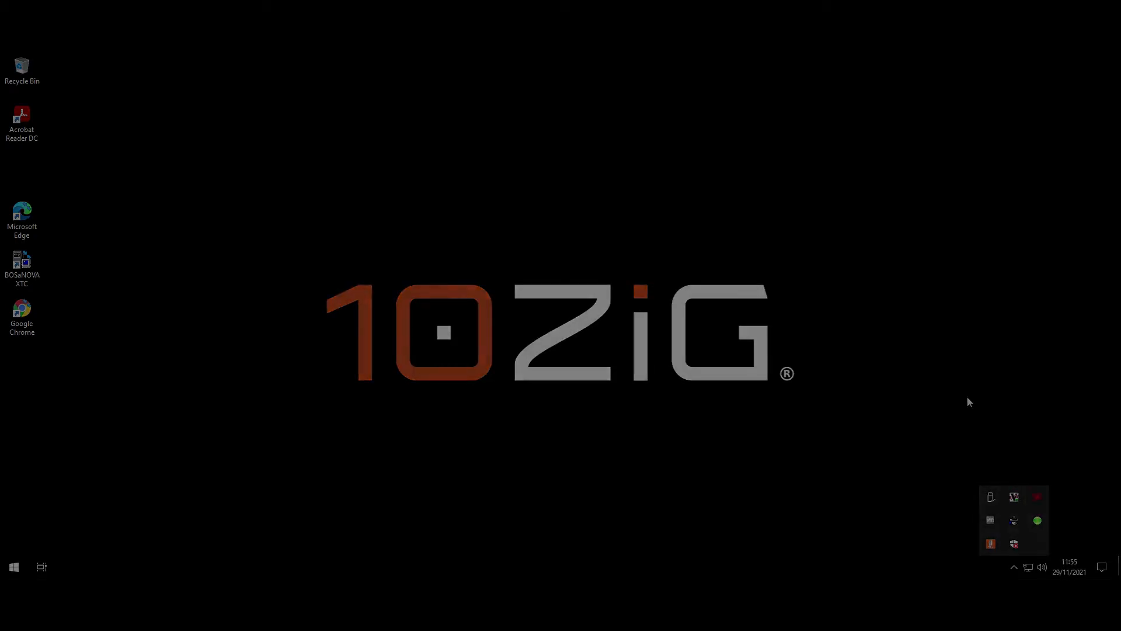
pyautogui.click(14, 567)
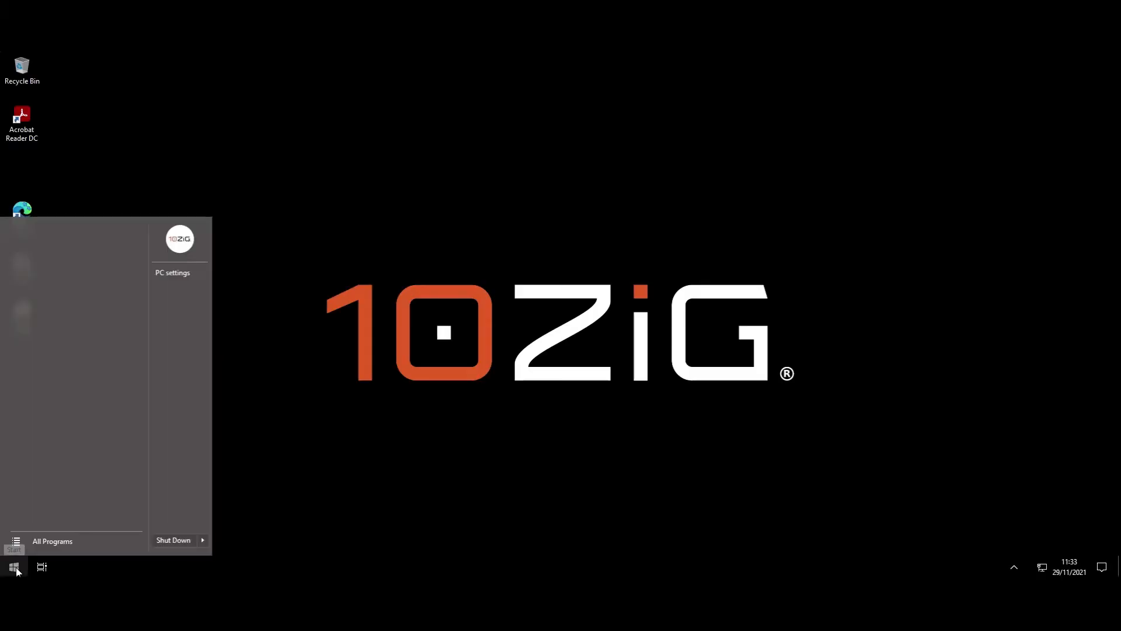
# - Launch the 10ZiG User Utility and the On-Screen Keyboard from the Start menu
pyautogui.click(51, 540)
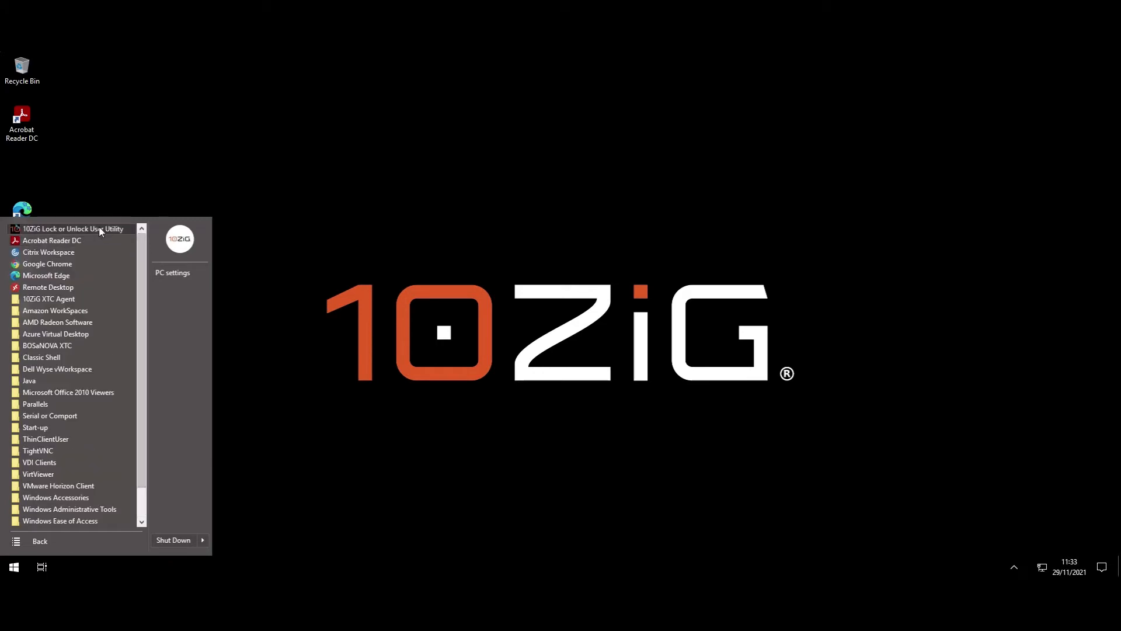
pyautogui.click(70, 228)
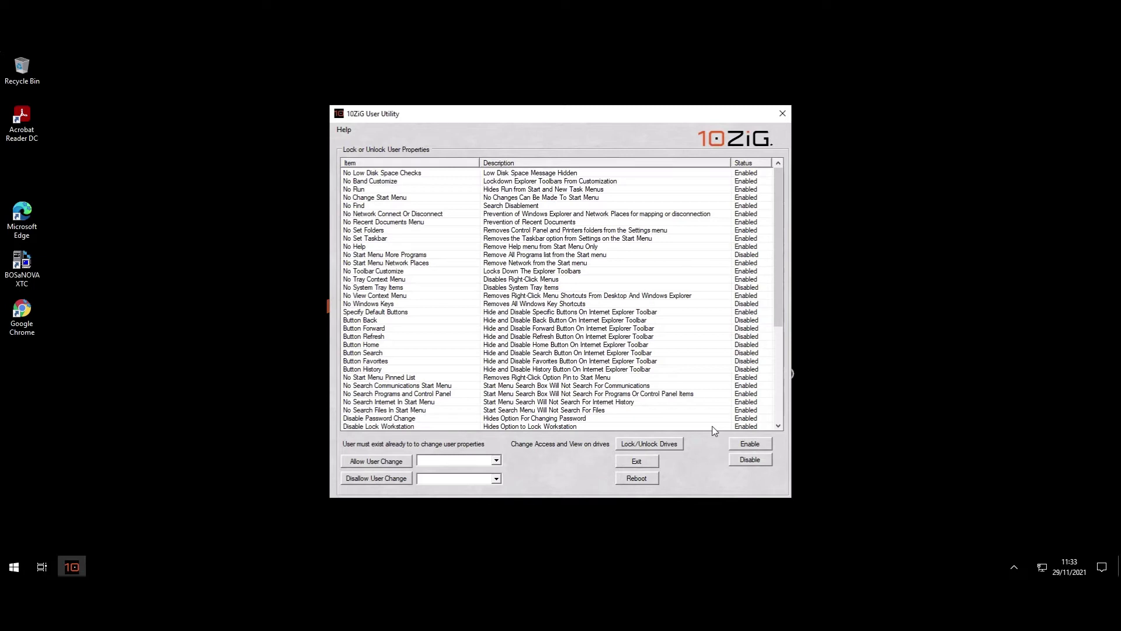
pyautogui.moveTo(648, 209)
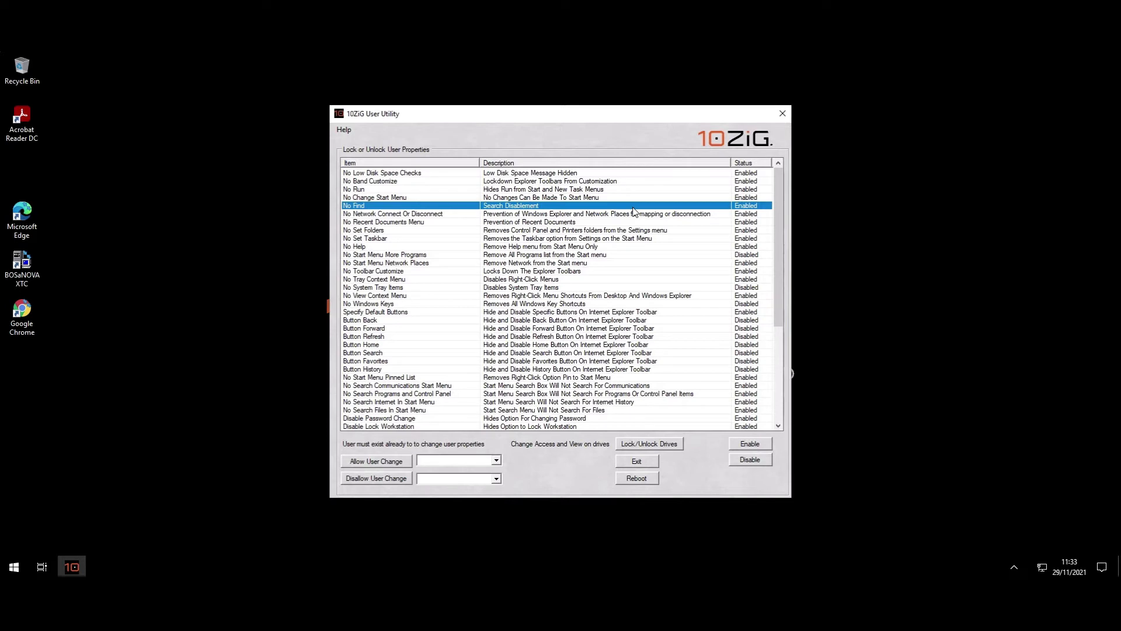
pyautogui.moveTo(471, 324)
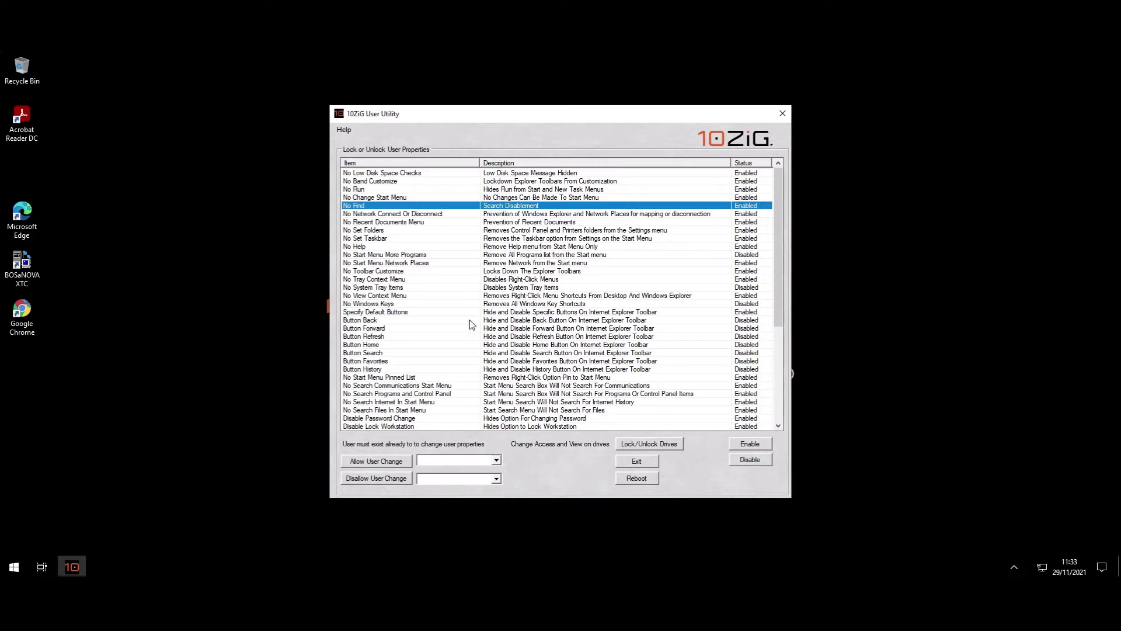
pyautogui.click(14, 566)
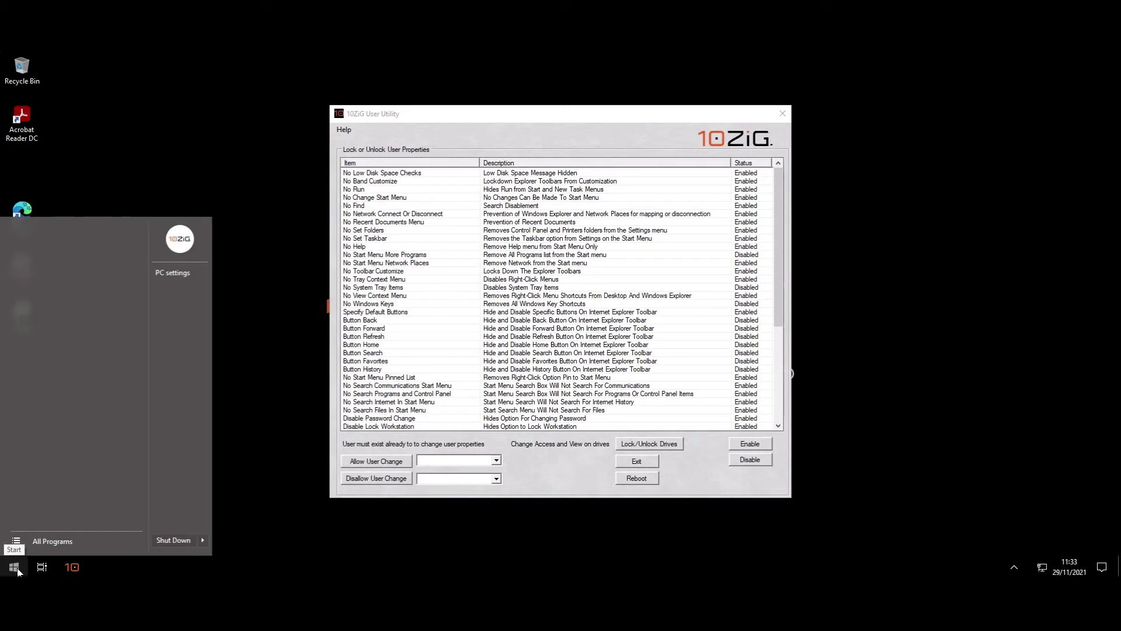
pyautogui.click(52, 541)
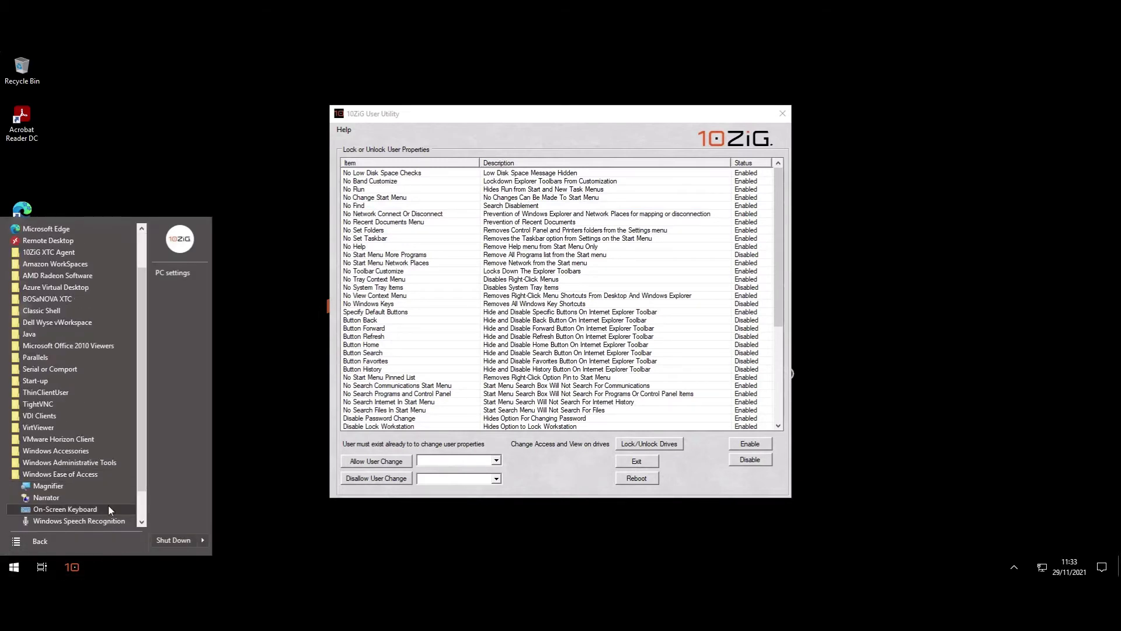
pyautogui.click(65, 509)
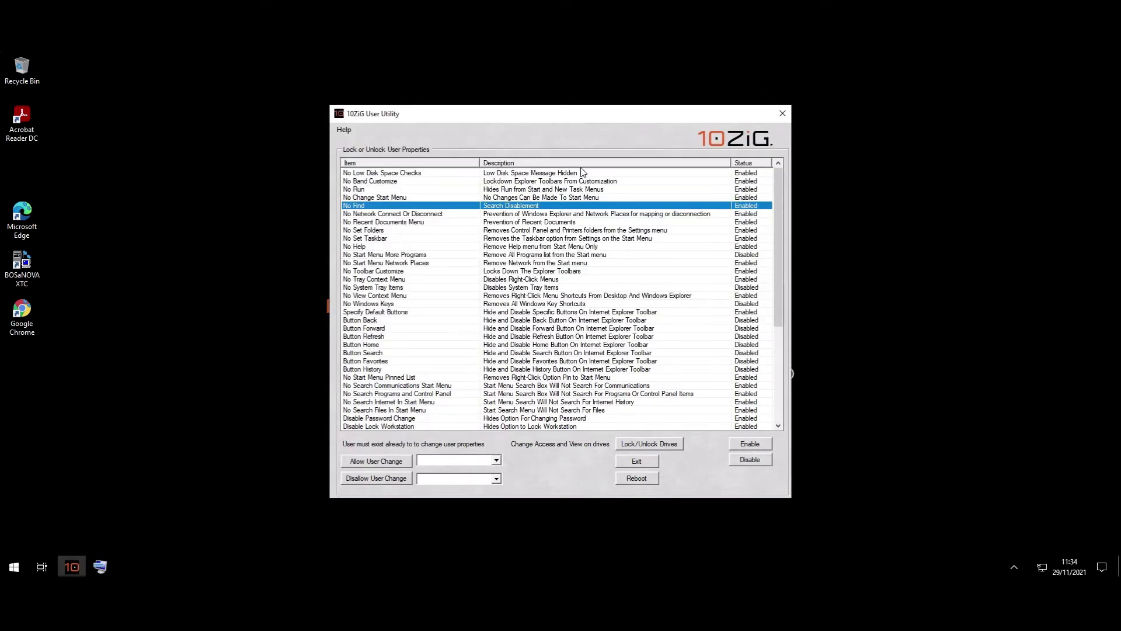
pyautogui.moveTo(565, 218)
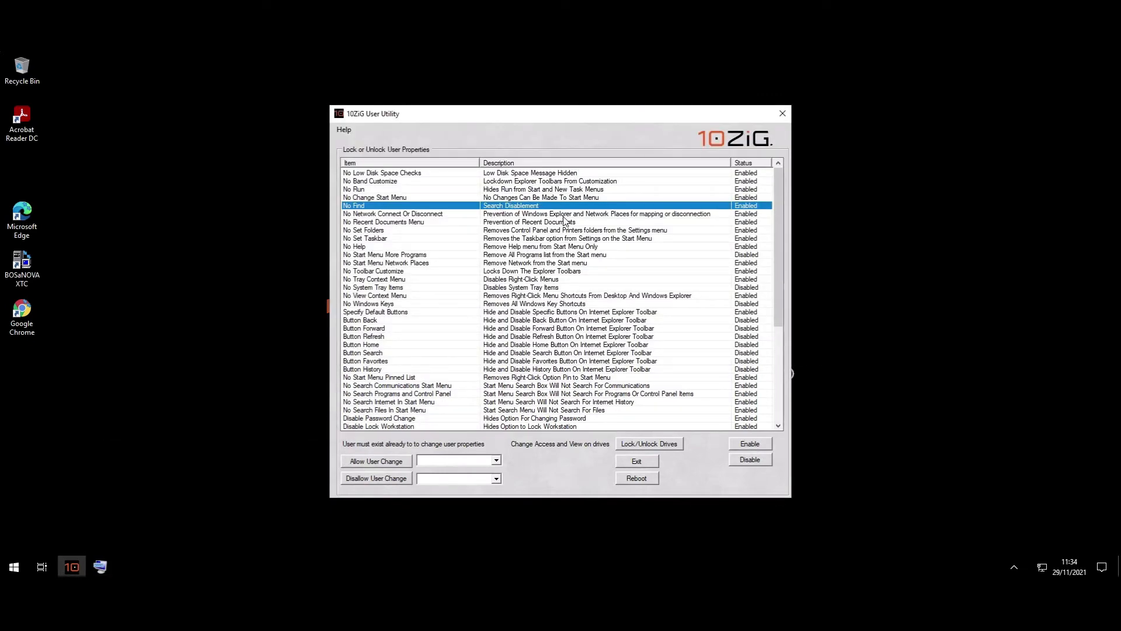
# - Disable the No Find lock, reboot the thin client, then put away the On-Screen Keyboard
pyautogui.click(750, 460)
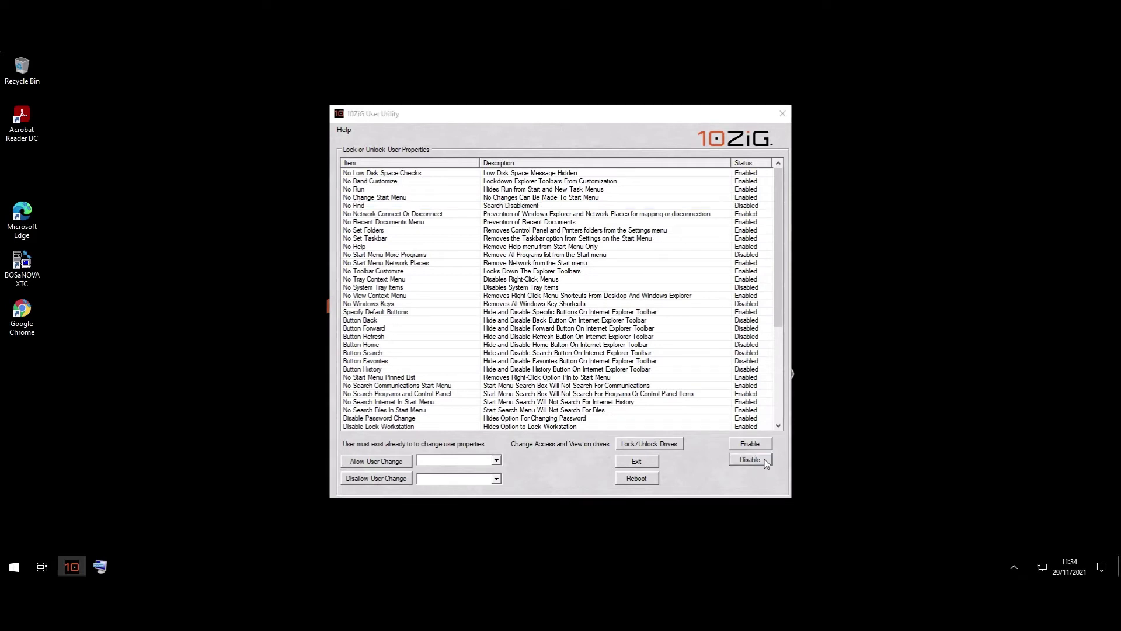
pyautogui.click(750, 459)
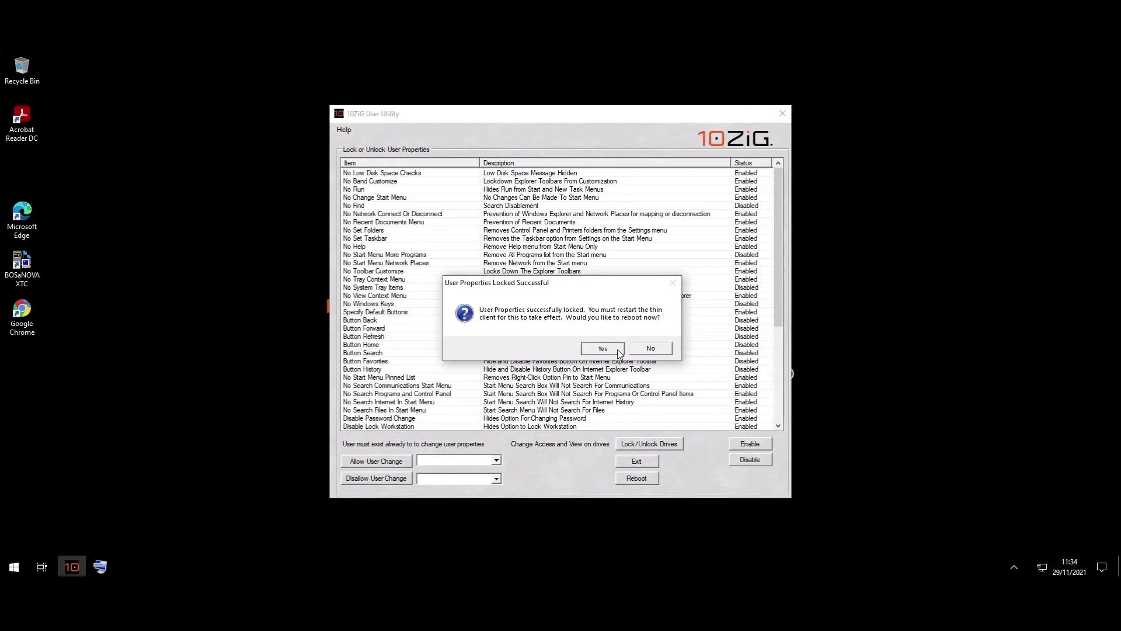
pyautogui.click(602, 348)
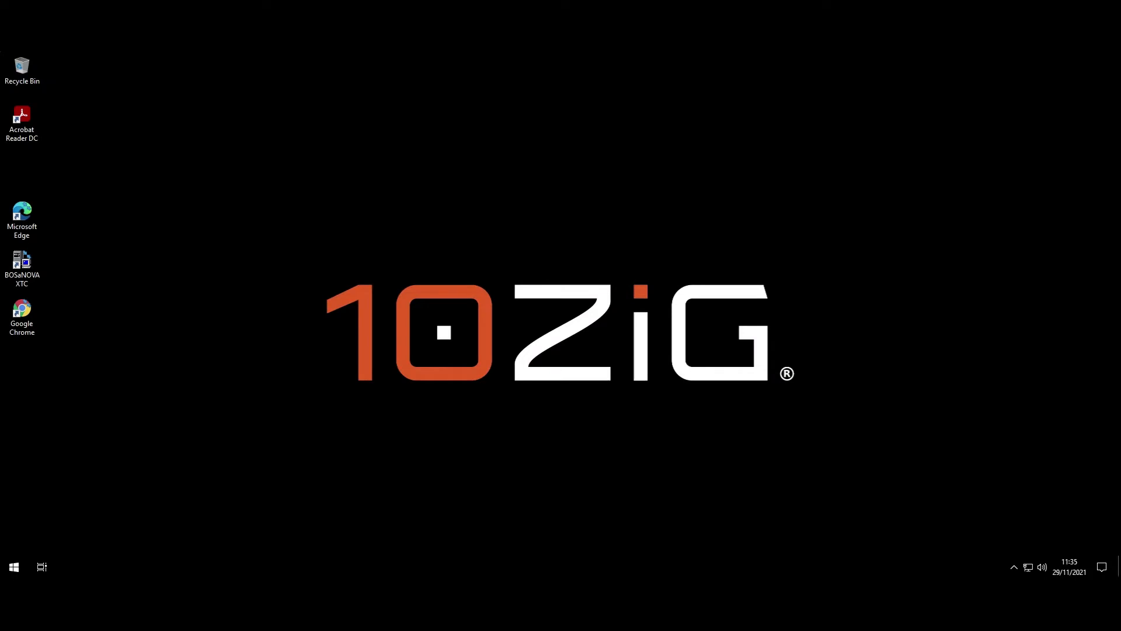
pyautogui.click(13, 566)
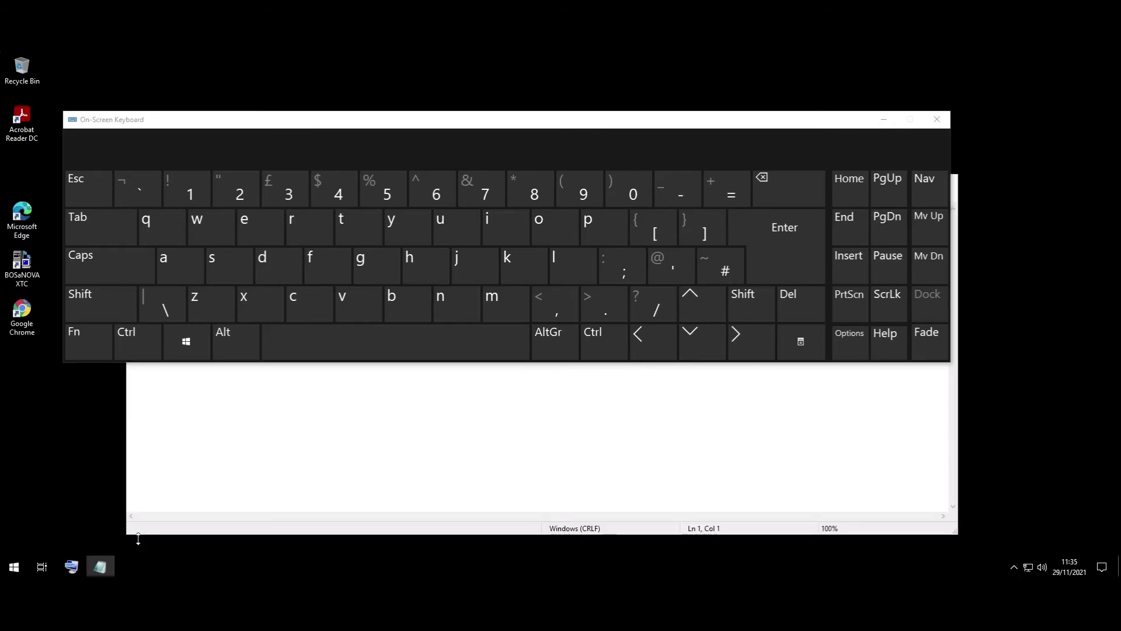
pyautogui.moveTo(884, 123)
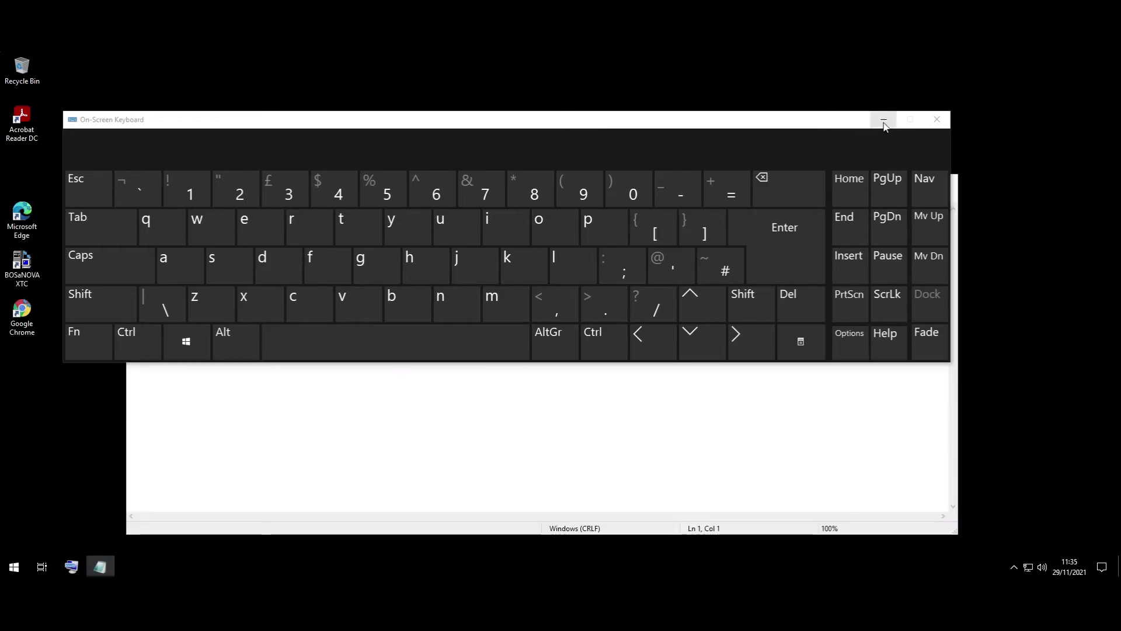
pyautogui.click(883, 120)
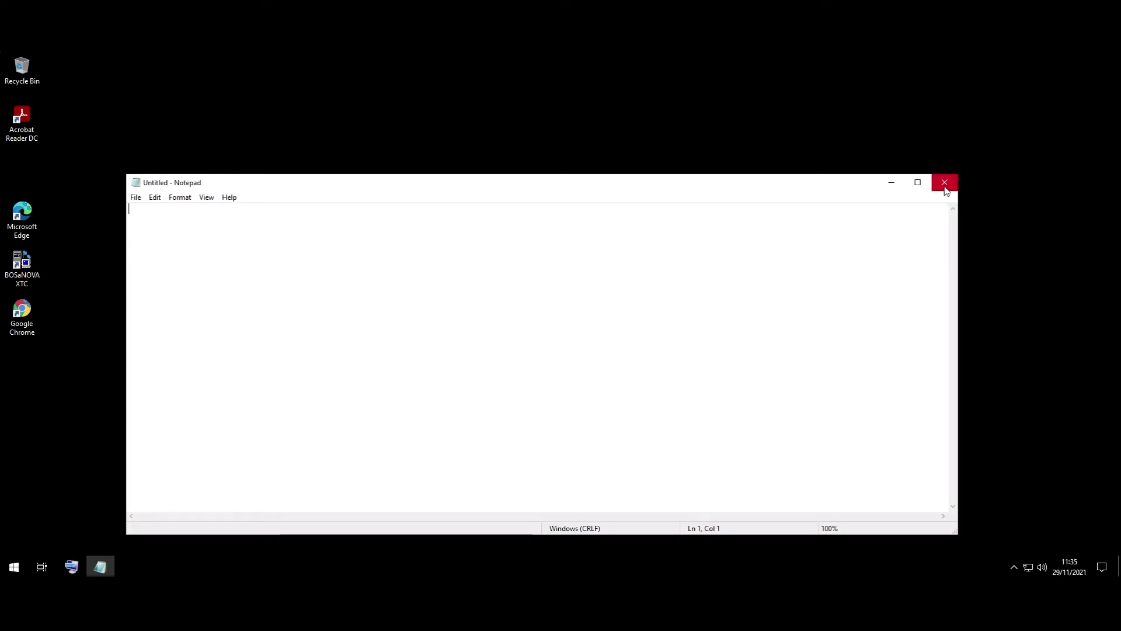
# - Close the empty untitled Notepad window
pyautogui.click(945, 182)
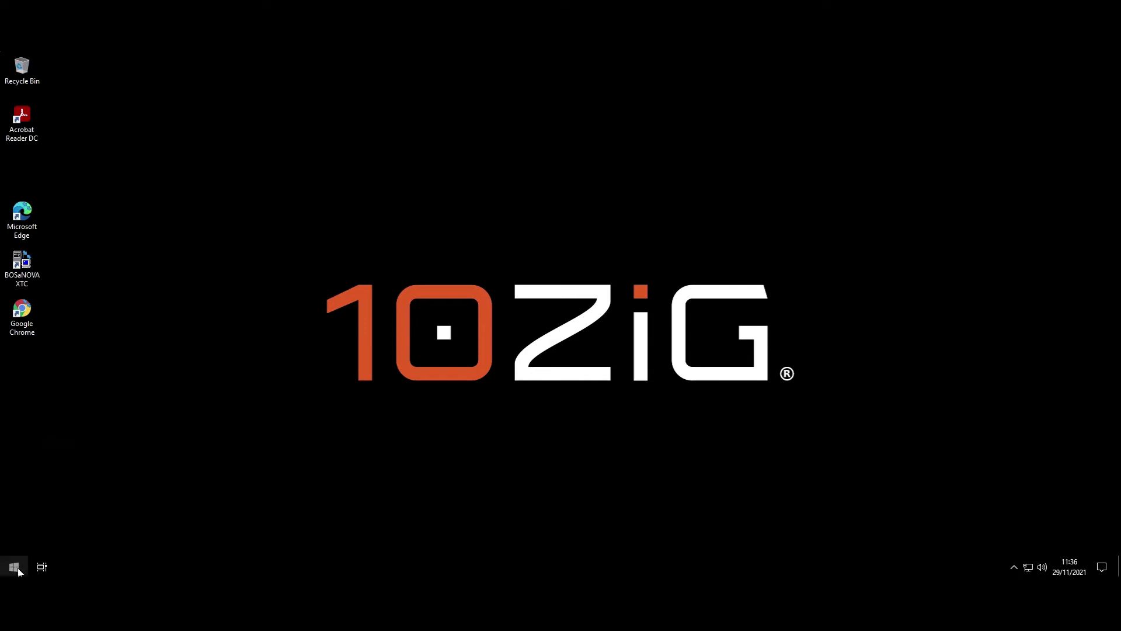
# - Relaunch the 10ZiG utility and disable the No View Context Menu lock
pyautogui.click(14, 566)
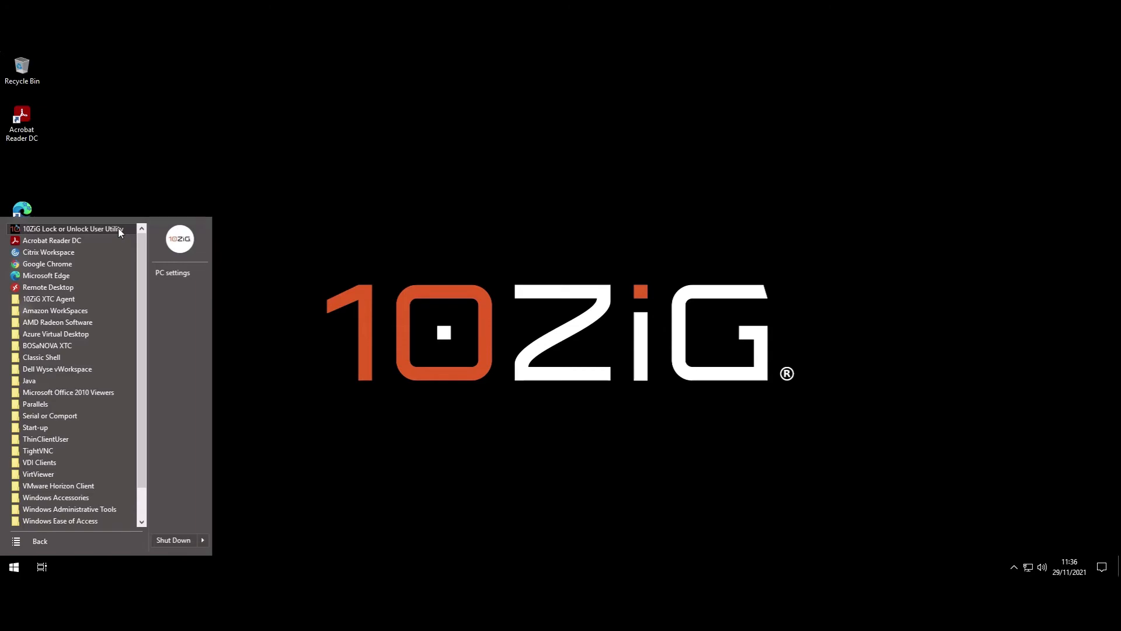
pyautogui.click(70, 228)
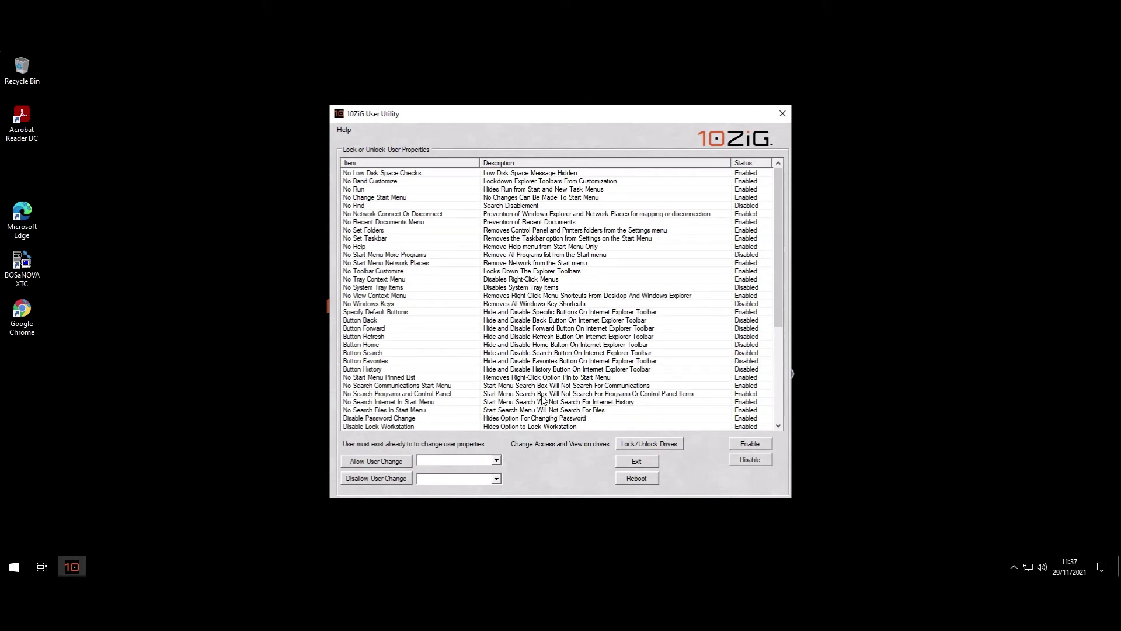
pyautogui.moveTo(679, 300)
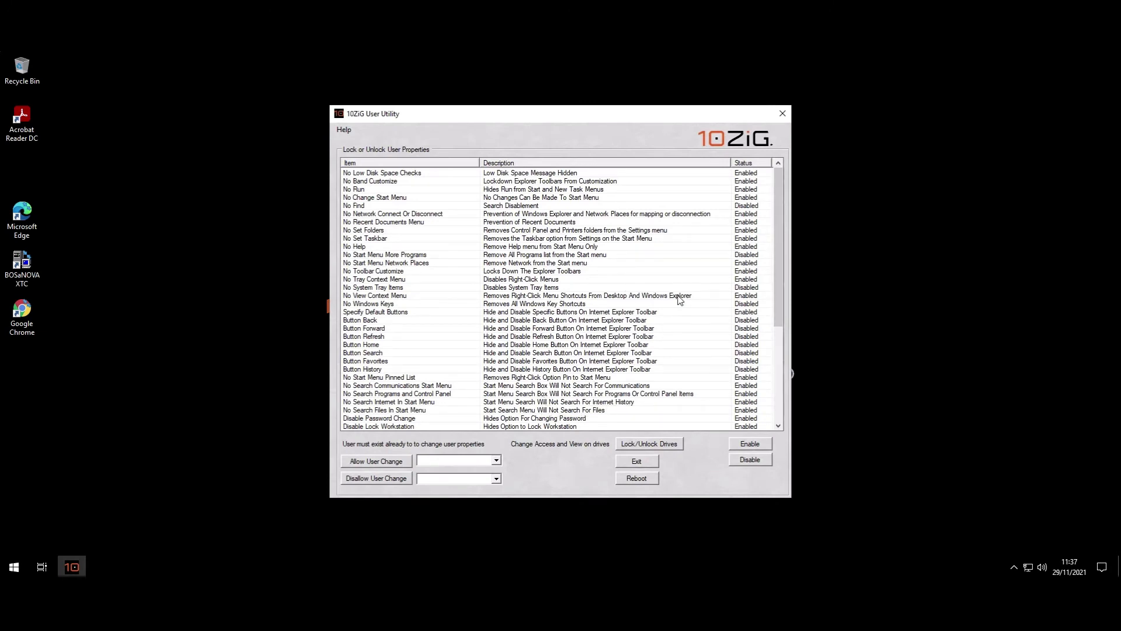
pyautogui.moveTo(686, 301)
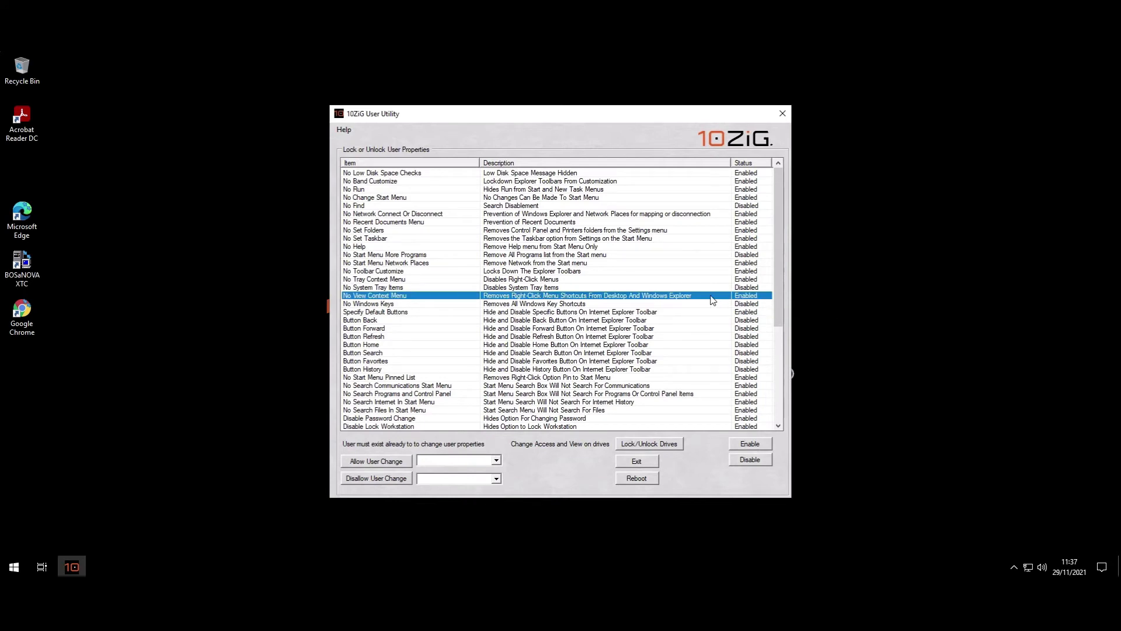
pyautogui.moveTo(767, 464)
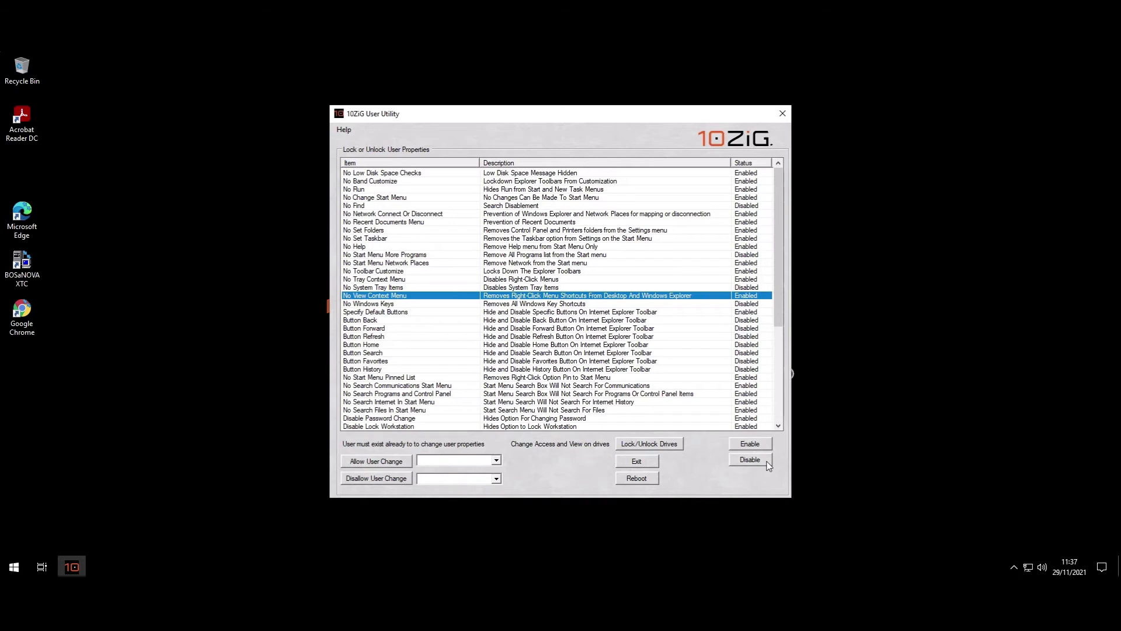
pyautogui.click(749, 460)
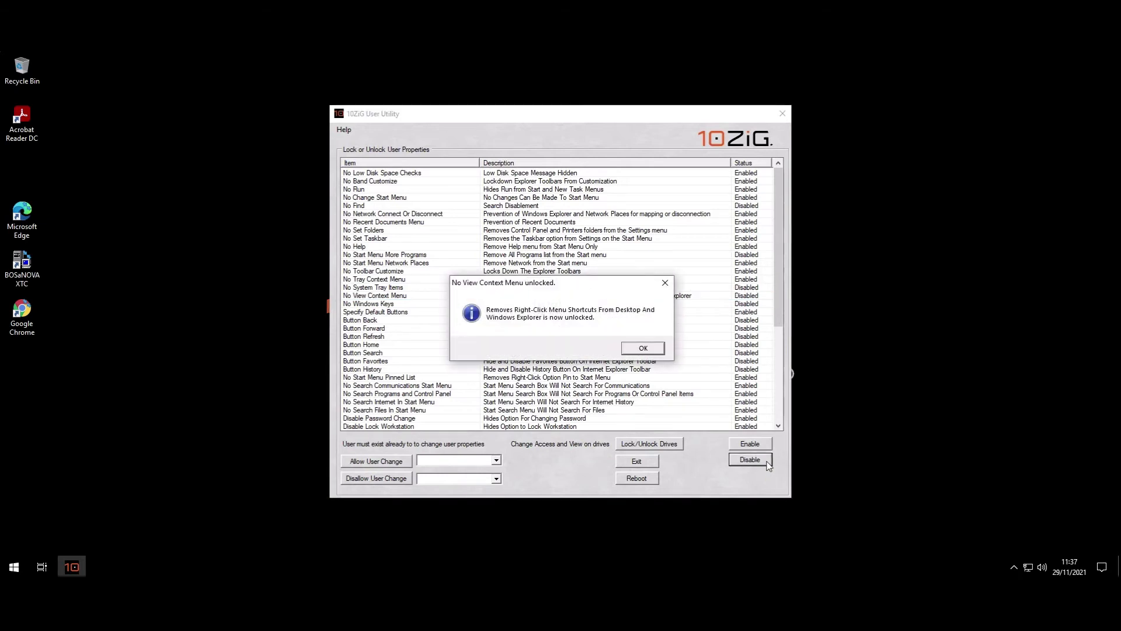
pyautogui.click(642, 348)
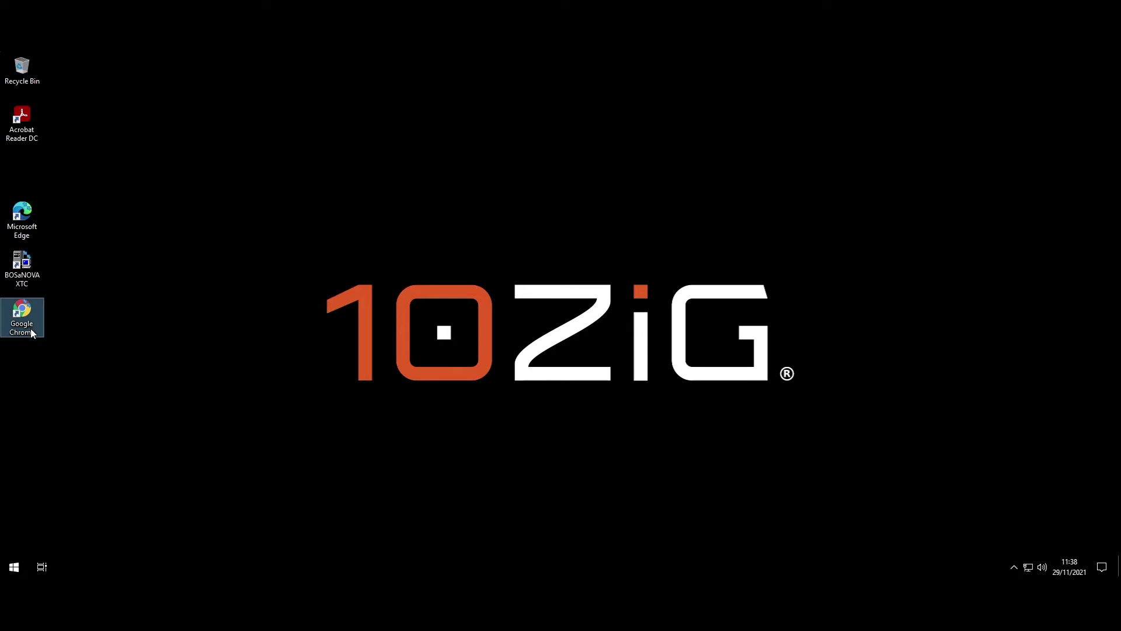
# - Try the desktop right-click menus, open Display settings, then close it again
pyautogui.rightClick(22, 317)
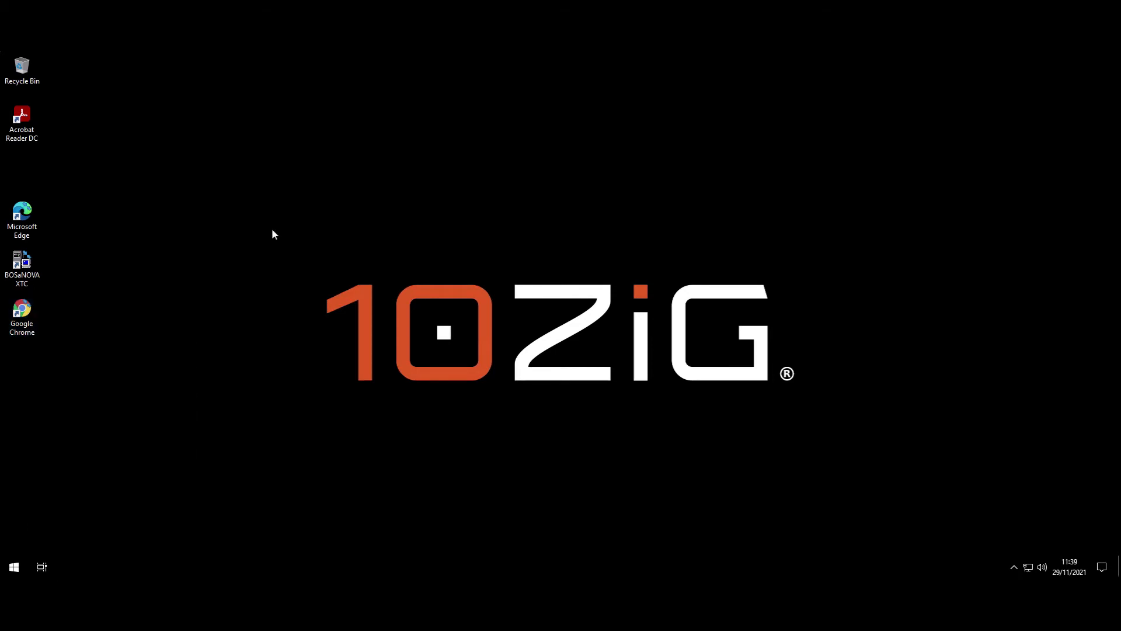
pyautogui.rightClick(275, 235)
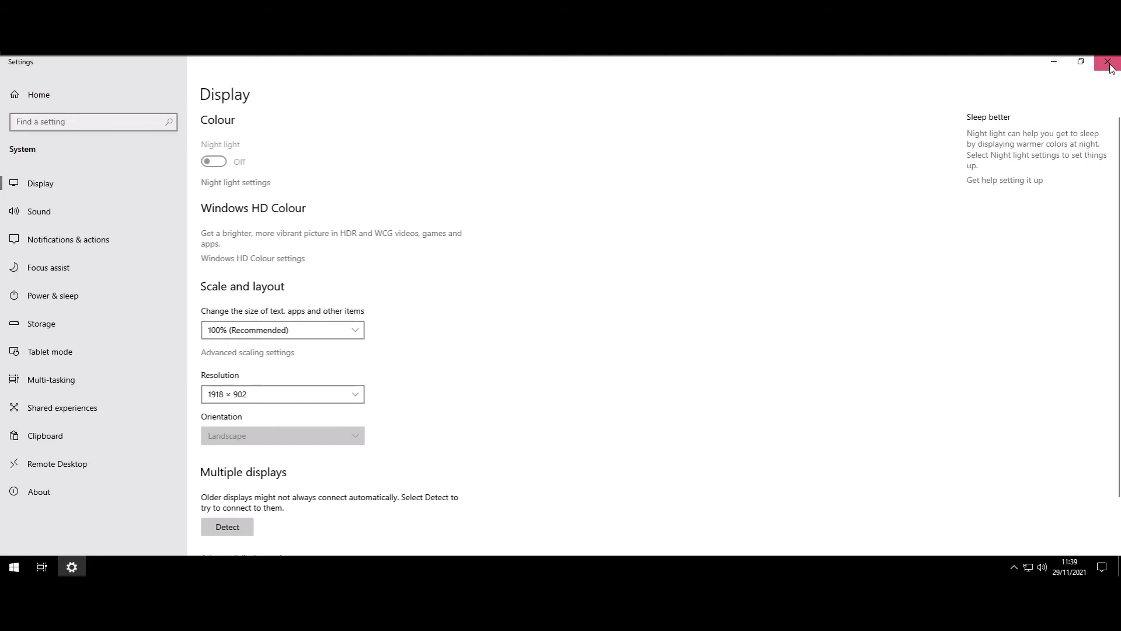
pyautogui.click(1106, 61)
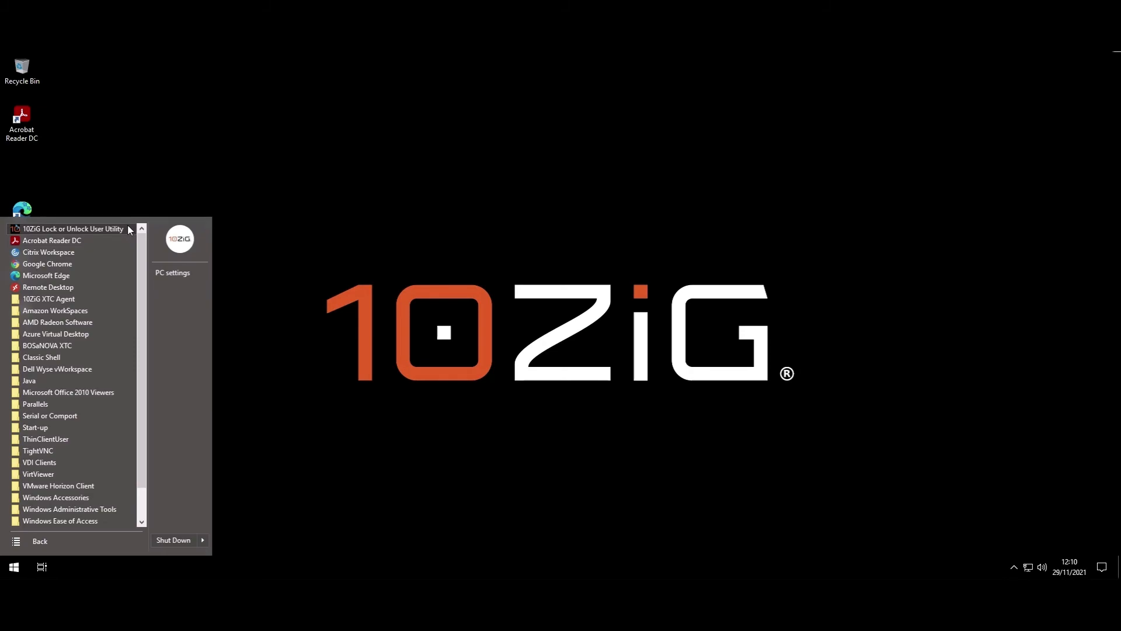
# - Relaunch the 10ZiG User Utility as admin and select the No Drive Access and No View entries
pyautogui.click(72, 228)
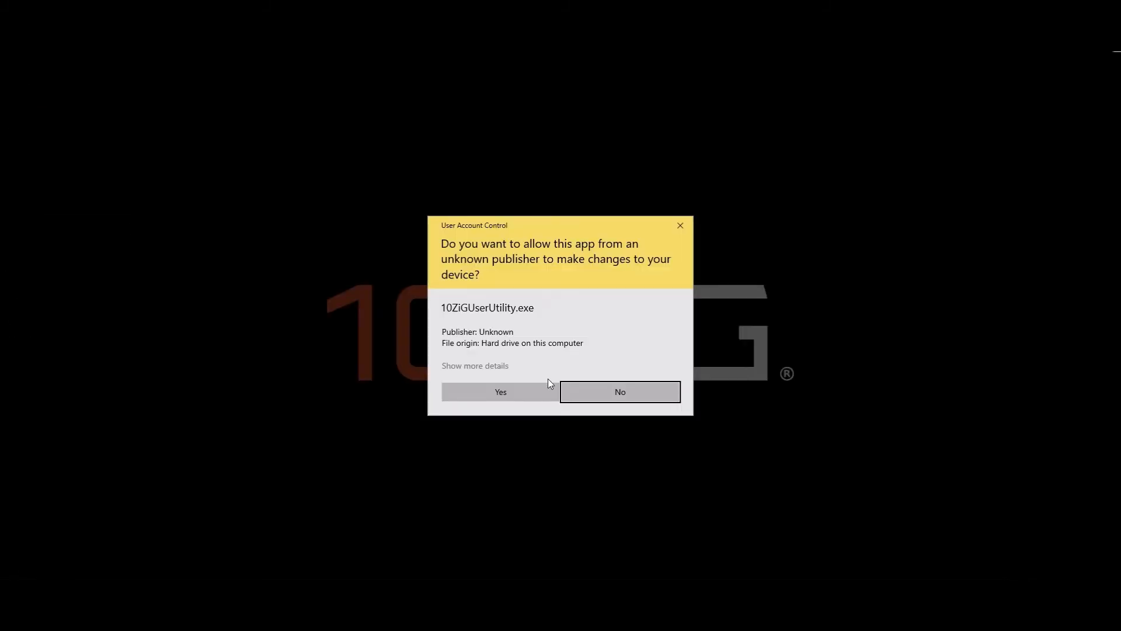
pyautogui.click(501, 392)
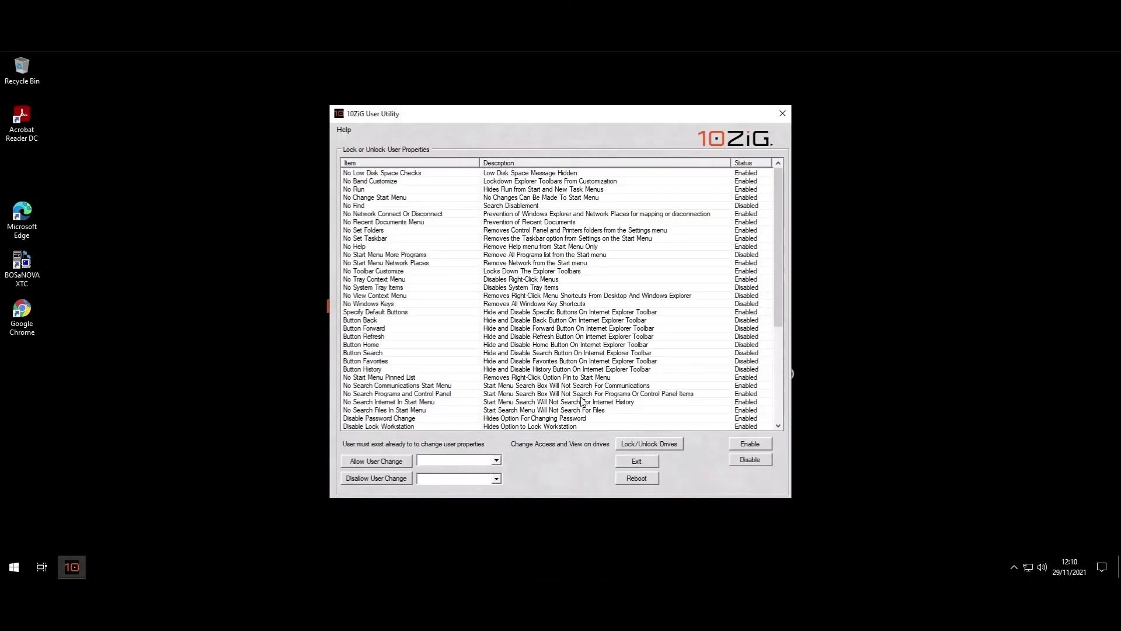
pyautogui.click(649, 443)
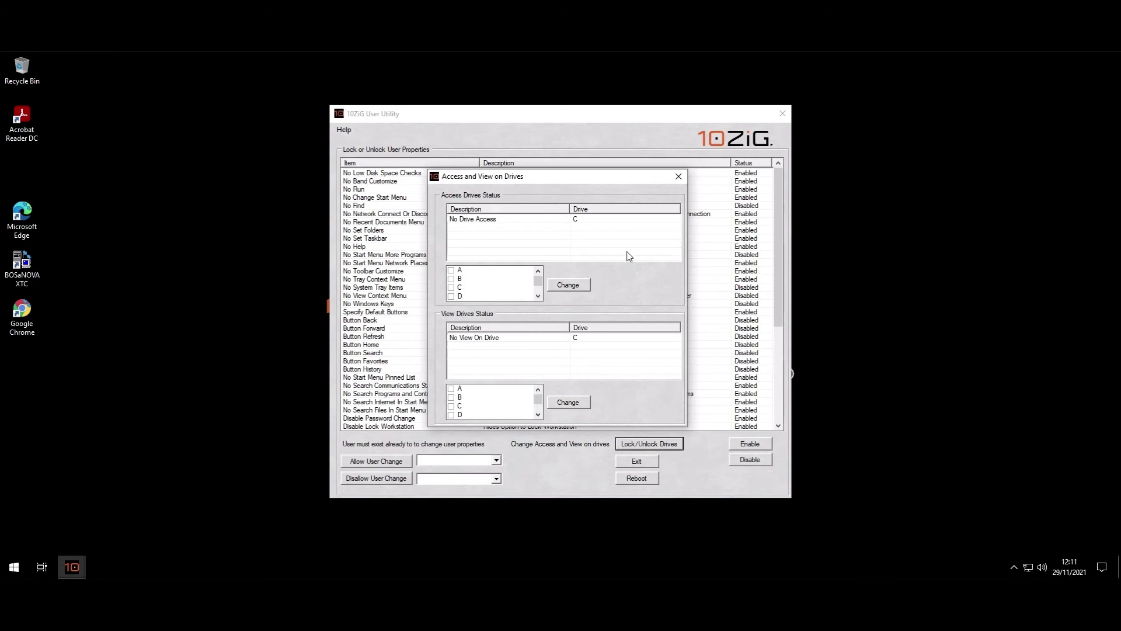
pyautogui.click(530, 219)
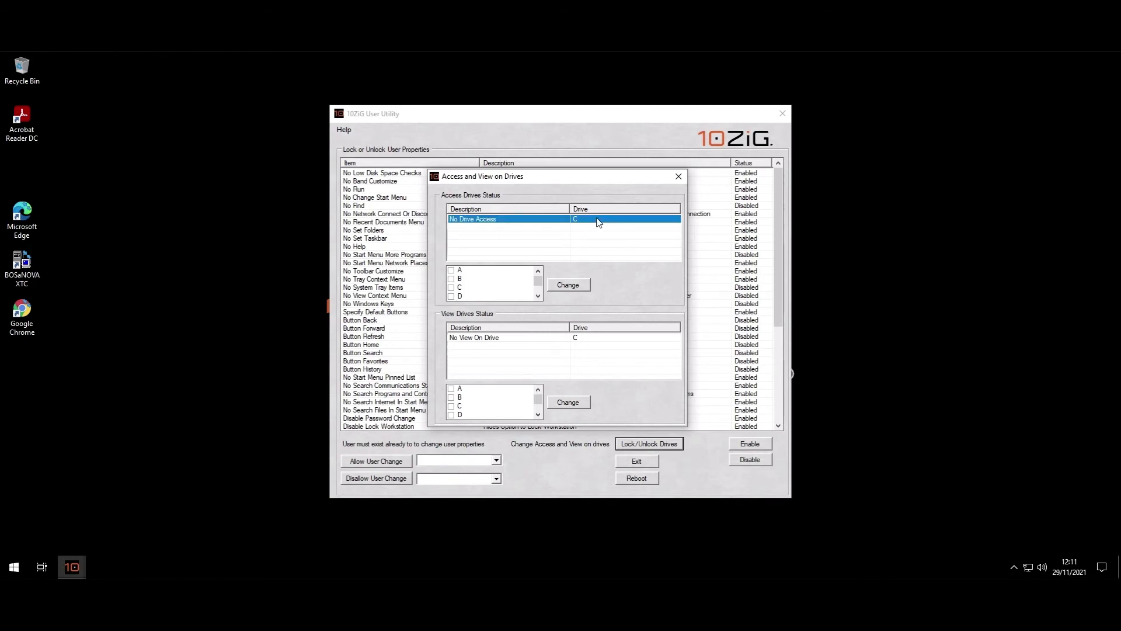
pyautogui.moveTo(605, 340)
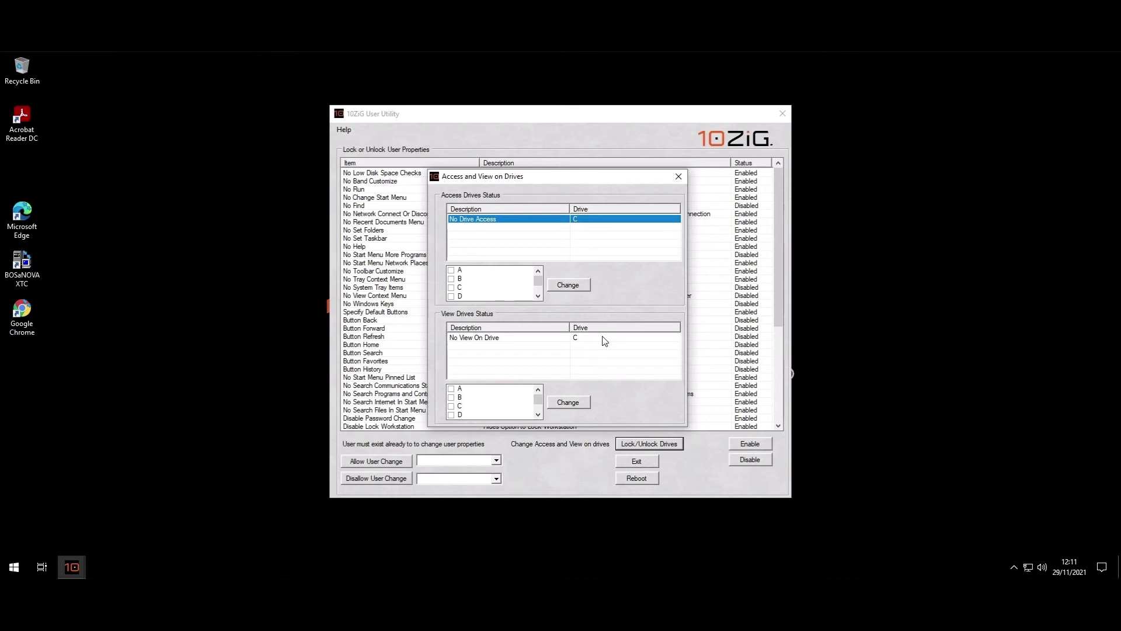
pyautogui.click(531, 338)
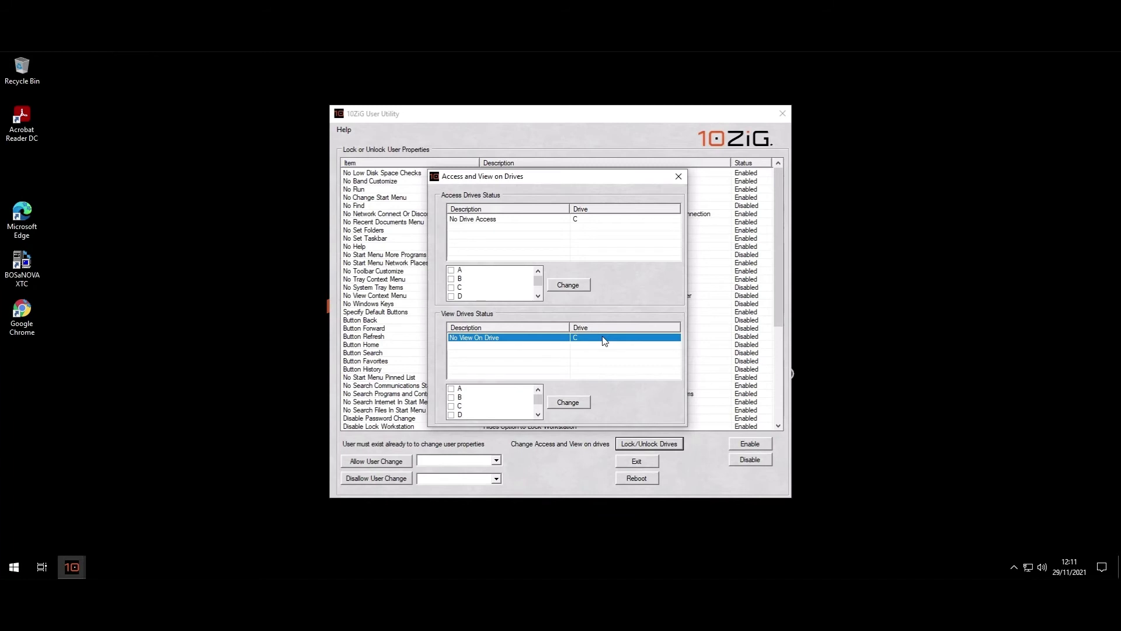
pyautogui.moveTo(549, 289)
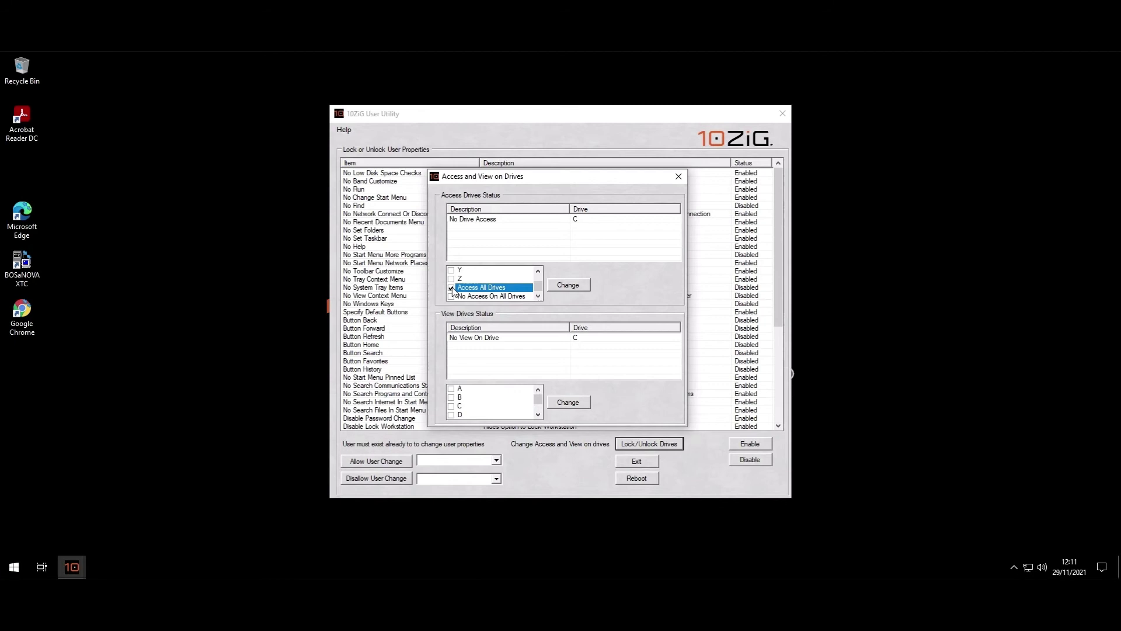
# - Apply Access All Drives, acknowledge the notice, and postpone the reboot
pyautogui.click(568, 284)
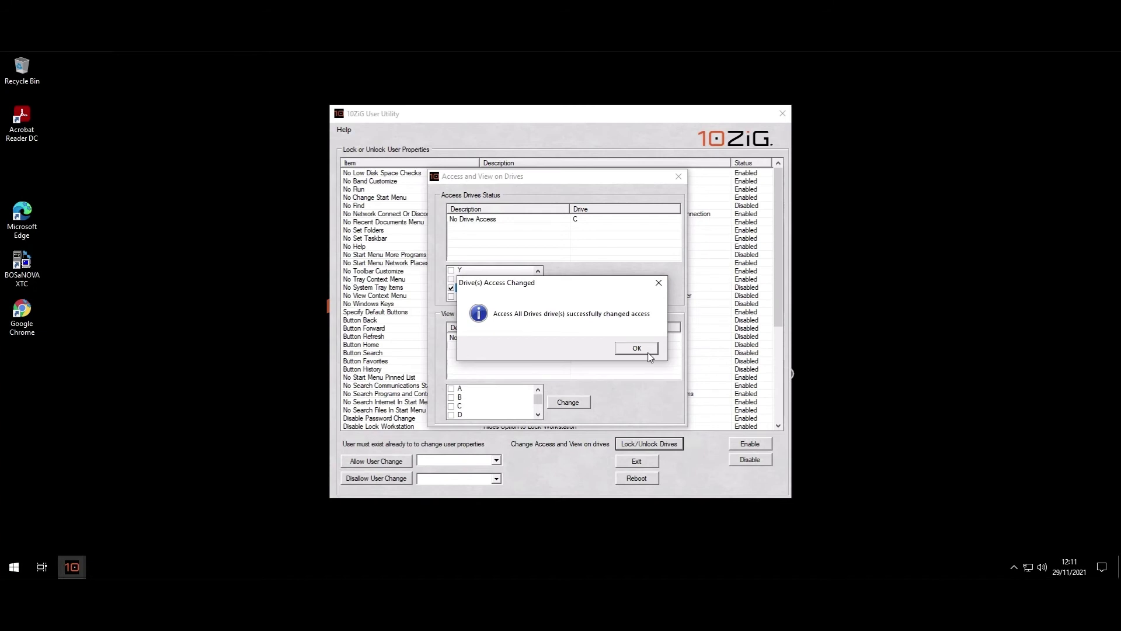
pyautogui.click(637, 348)
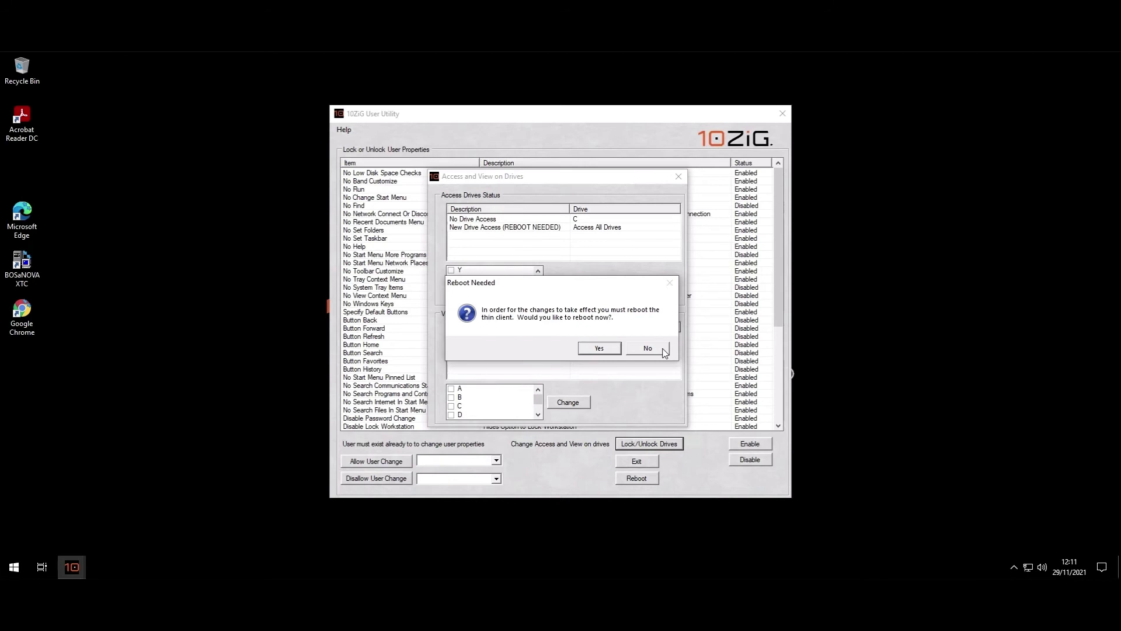
pyautogui.click(647, 348)
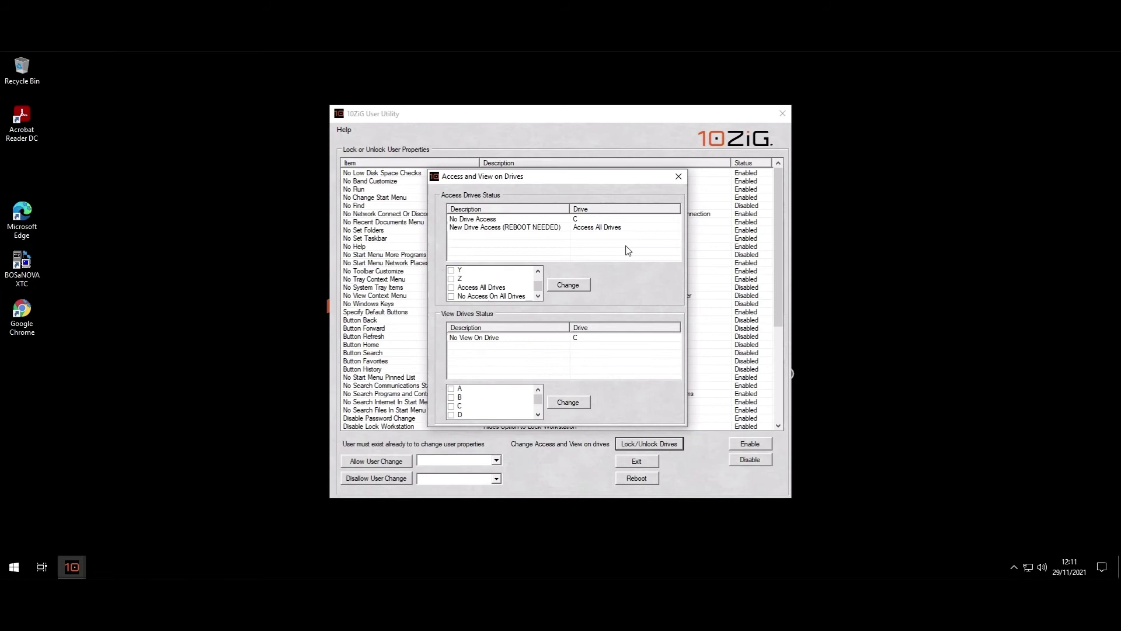
# - Select the pending Access All Drives entry and tick View All Drives
pyautogui.click(528, 227)
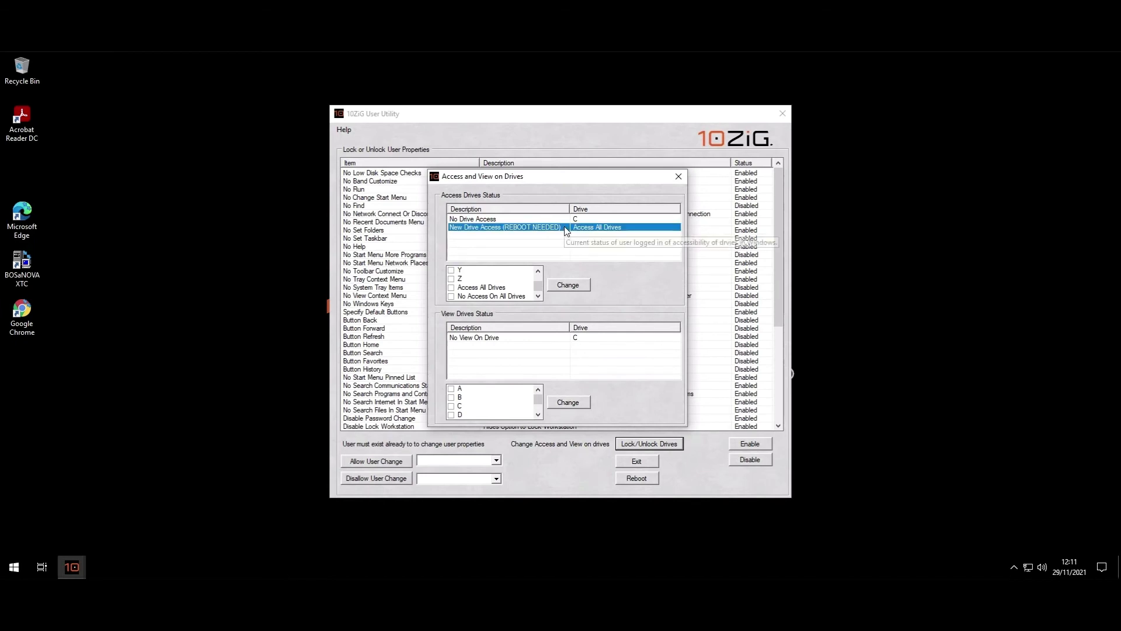
pyautogui.moveTo(566, 231)
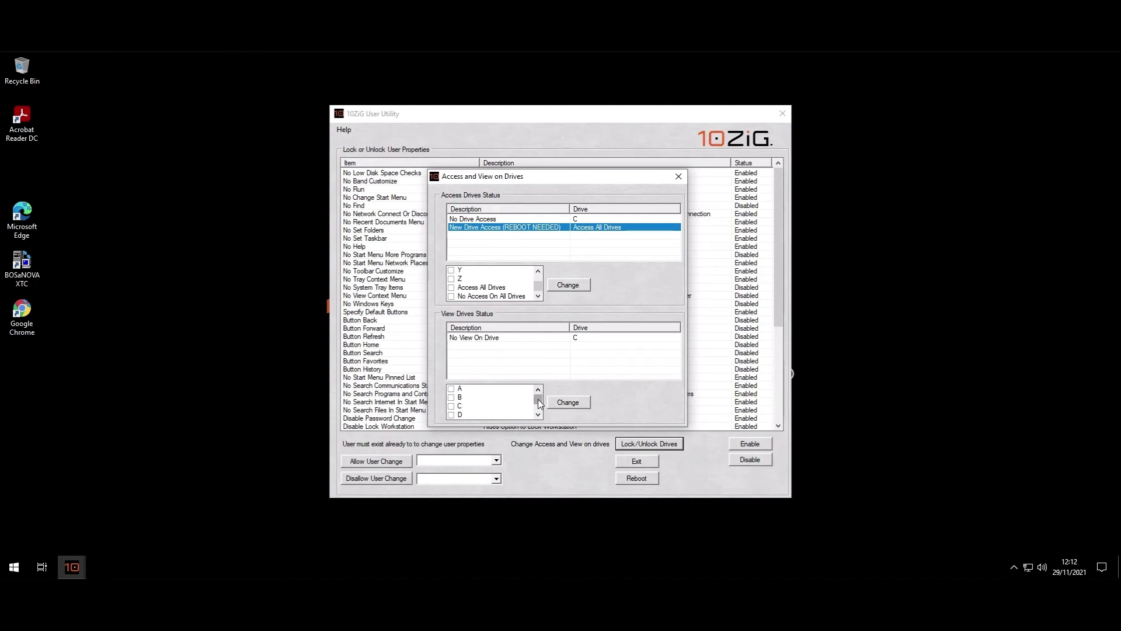
pyautogui.scroll(-3)
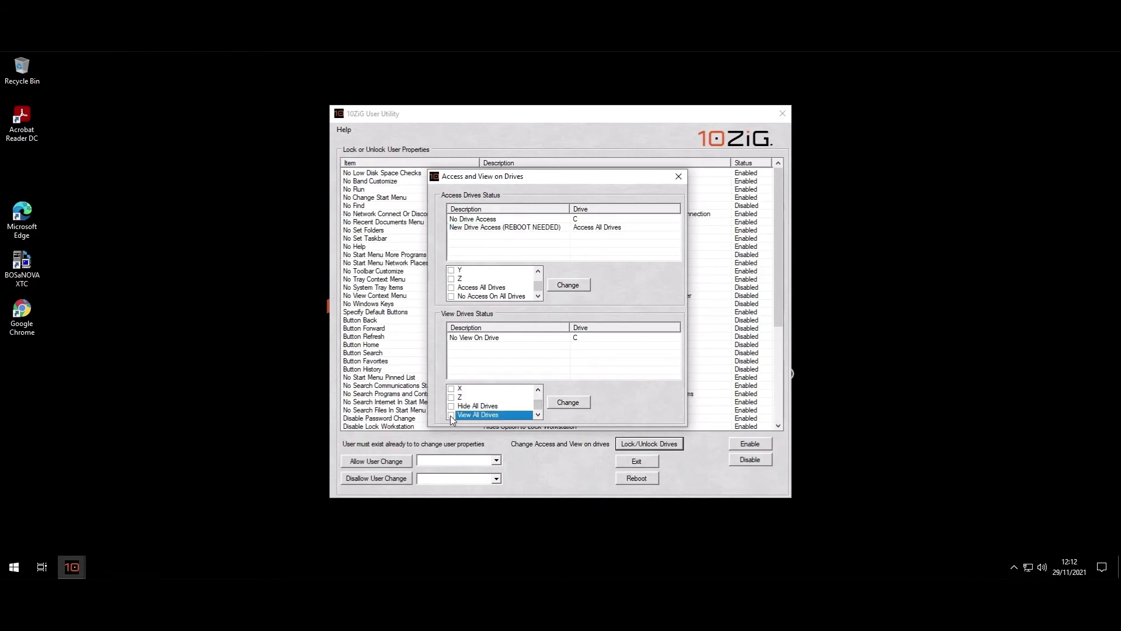
pyautogui.click(450, 414)
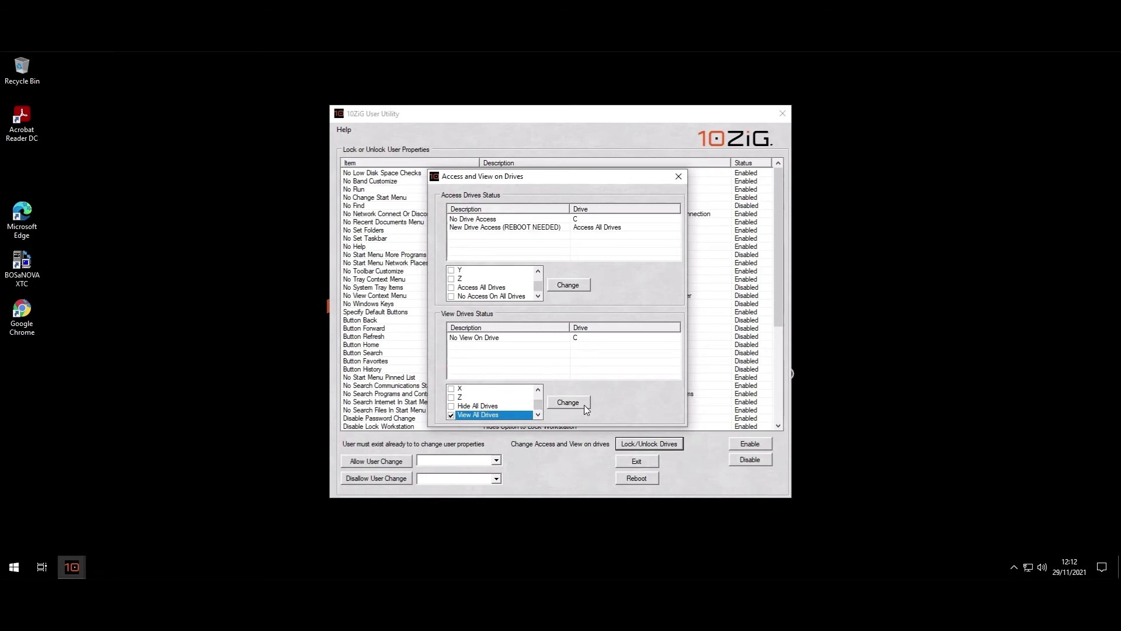
# - Apply View All Drives, acknowledge the notice, and reboot the thin client now
pyautogui.click(568, 402)
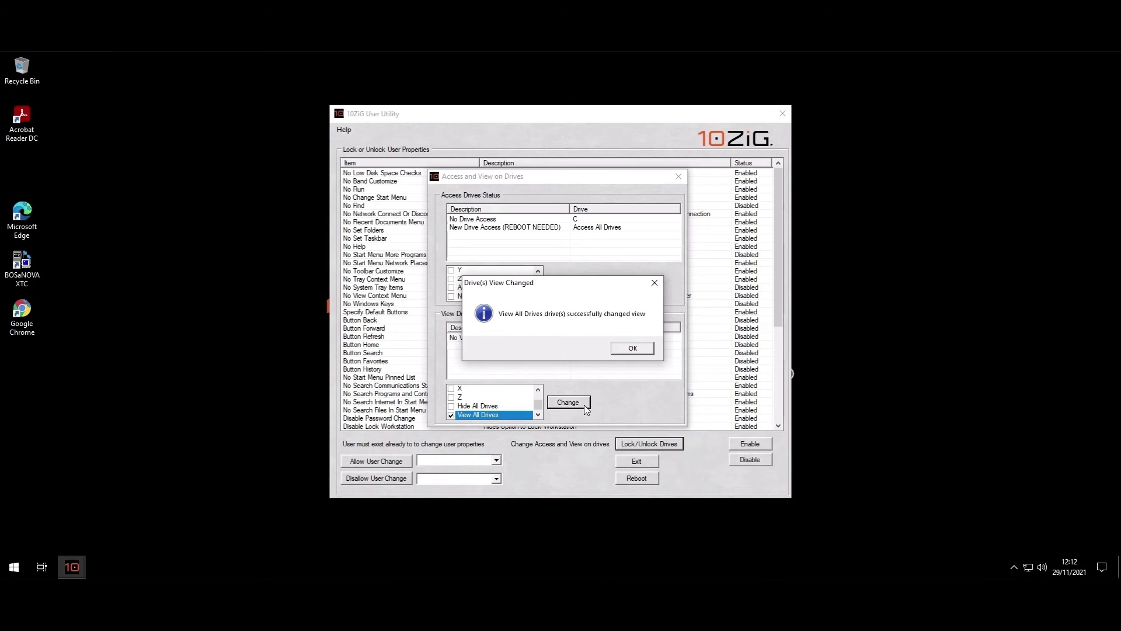
pyautogui.click(632, 348)
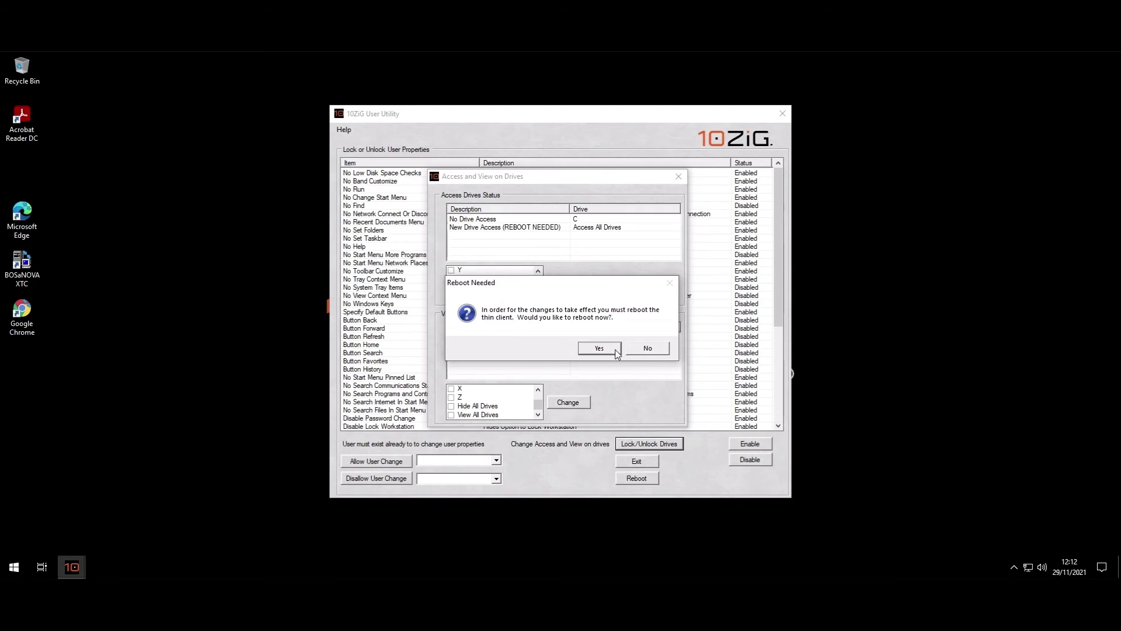
pyautogui.click(599, 348)
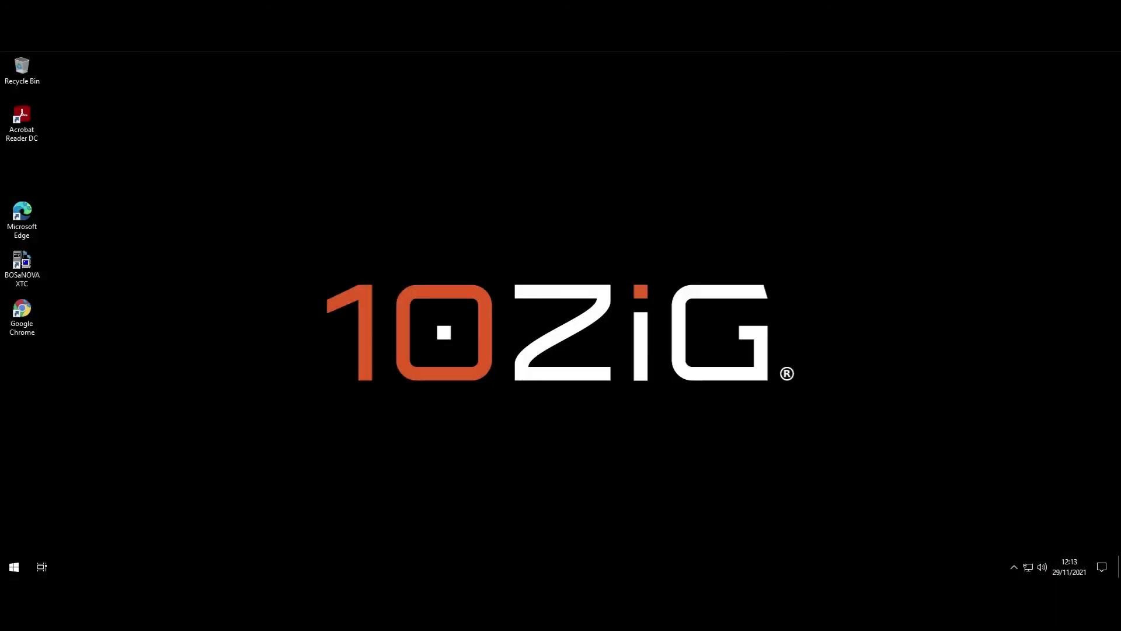
pyautogui.click(14, 566)
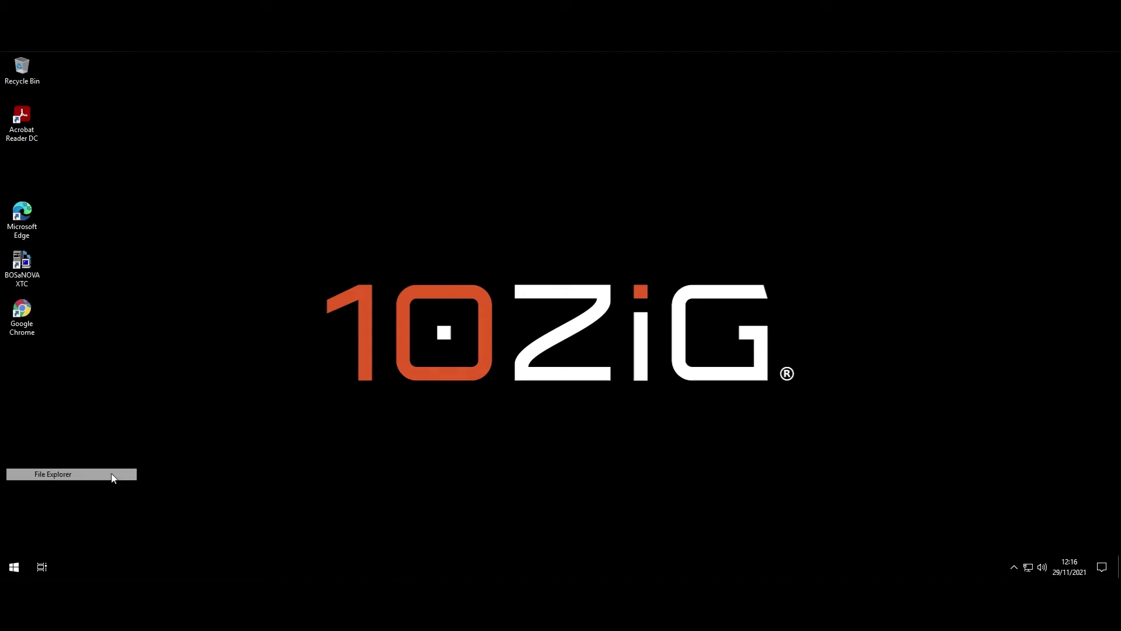
pyautogui.click(53, 474)
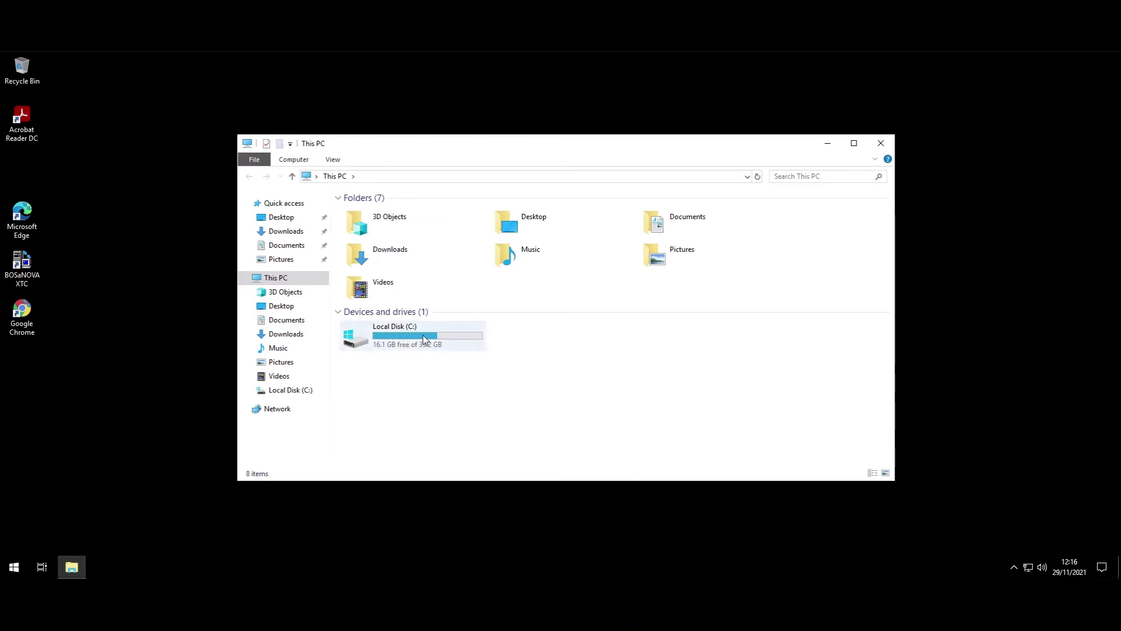
pyautogui.doubleClick(417, 335)
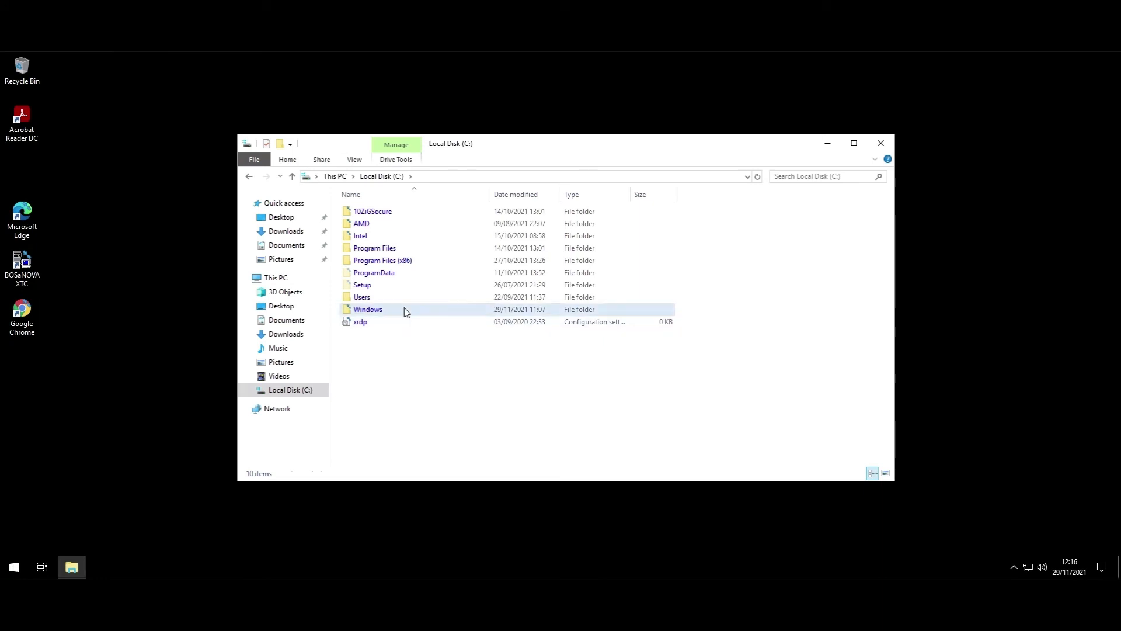
pyautogui.doubleClick(368, 309)
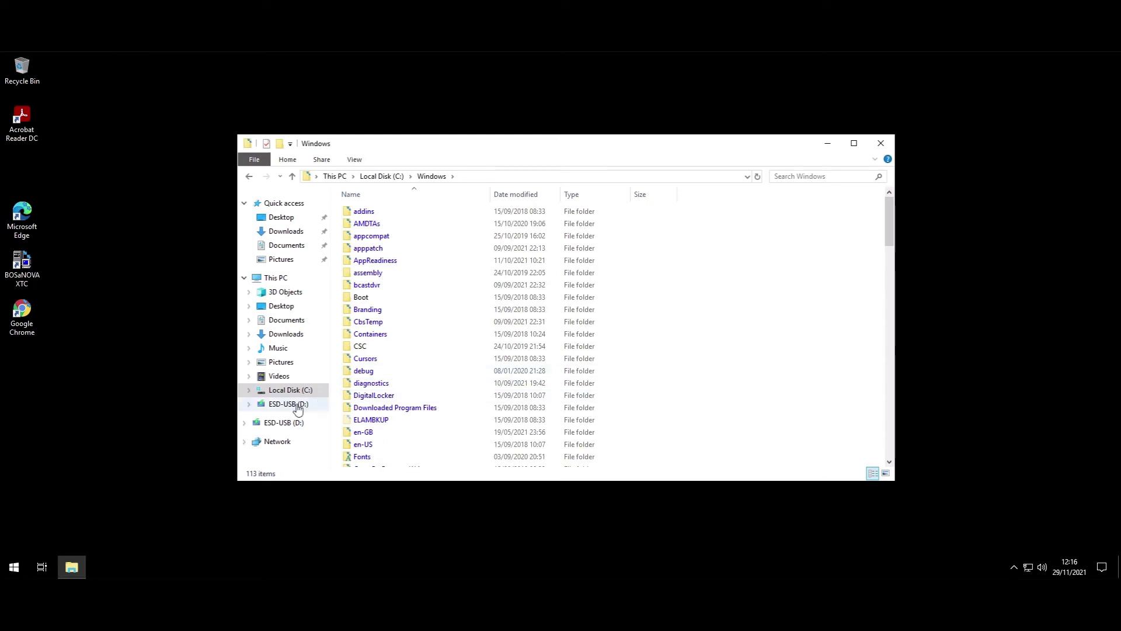
pyautogui.click(248, 403)
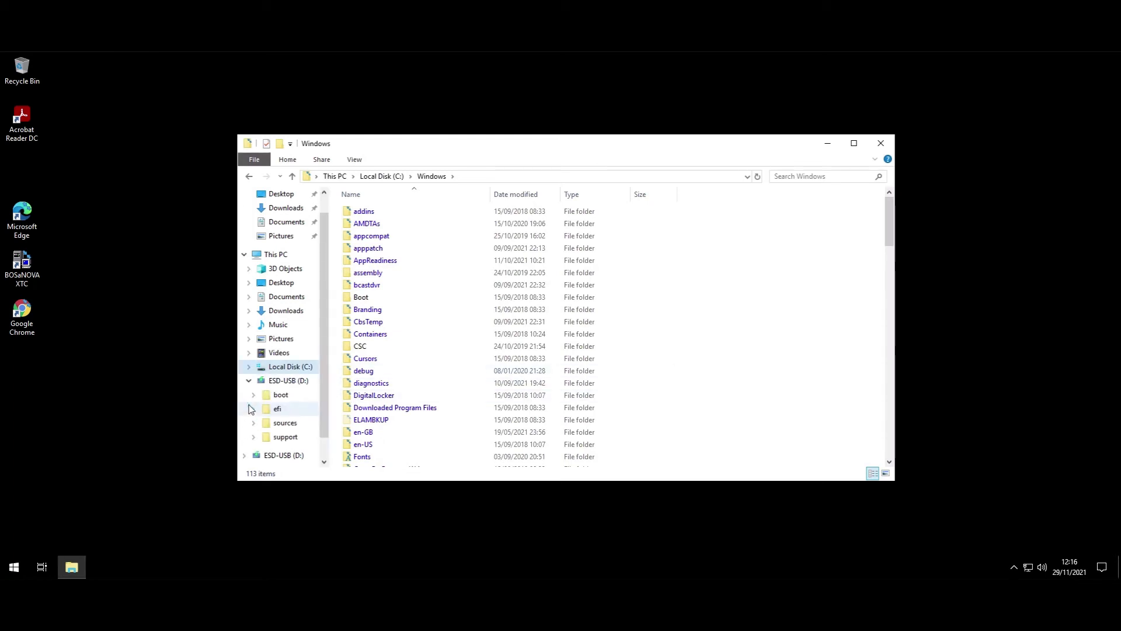
pyautogui.click(280, 394)
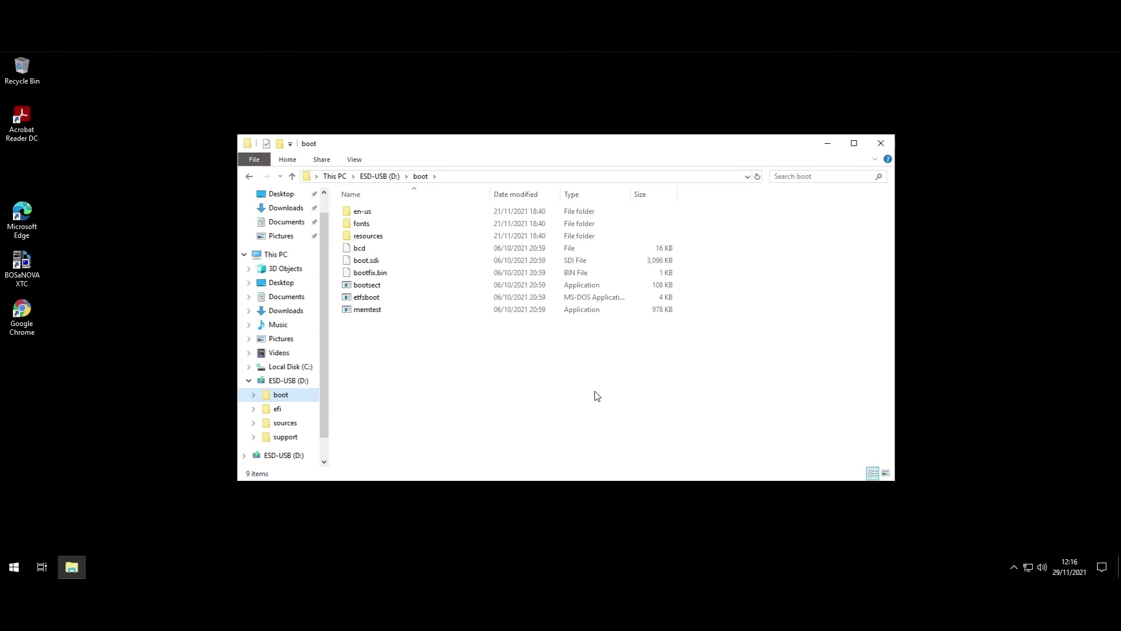
pyautogui.moveTo(776, 320)
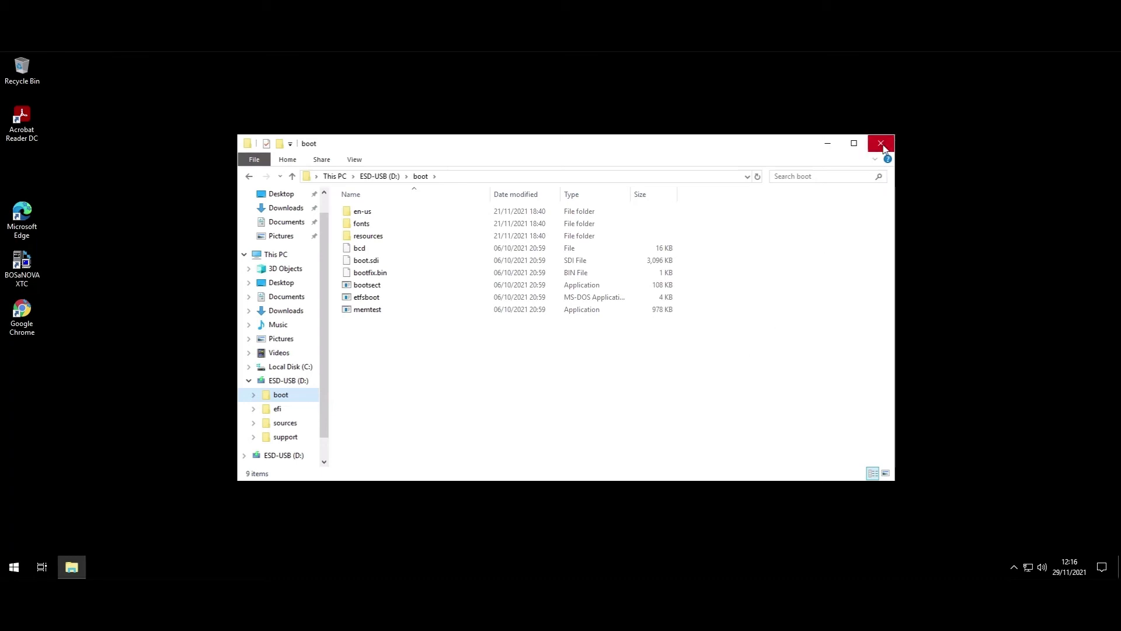
pyautogui.click(881, 143)
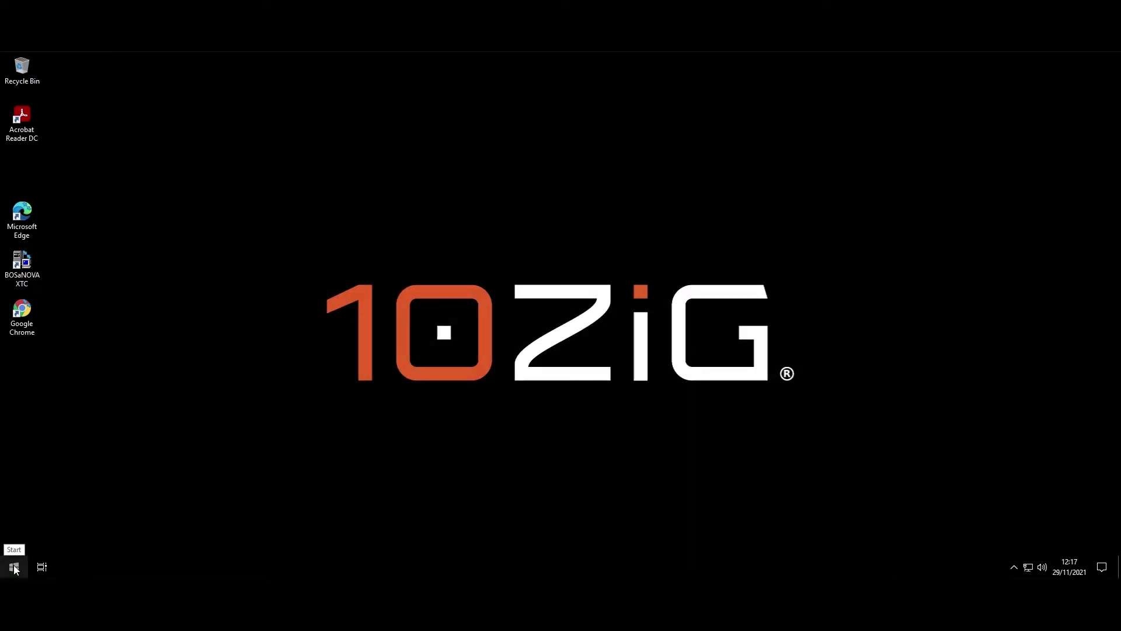
# - Browse the Start menu's Windows Administrative Tools folder, then return to the full program list
pyautogui.click(13, 567)
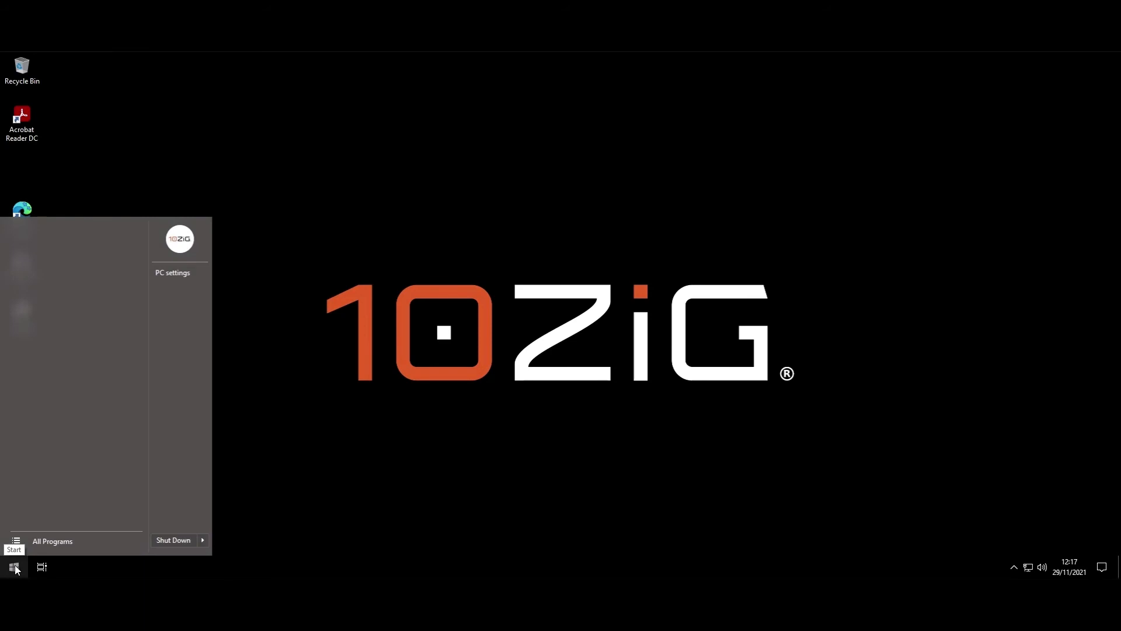
pyautogui.click(51, 541)
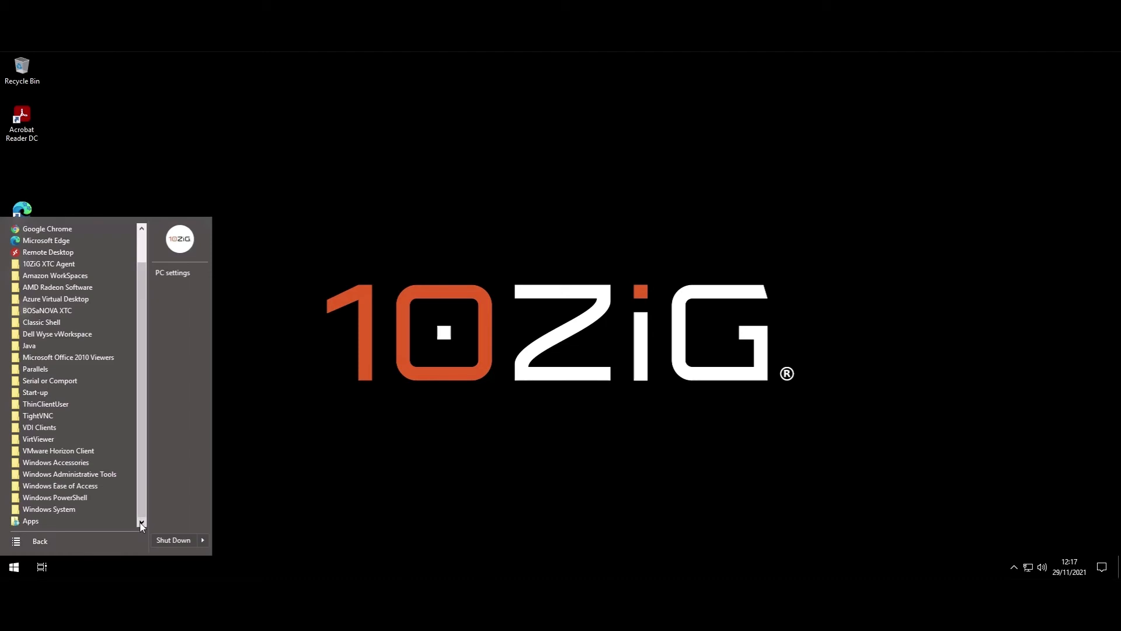
pyautogui.moveTo(116, 478)
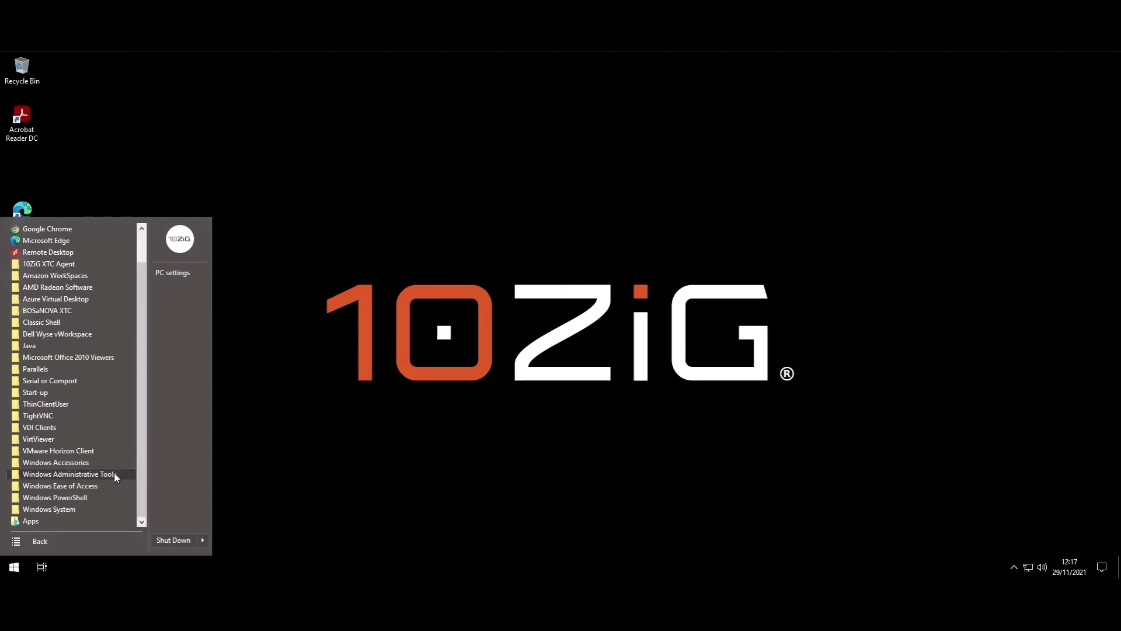
pyautogui.click(67, 474)
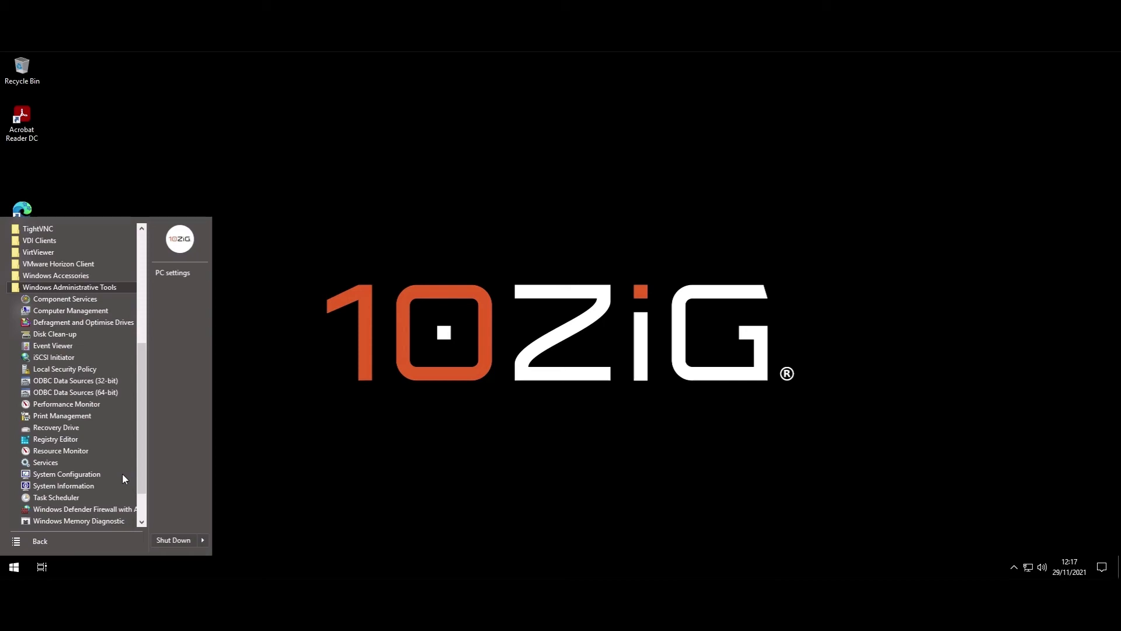
pyautogui.moveTo(120, 436)
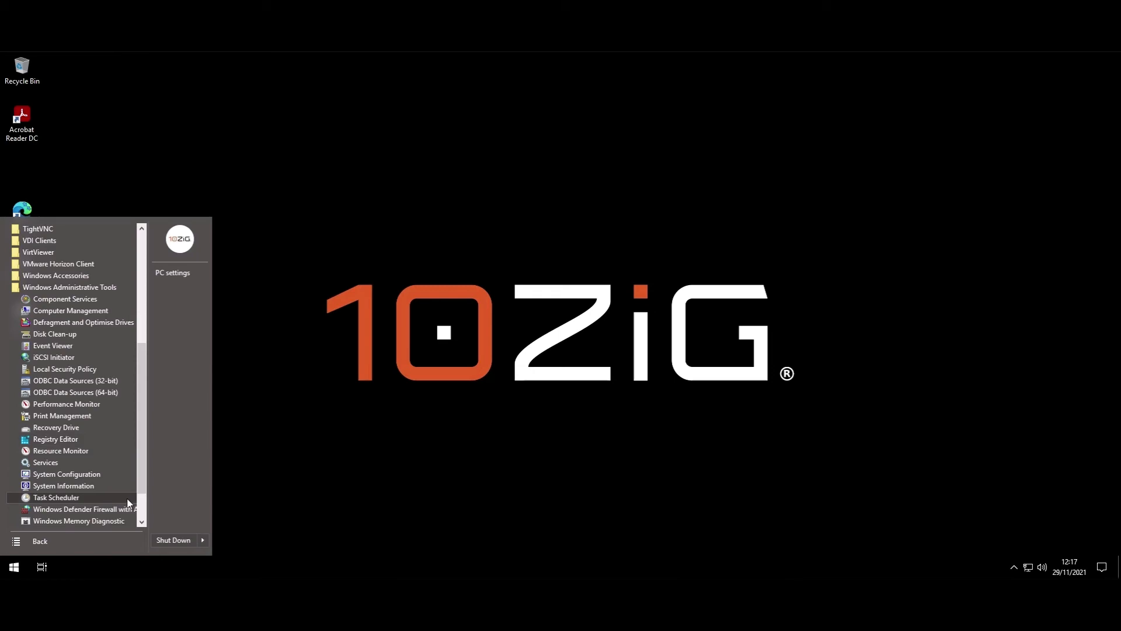
pyautogui.moveTo(121, 410)
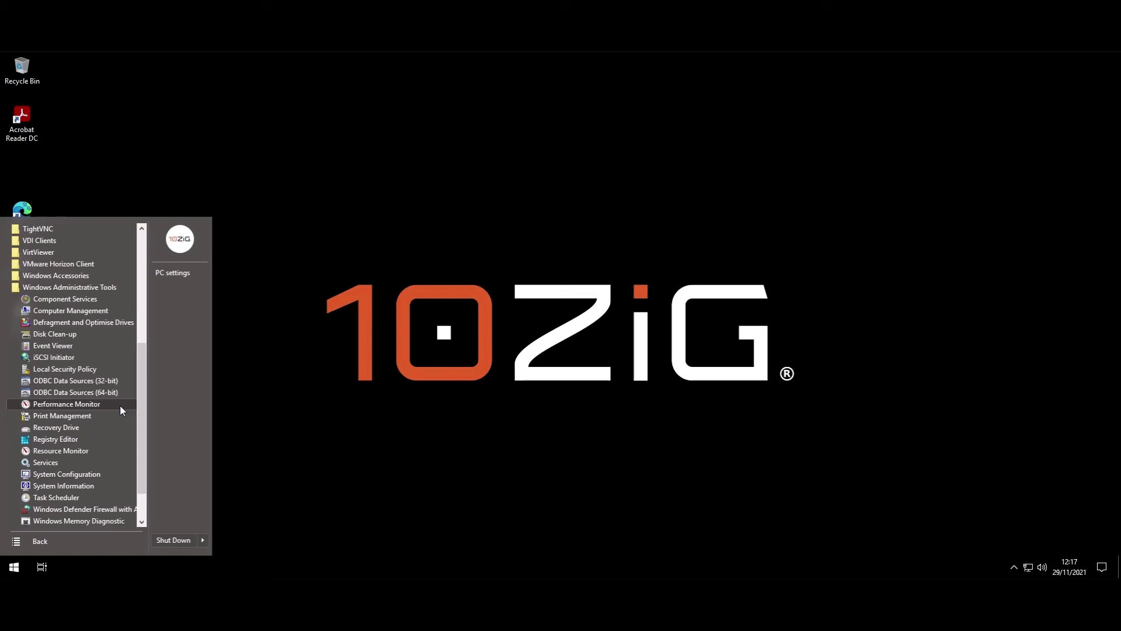
pyautogui.moveTo(122, 451)
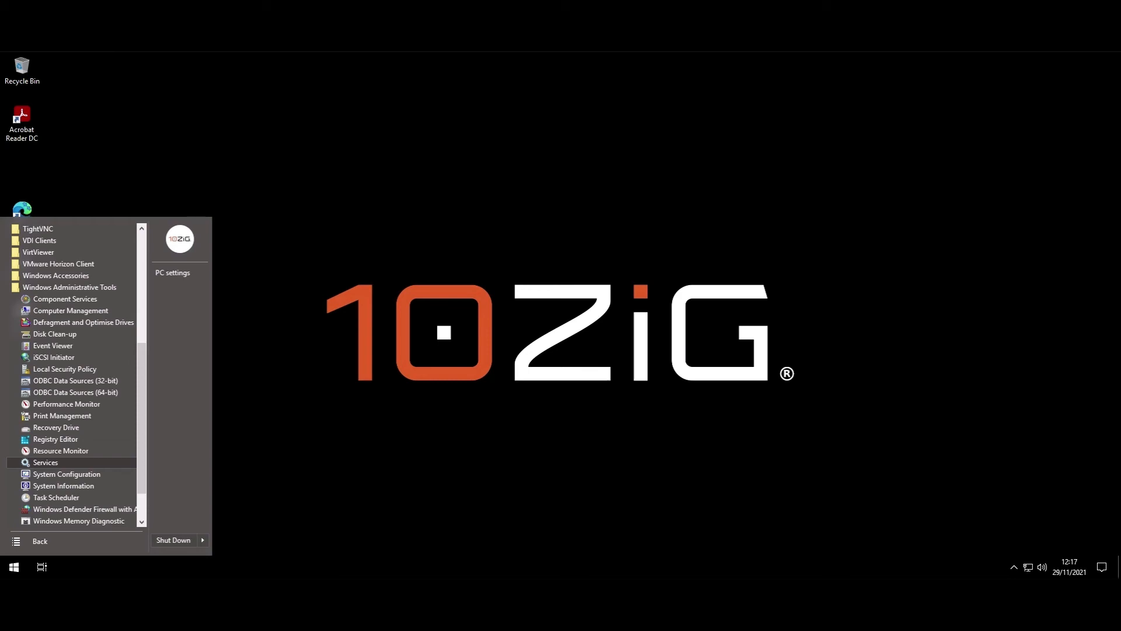
pyautogui.click(39, 540)
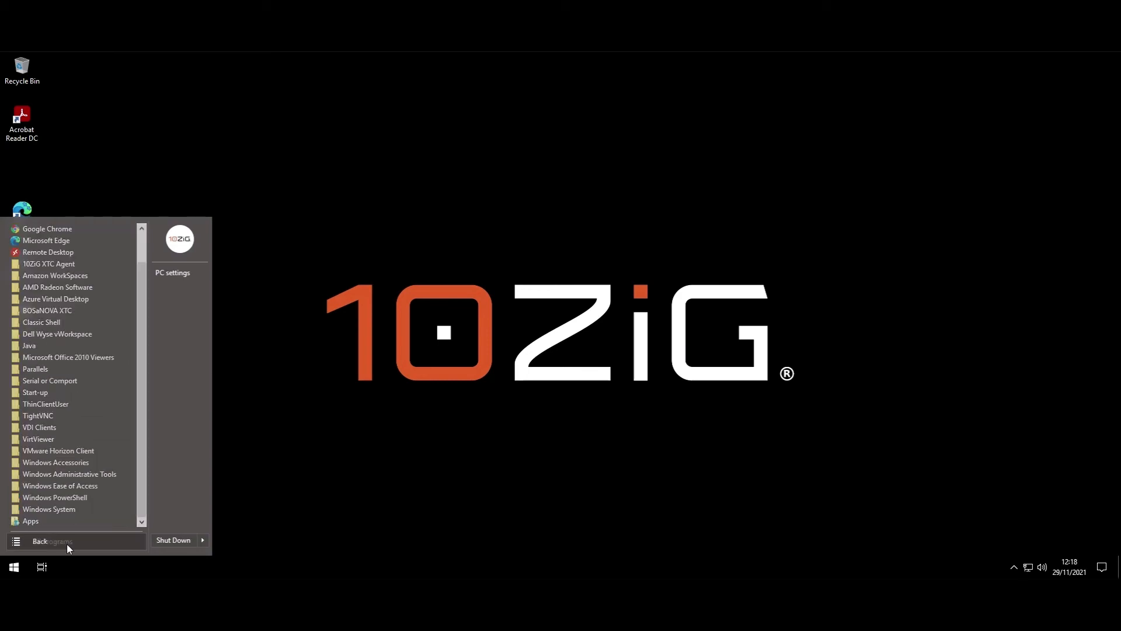
pyautogui.moveTo(111, 513)
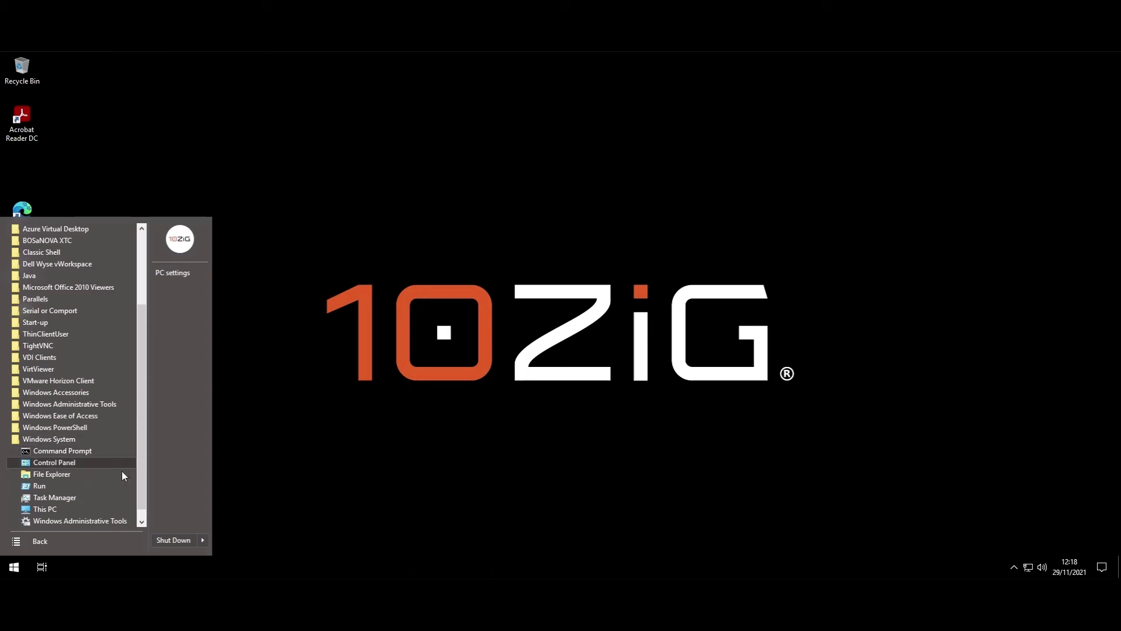
pyautogui.moveTo(122, 498)
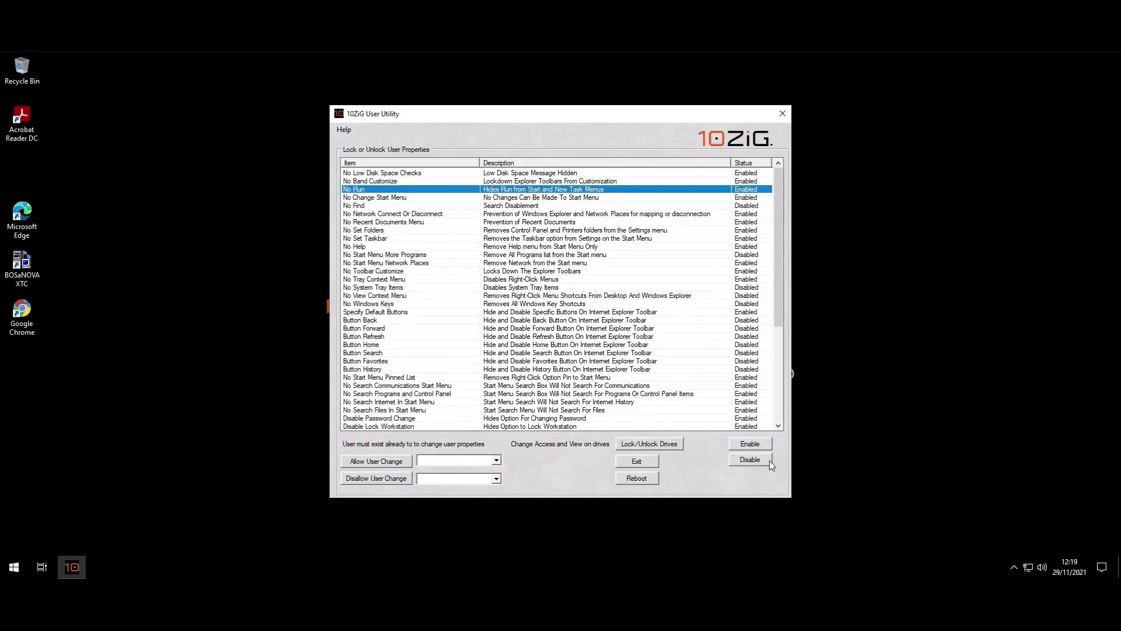
pyautogui.moveTo(771, 465)
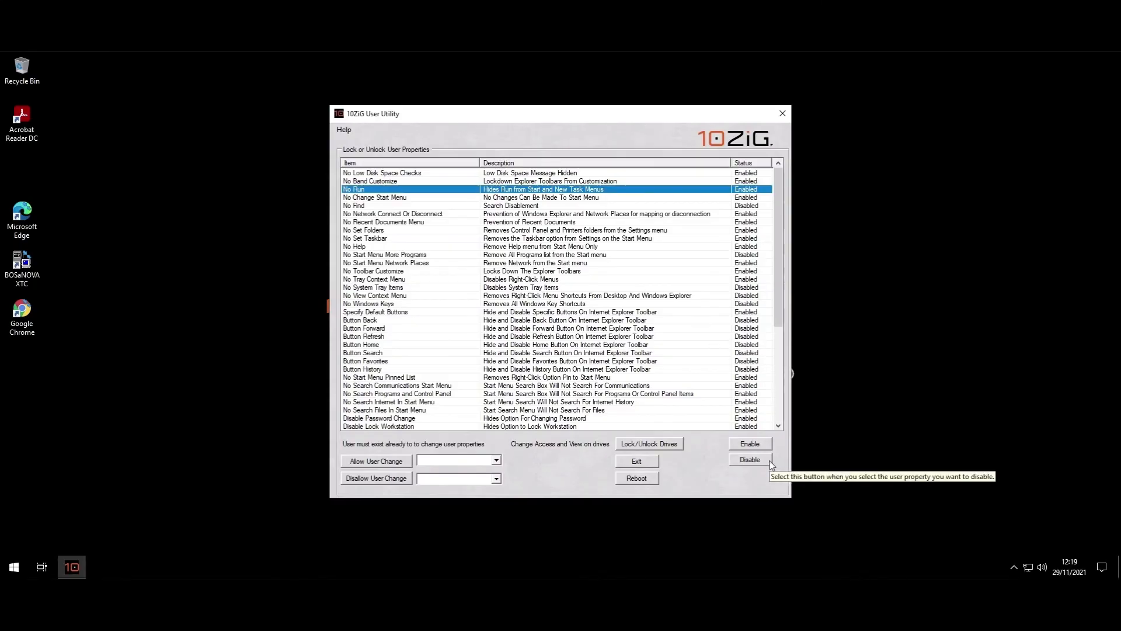
# - Disable the No Run restriction, acknowledge the unlock, and decline the reboot
pyautogui.click(750, 459)
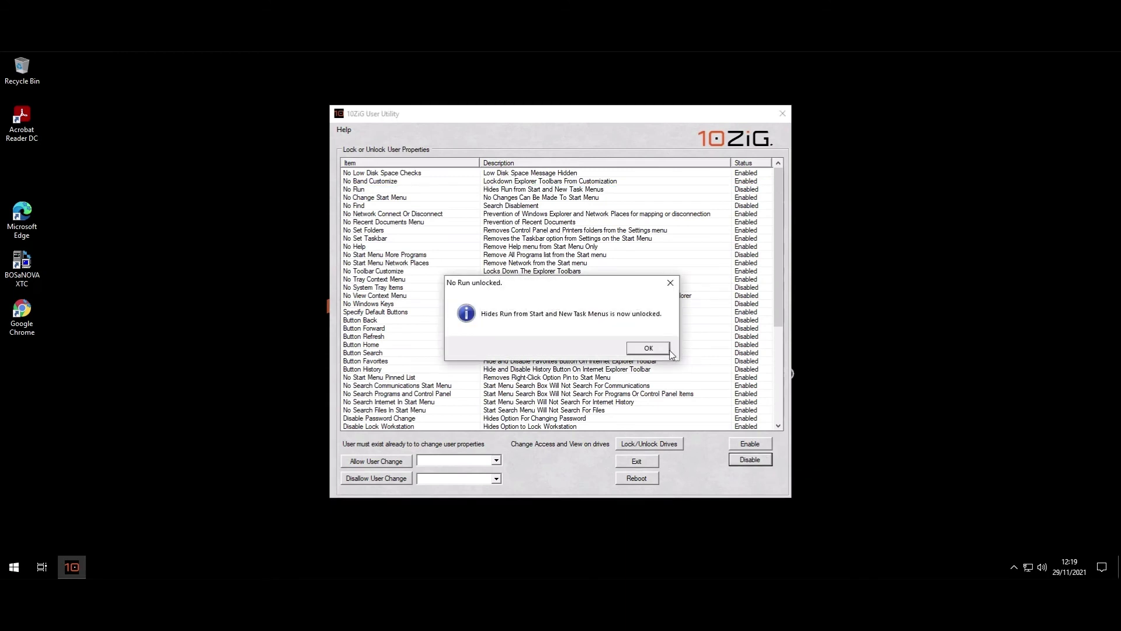
pyautogui.click(648, 348)
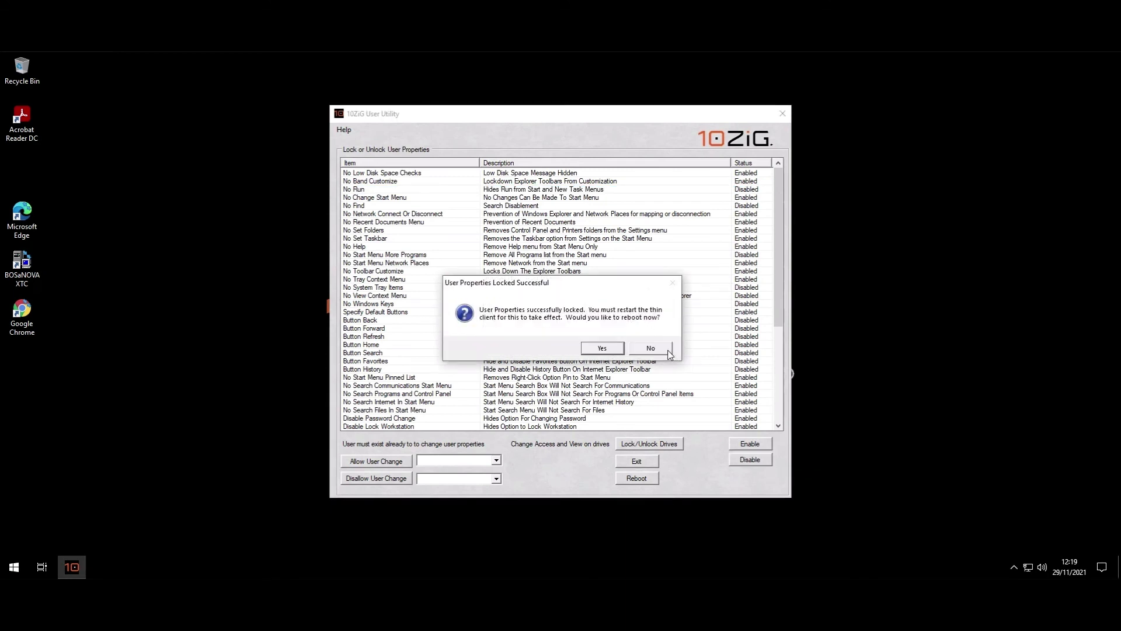
pyautogui.click(650, 348)
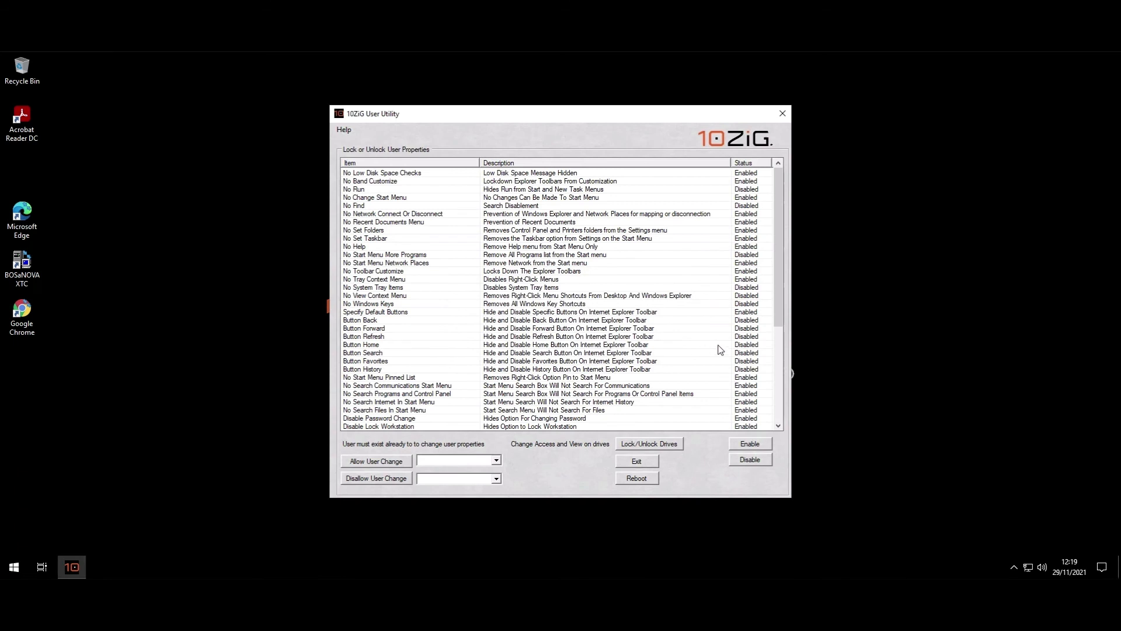
pyautogui.moveTo(733, 361)
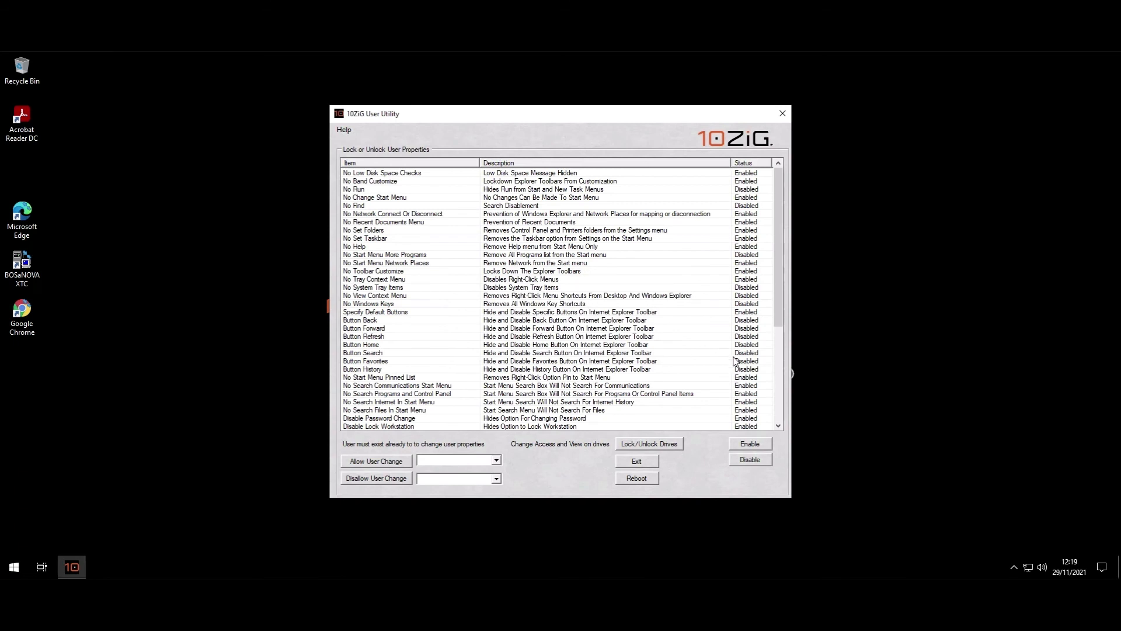
# - Unlock Disable Task Manager, postpone the prompt, then reboot the thin client
pyautogui.scroll(-3)
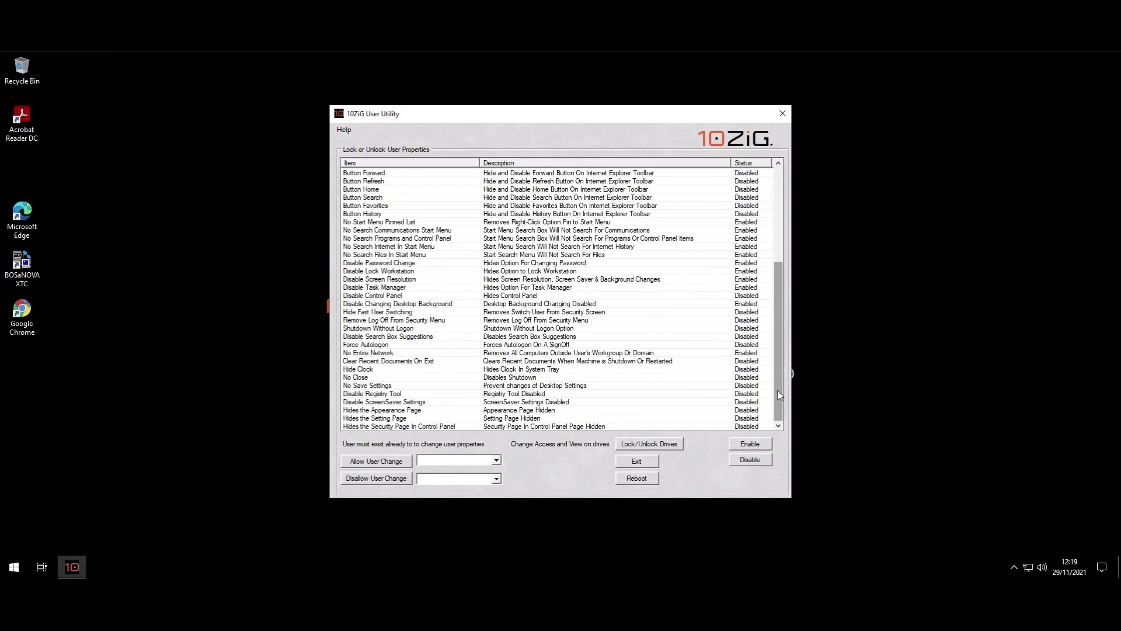
pyautogui.moveTo(627, 310)
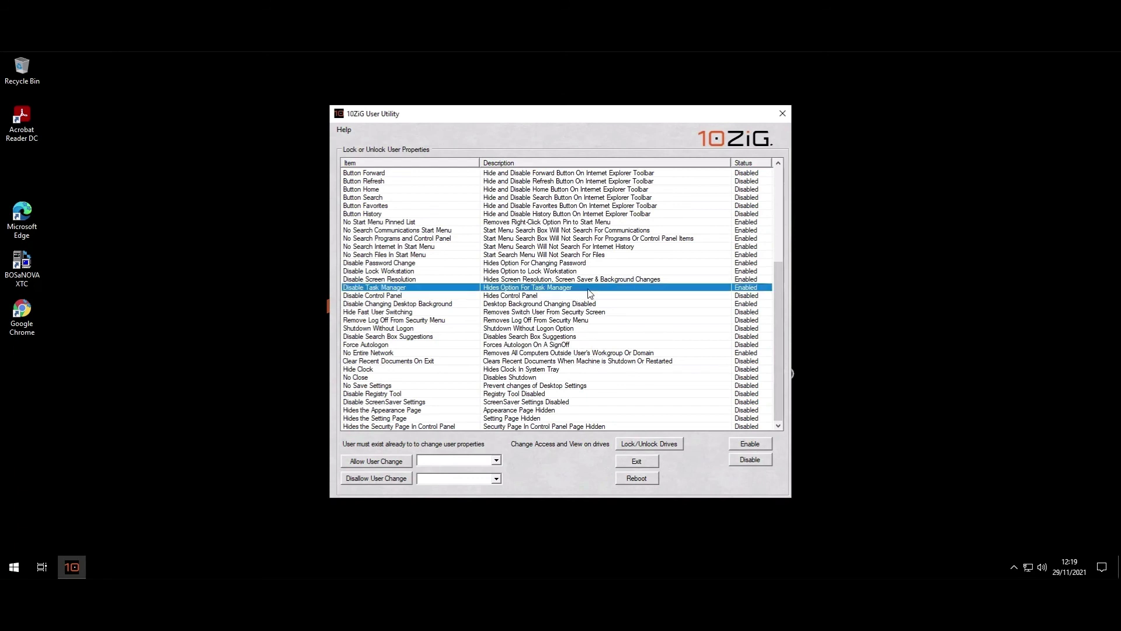
pyautogui.moveTo(664, 354)
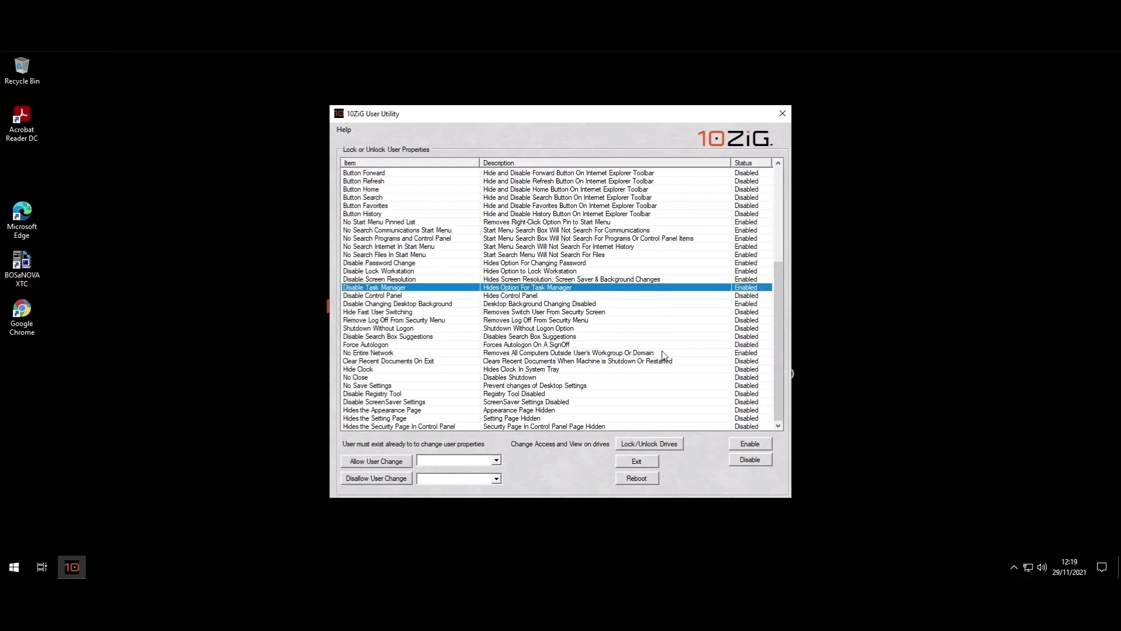
pyautogui.click(750, 460)
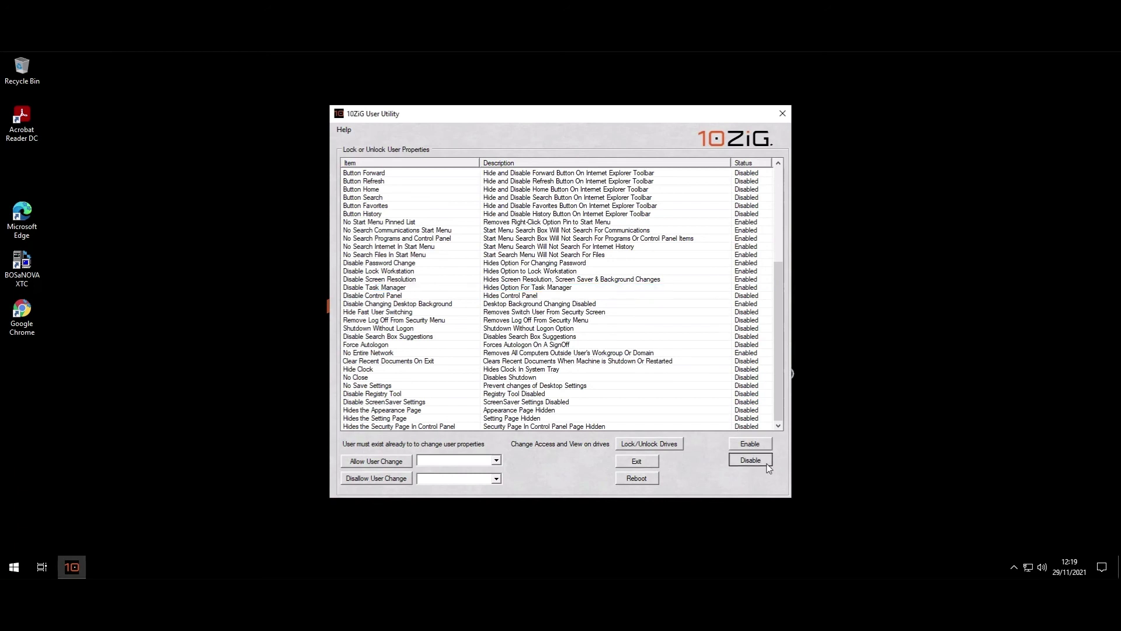
pyautogui.click(750, 459)
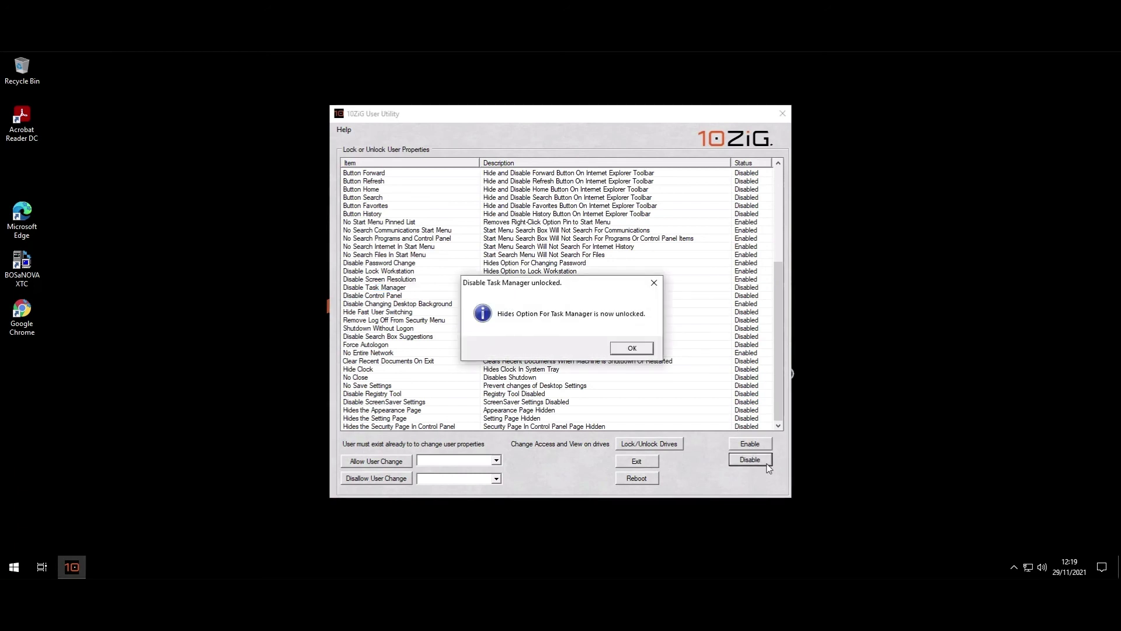
pyautogui.click(631, 348)
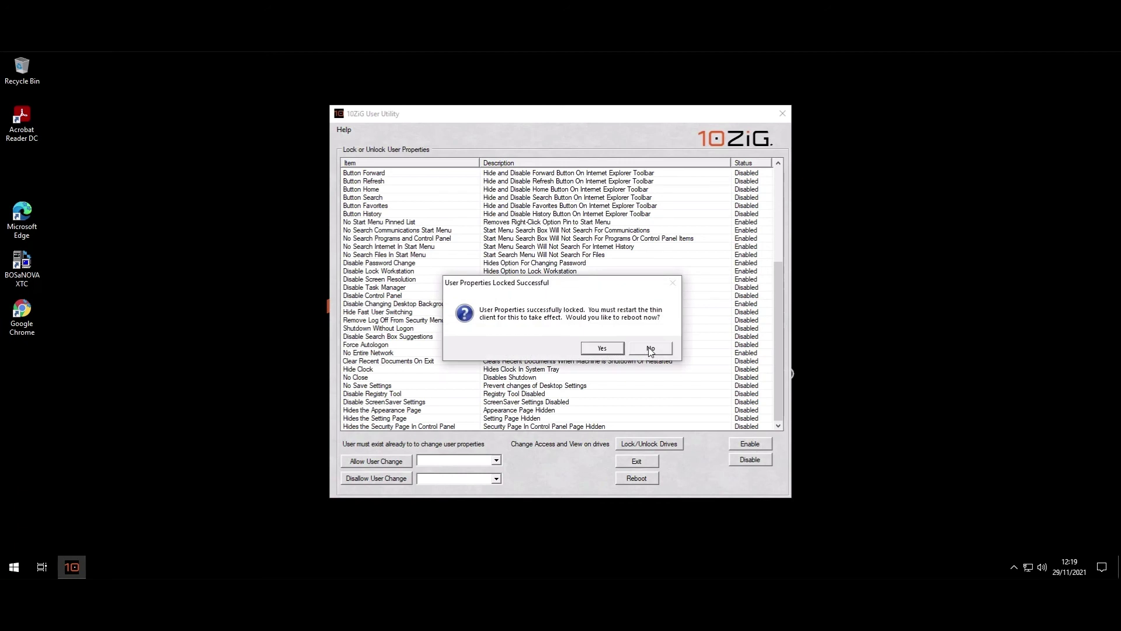
pyautogui.click(649, 348)
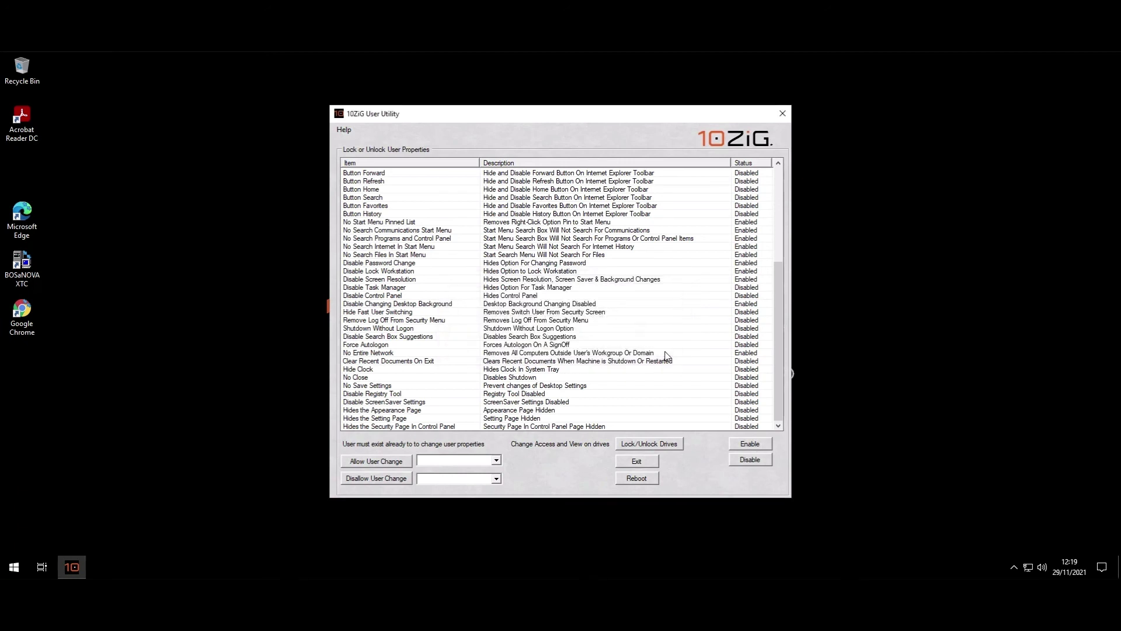
pyautogui.click(636, 478)
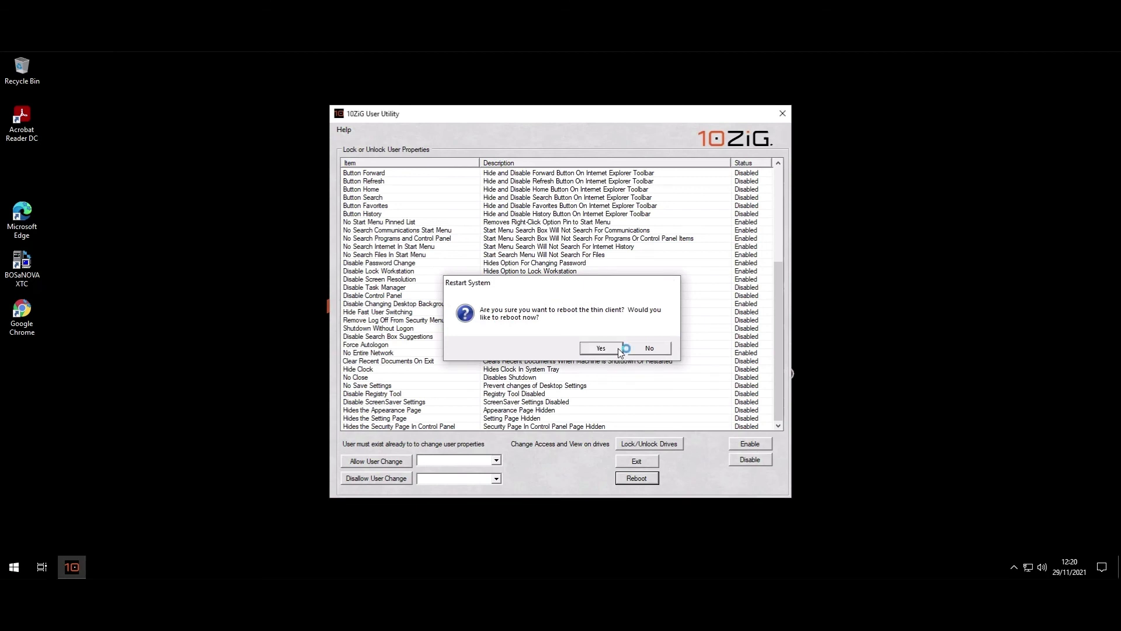
pyautogui.click(600, 348)
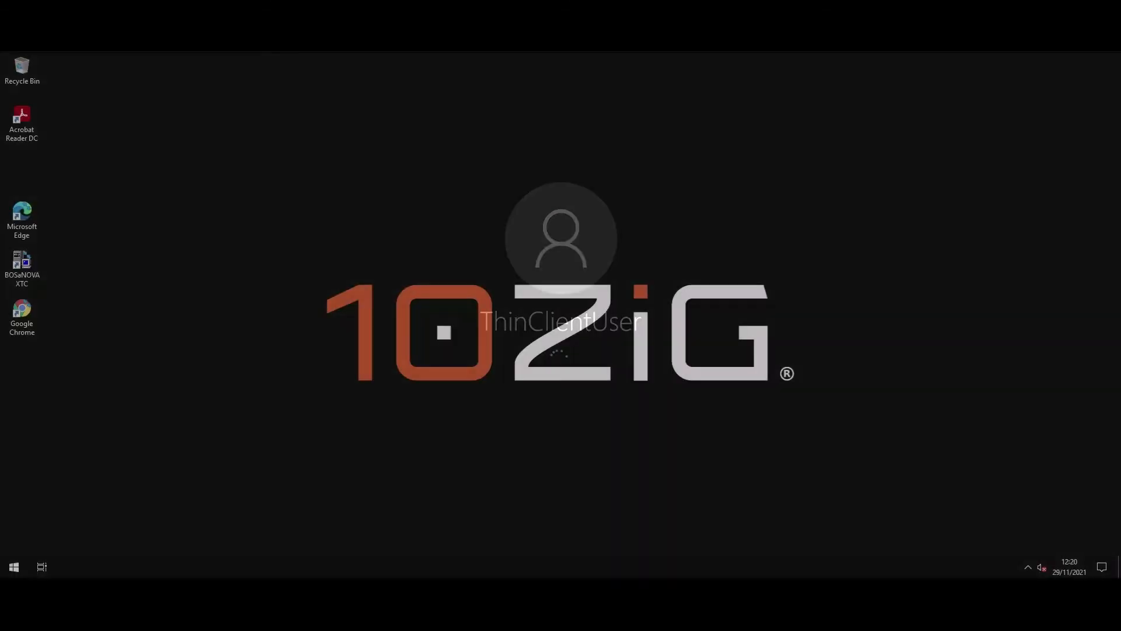
pyautogui.moveTo(14, 571)
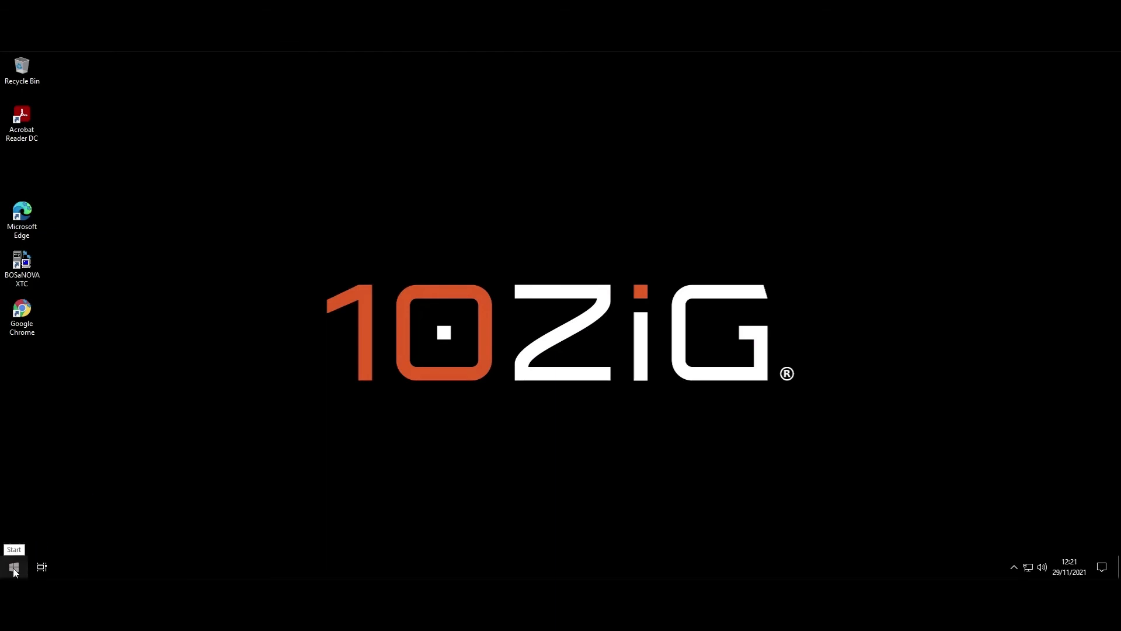
# - Run 'control printers' to open Devices and Printers, then close that window
pyautogui.click(14, 566)
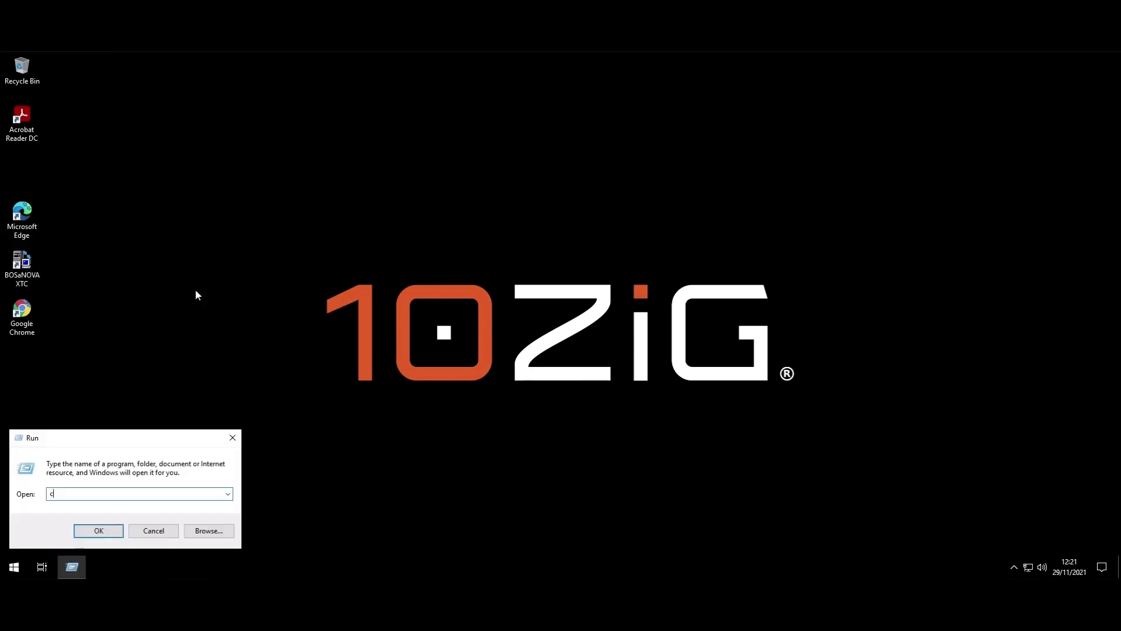
pyautogui.write('ontrol')
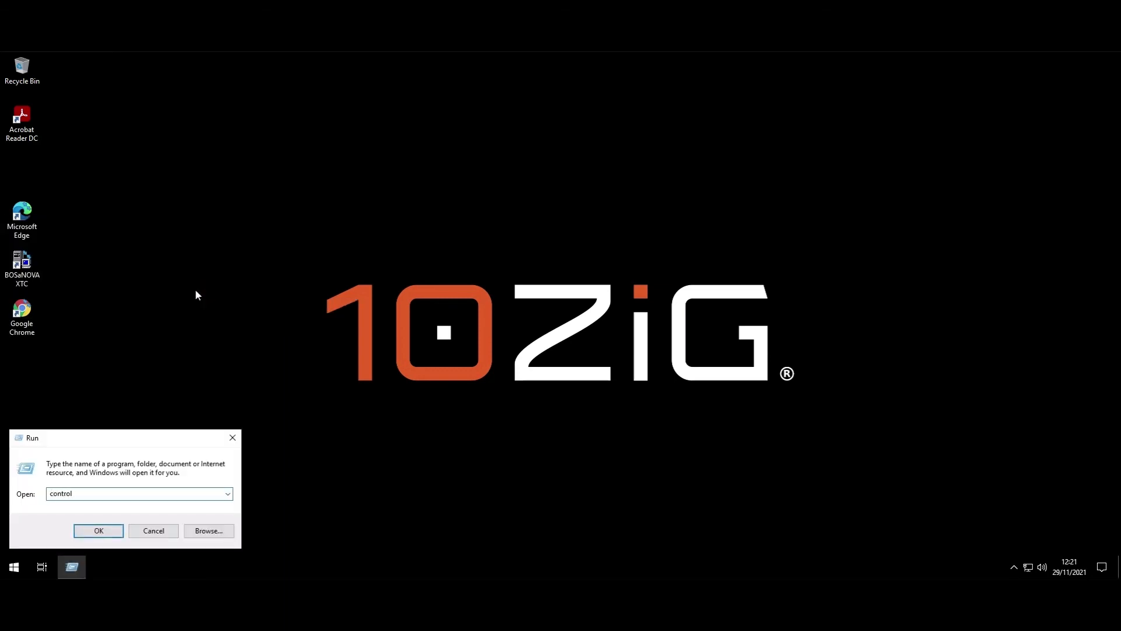
pyautogui.write('printers')
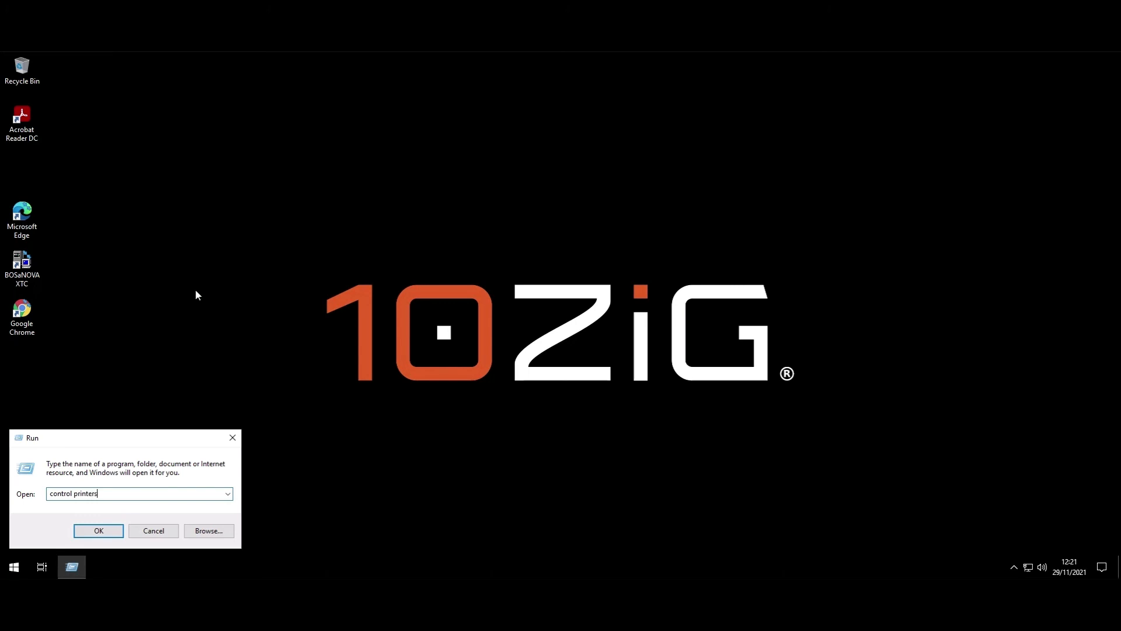
pyautogui.click(98, 530)
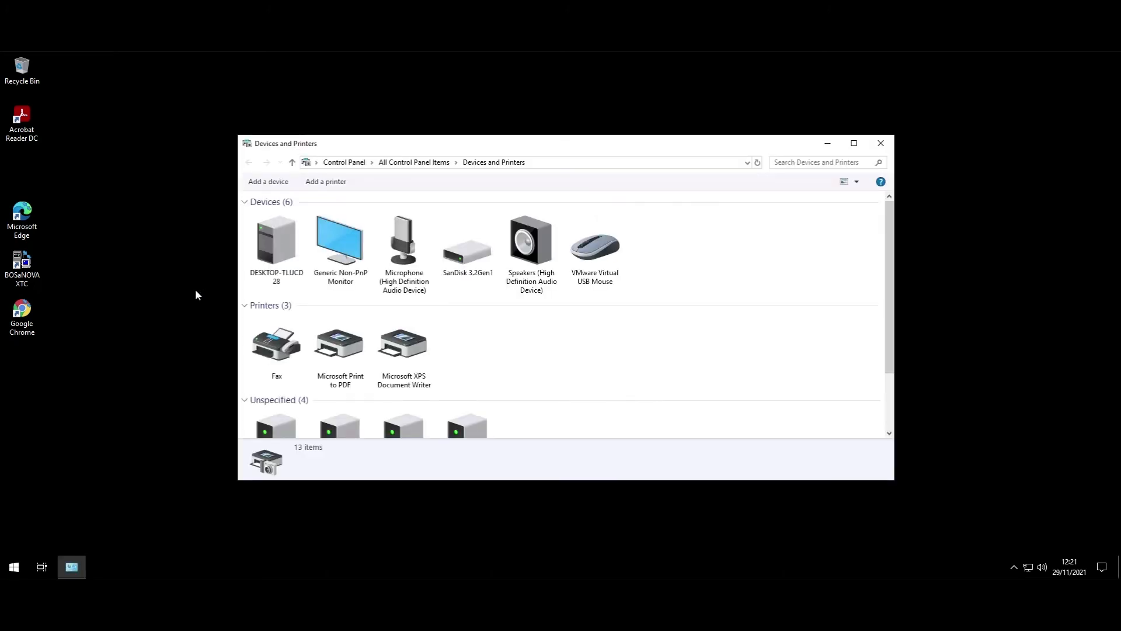
pyautogui.click(14, 566)
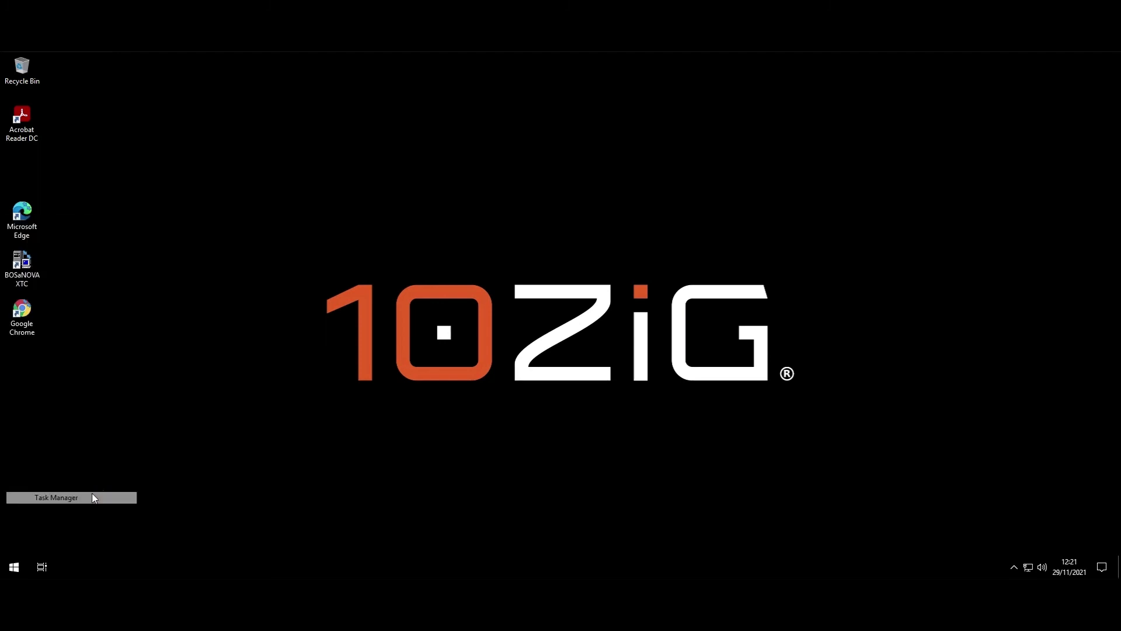
# - Launch Task Manager, expand to More details, and view the Performance tab's CPU graph
pyautogui.click(57, 497)
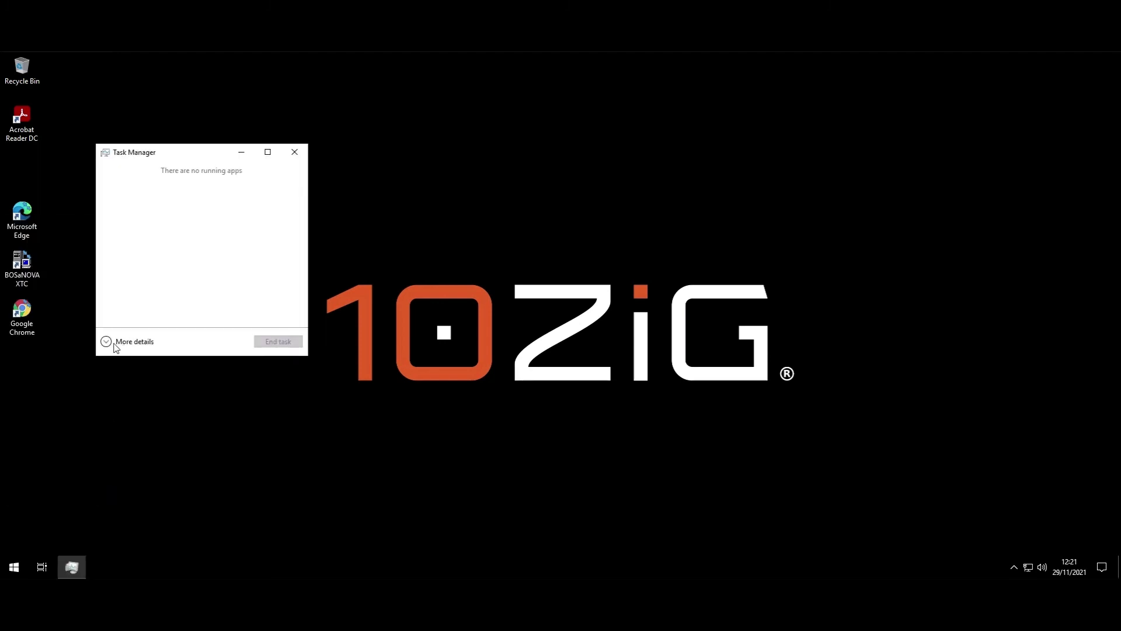
pyautogui.click(105, 341)
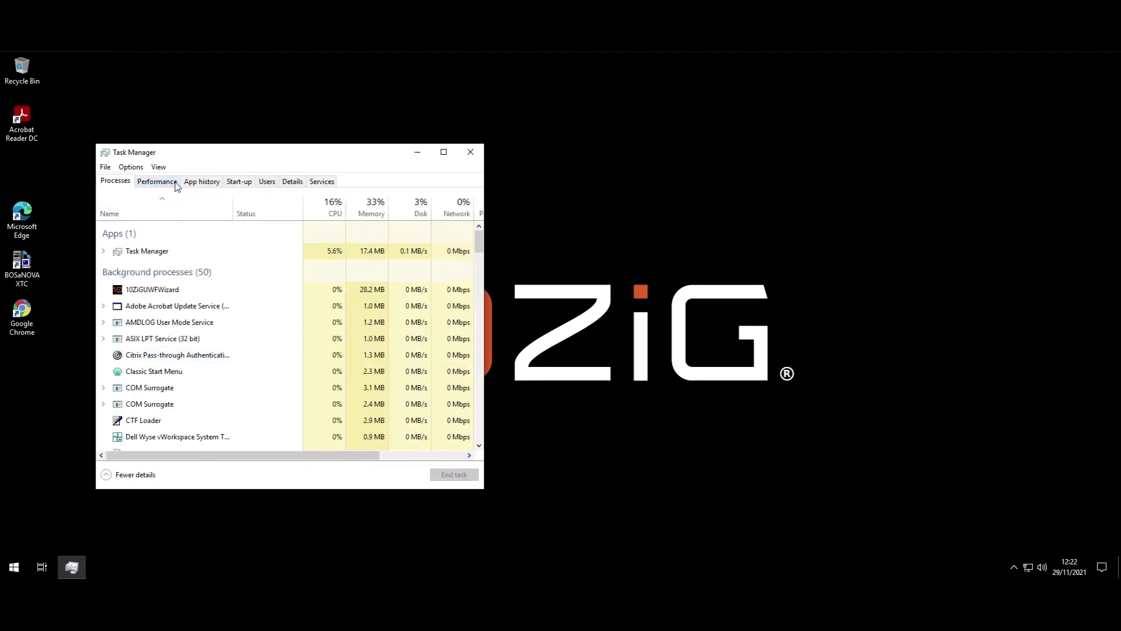
pyautogui.click(158, 181)
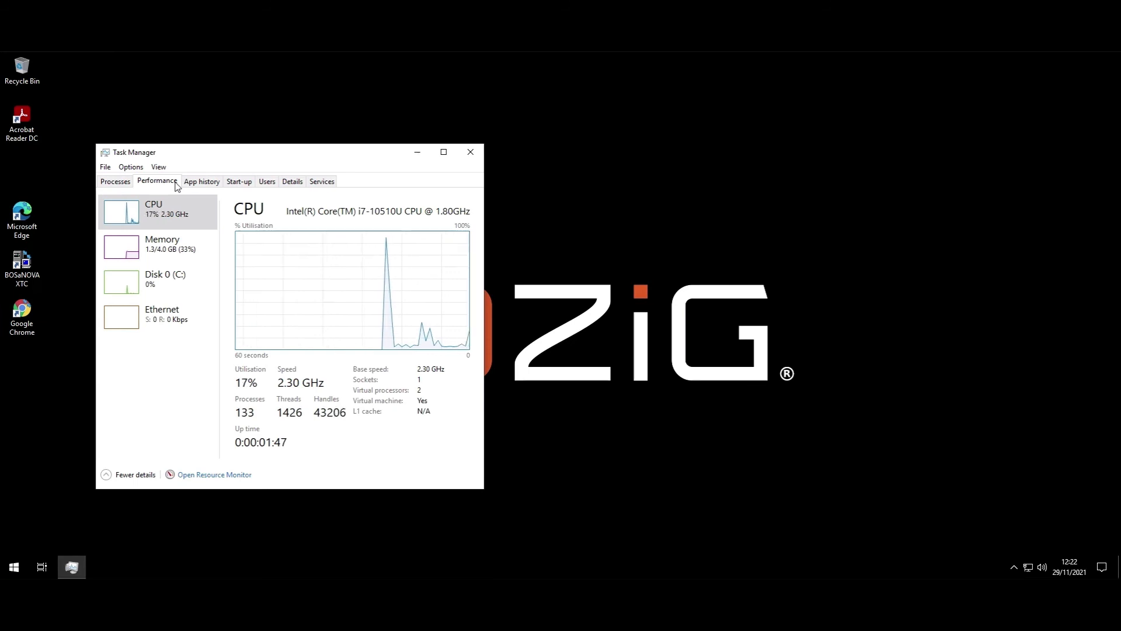
pyautogui.moveTo(433, 168)
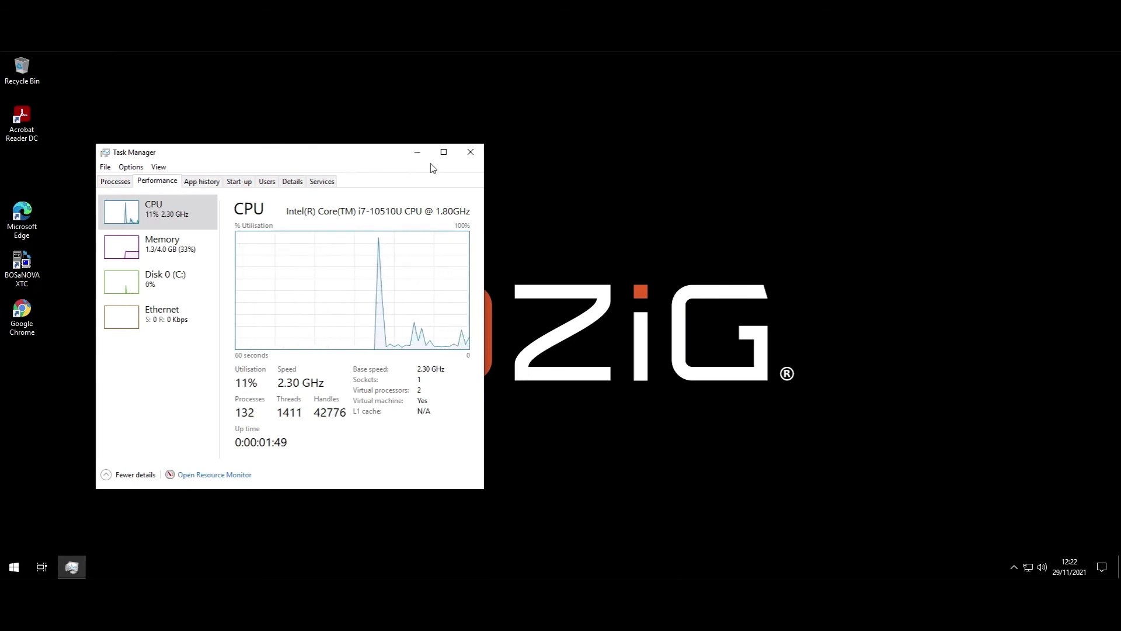